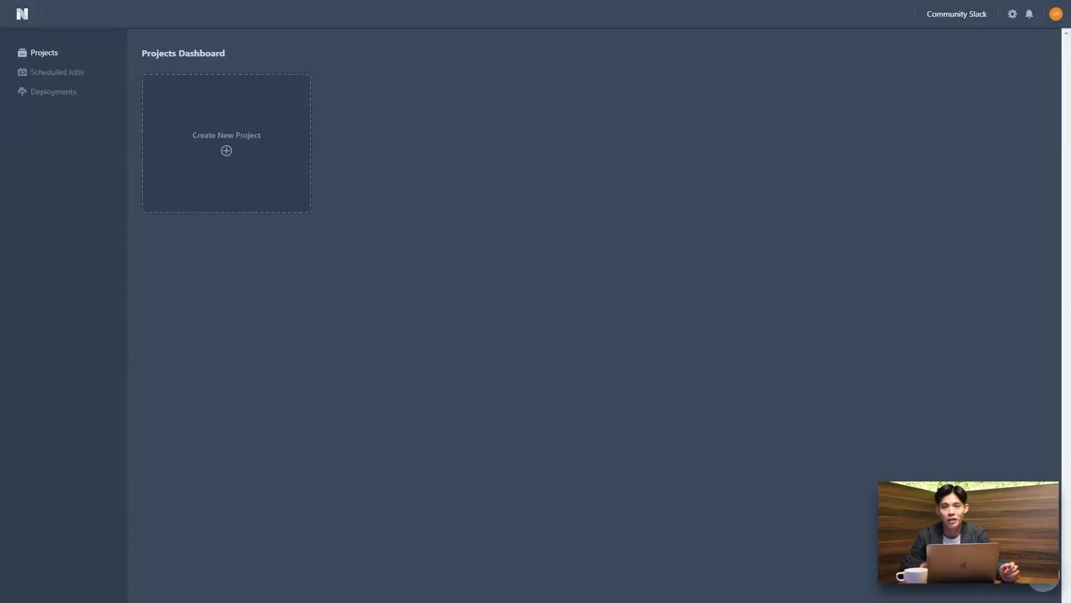
mouse_move(54, 360)
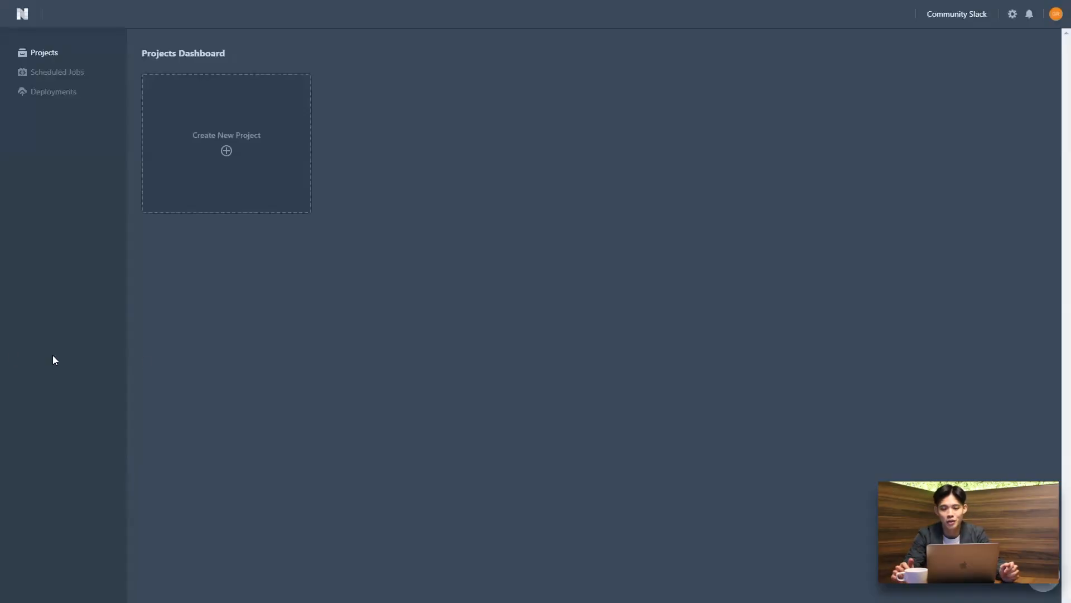
mouse_move(249, 189)
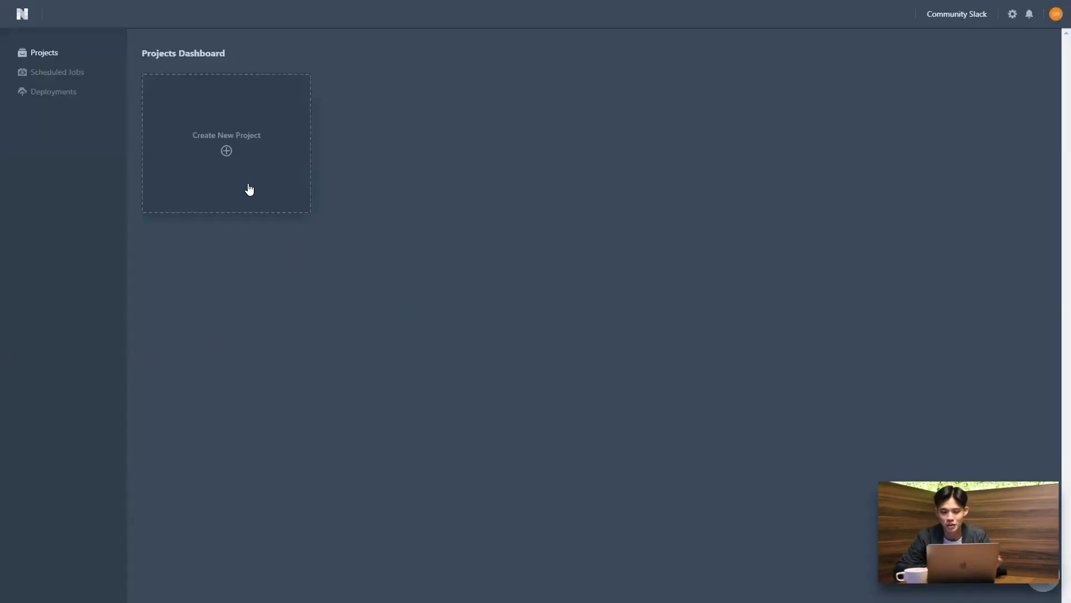
Step: Create a new project named 'FaceMask Detection' with Object Detection type and proceed to the next step
left_click(226, 143)
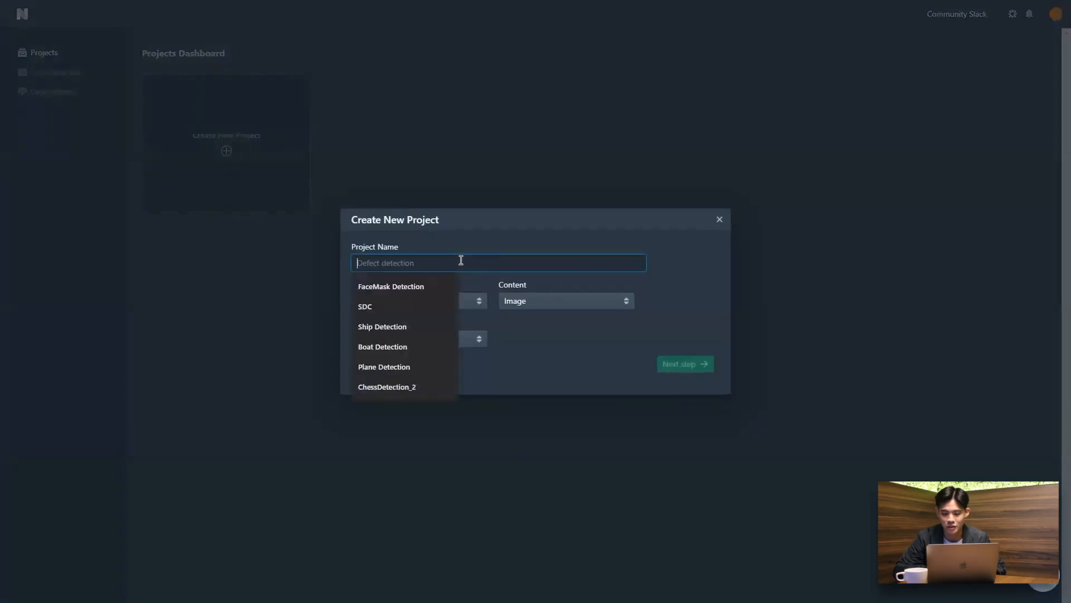
type("FaceMask")
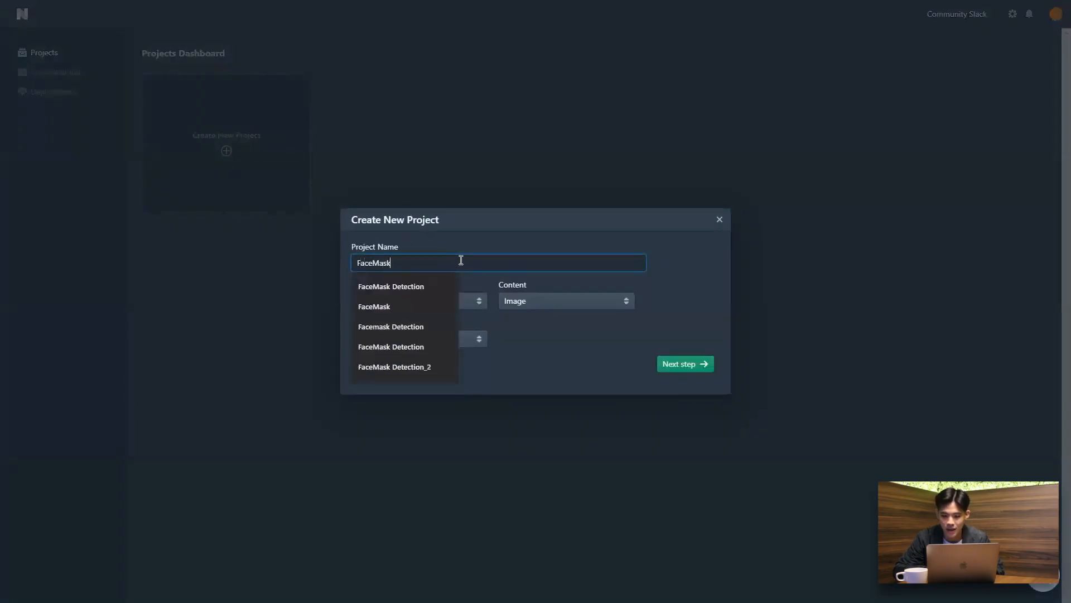
type("Detection")
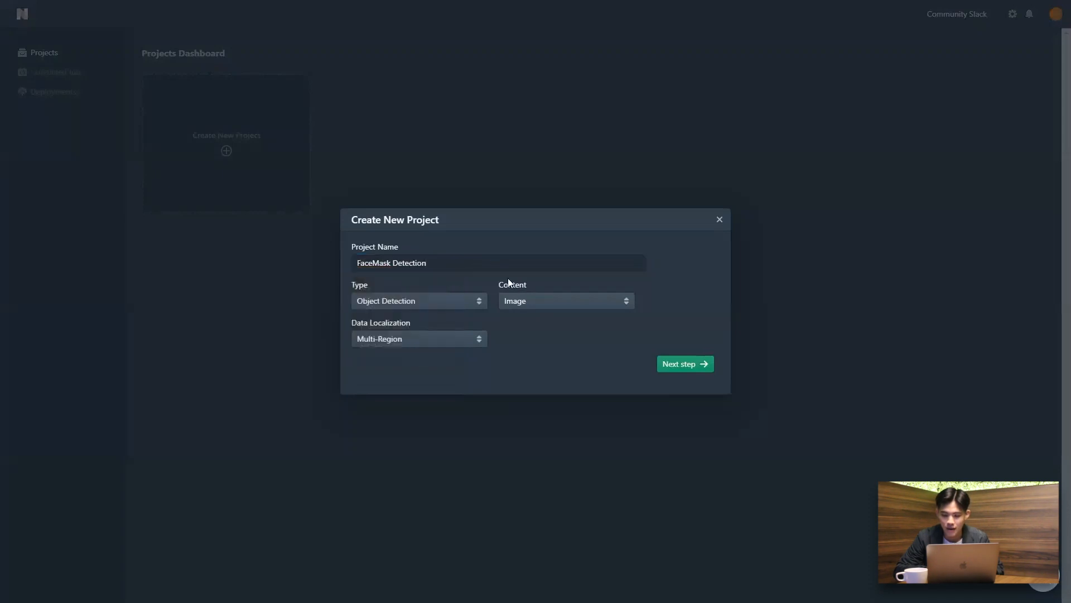
left_click(419, 300)
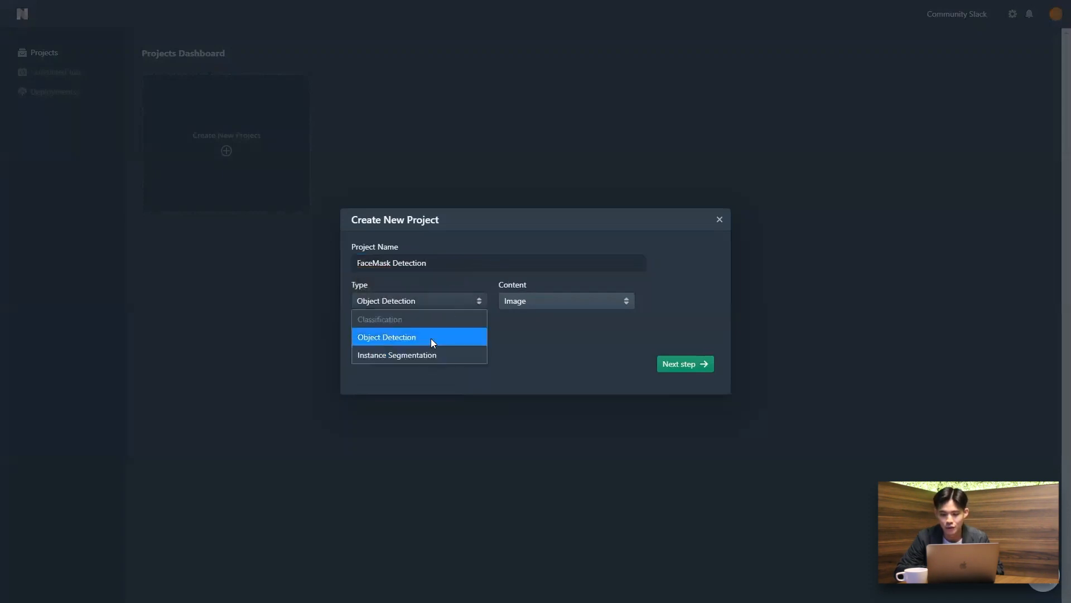
left_click(565, 300)
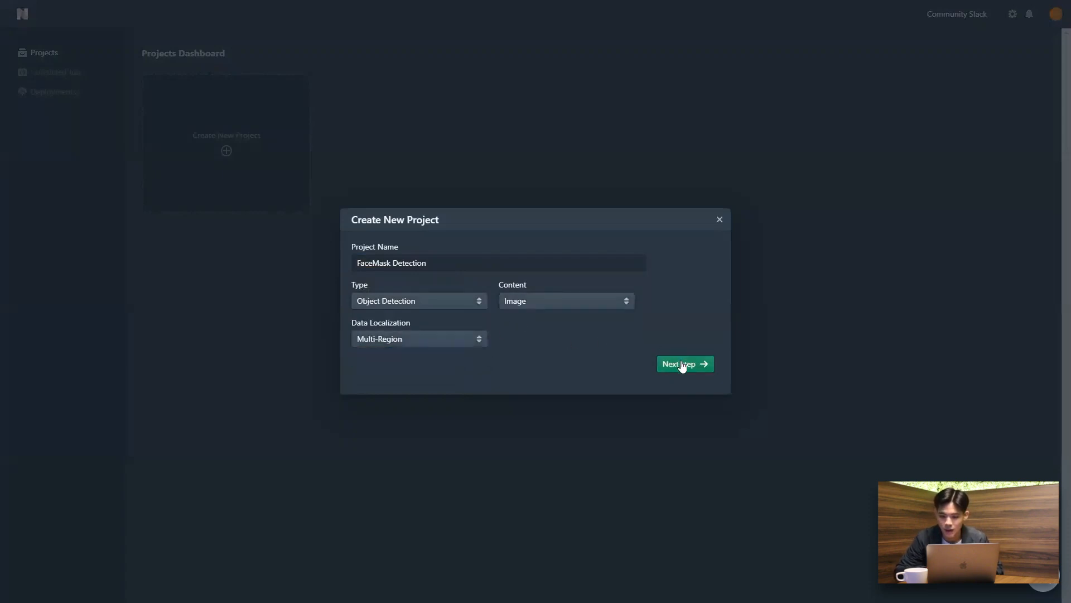
left_click(684, 364)
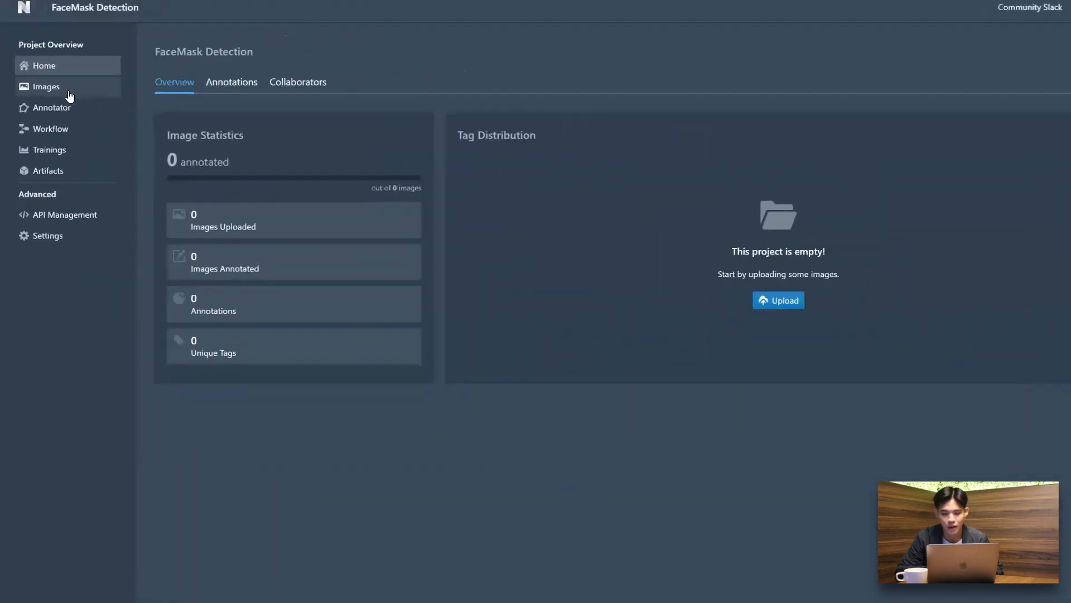
Step: Upload all 835 images from the train folder to the project's image collection
left_click(46, 86)
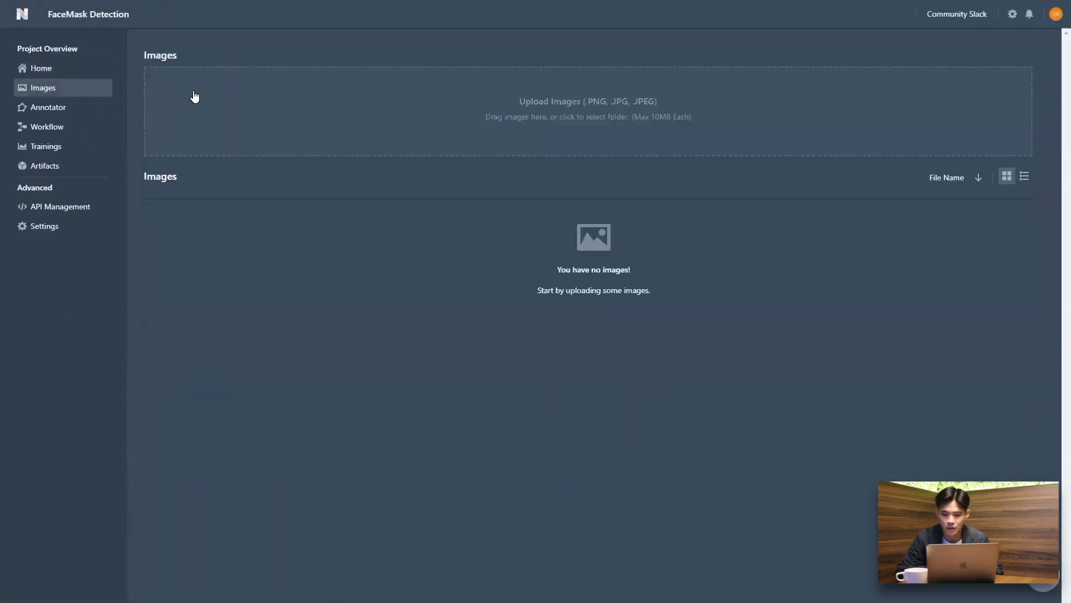
left_click(586, 111)
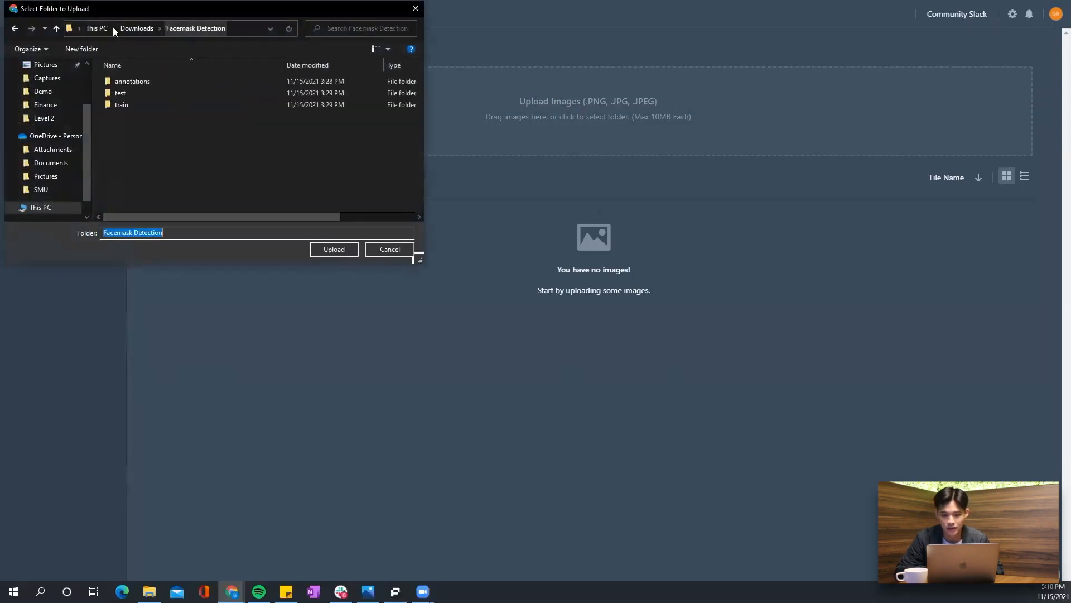
left_click(120, 105)
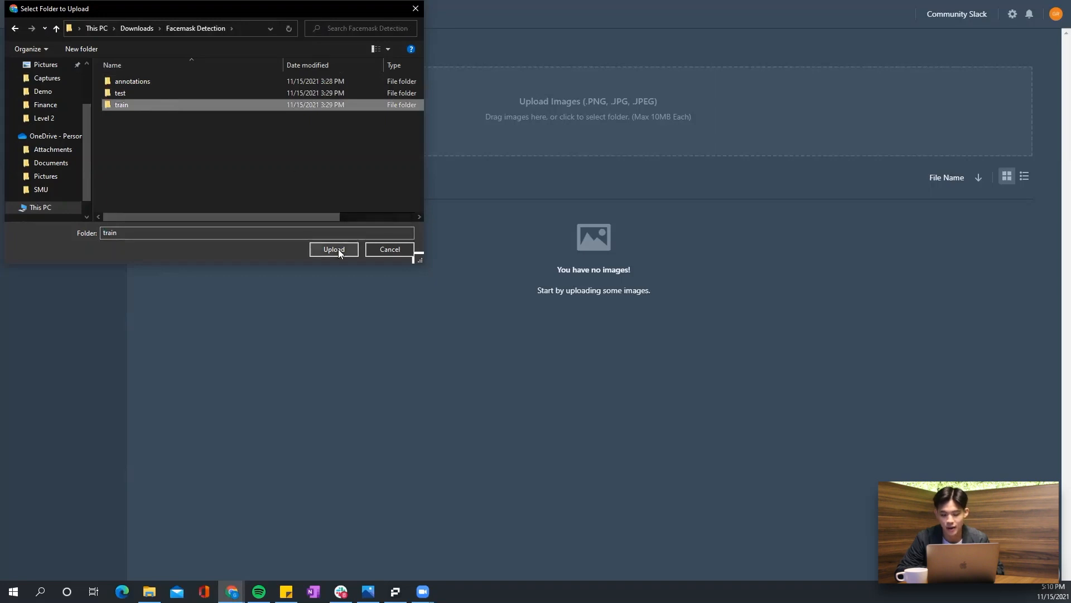
left_click(334, 249)
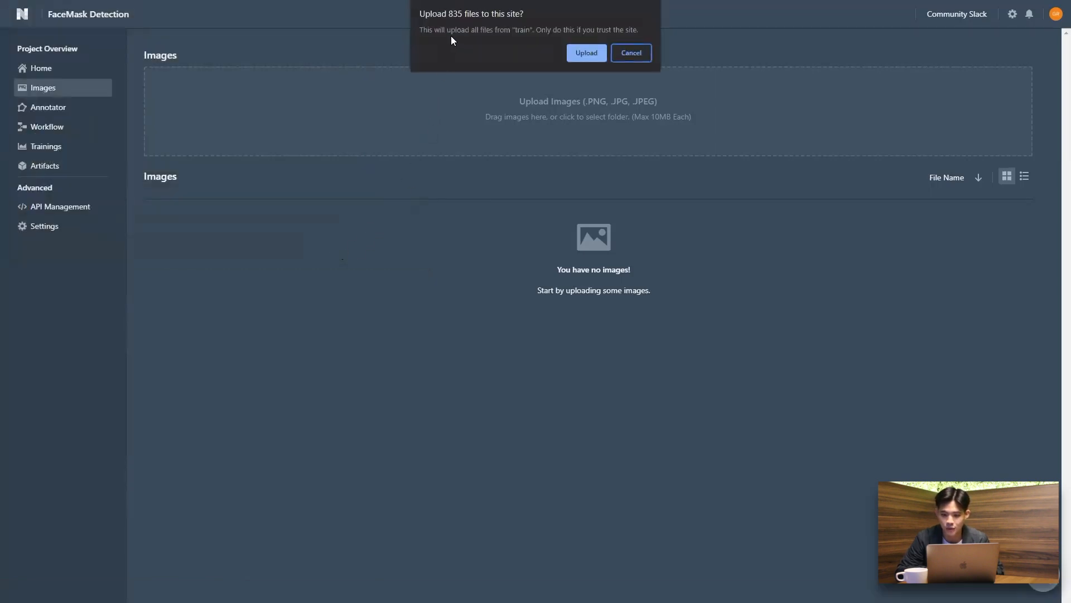
left_click(586, 52)
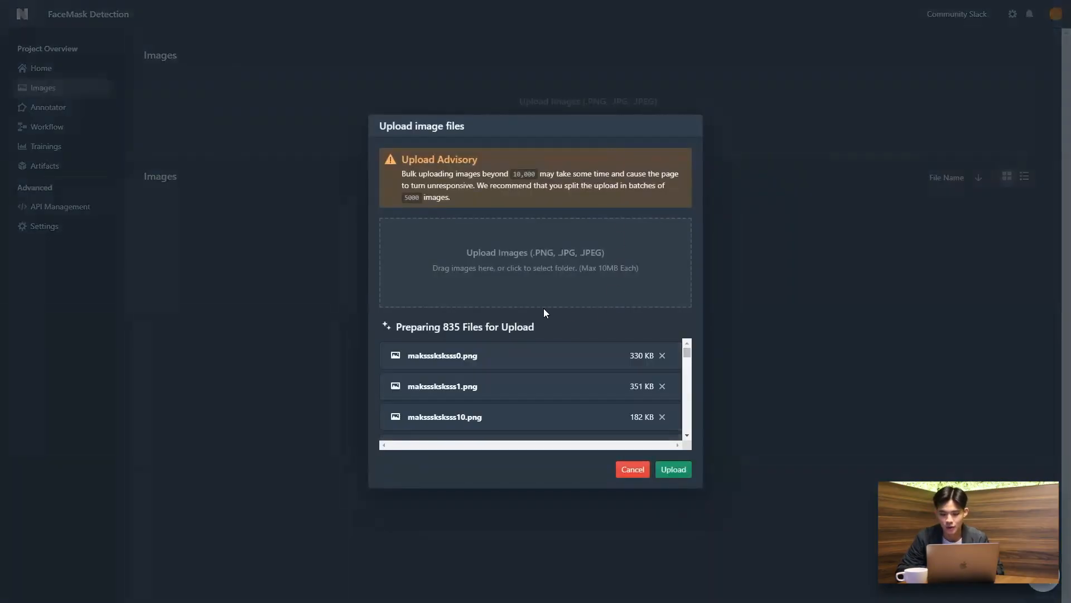
left_click(671, 470)
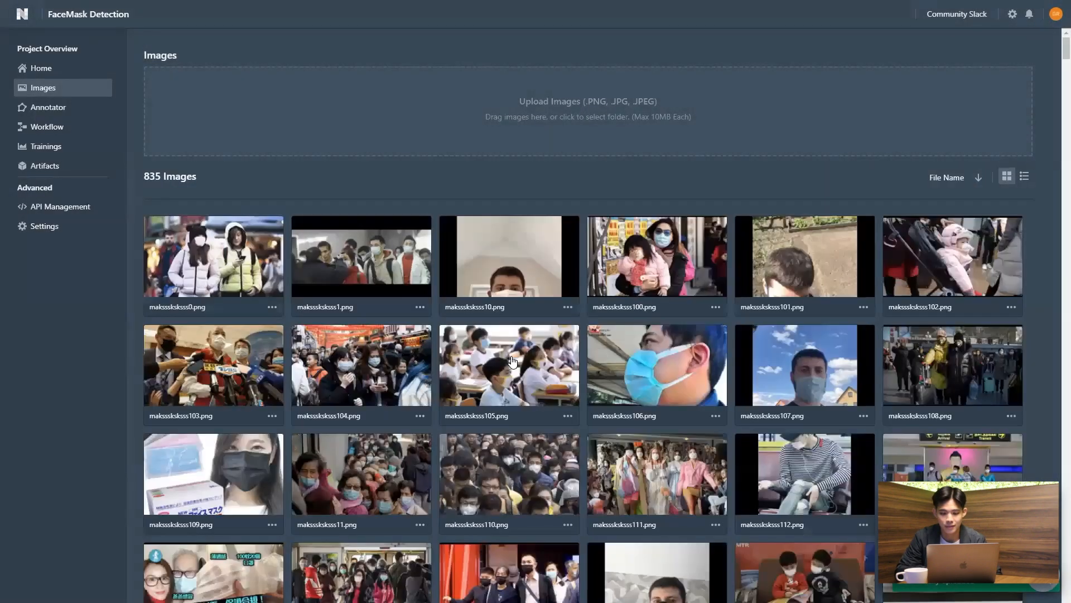
mouse_move(689, 350)
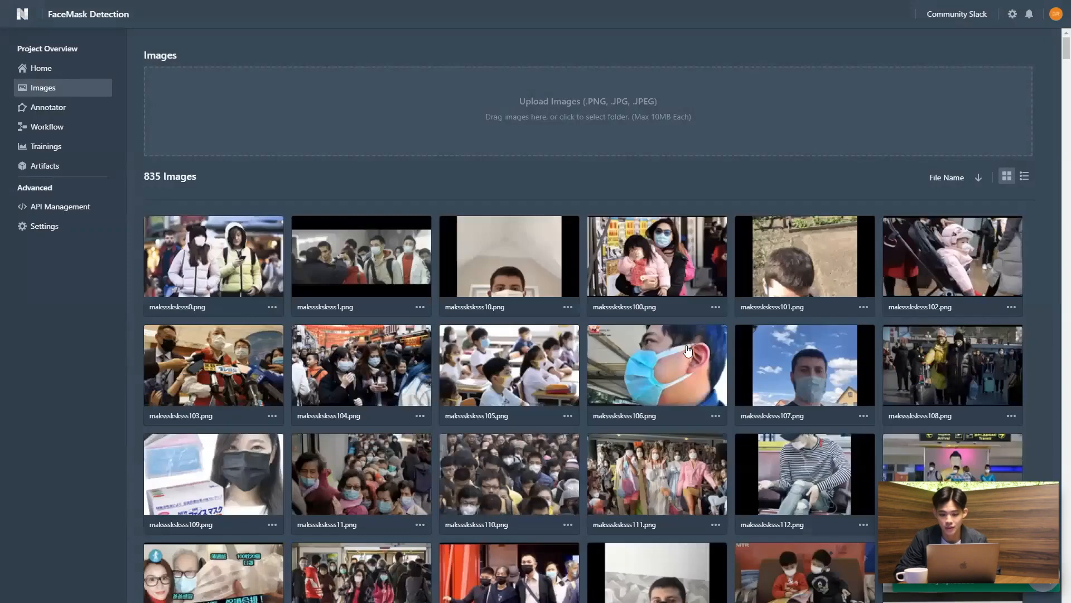
Step: Scroll through the image gallery to review the uploaded images
scroll("down", 3)
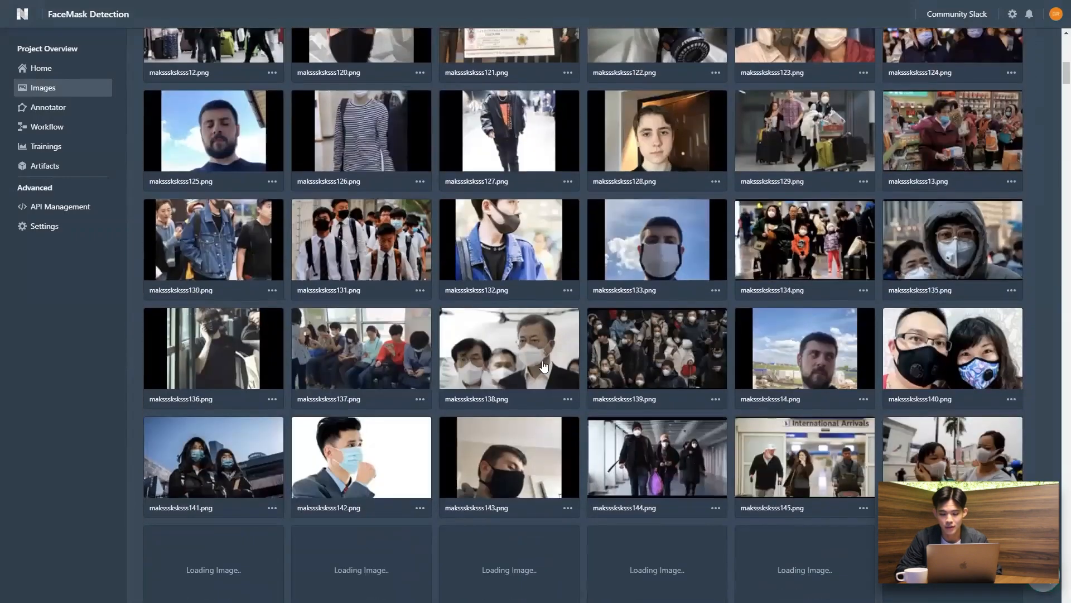
scroll("down", 3)
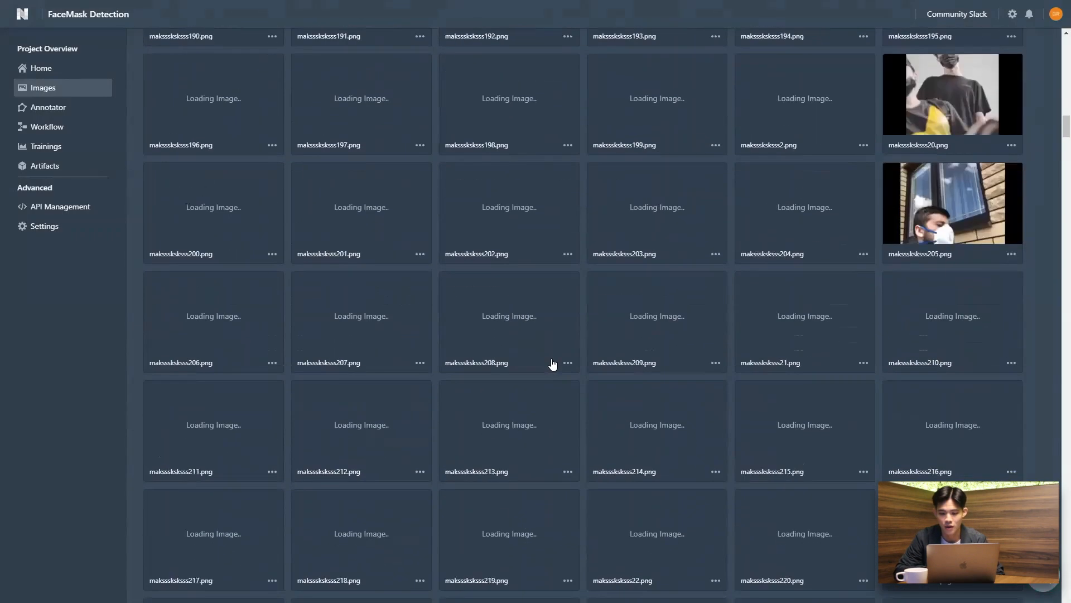
scroll("down", 3)
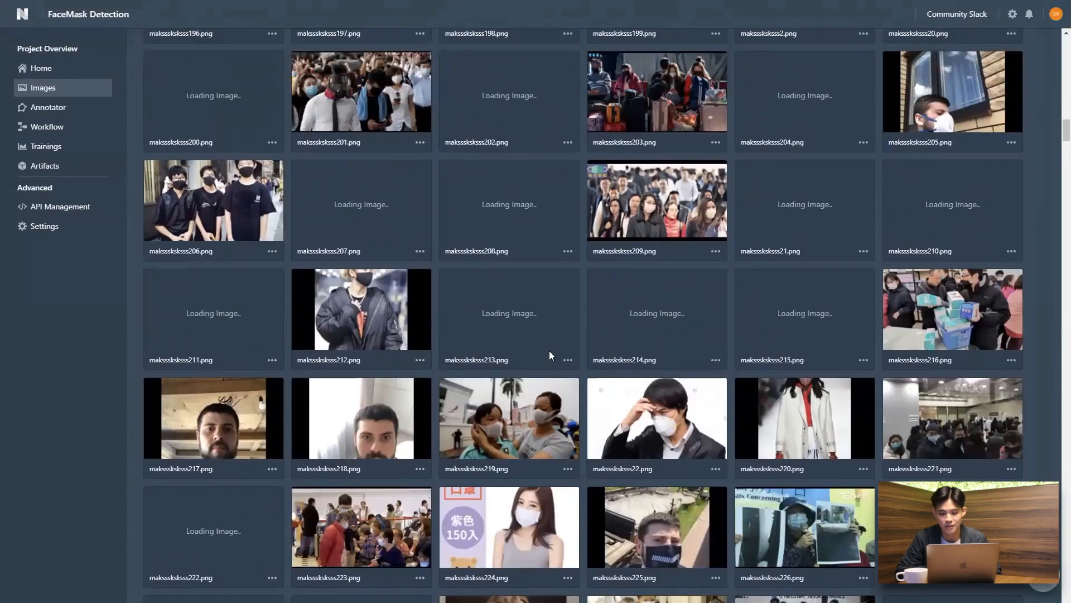
scroll("up", 3)
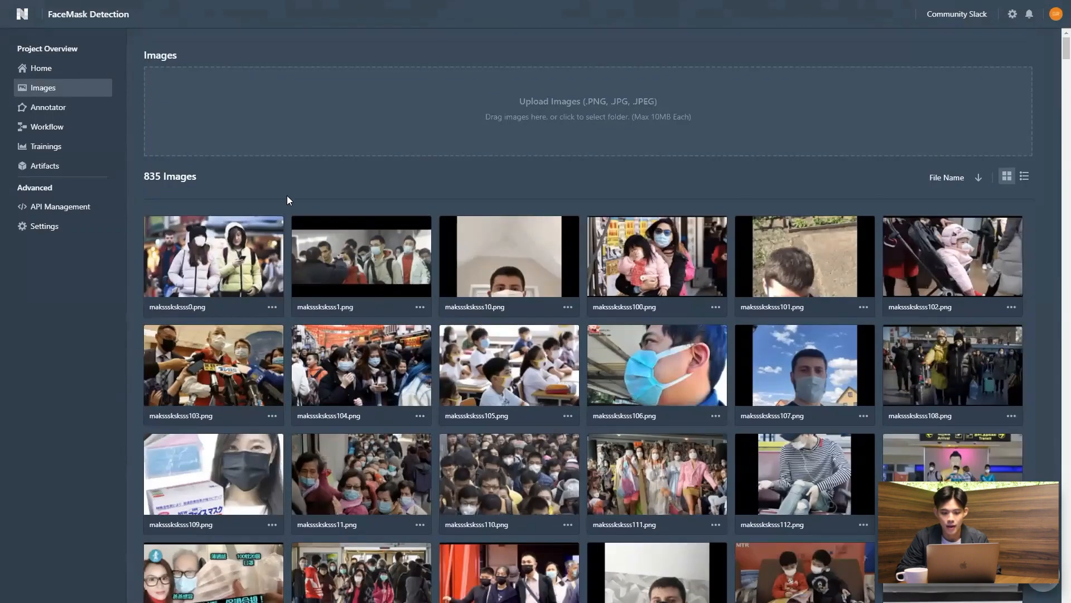
Step: Choose [BoundingBox] Pascal VOC as the annotation import format
left_click(41, 68)
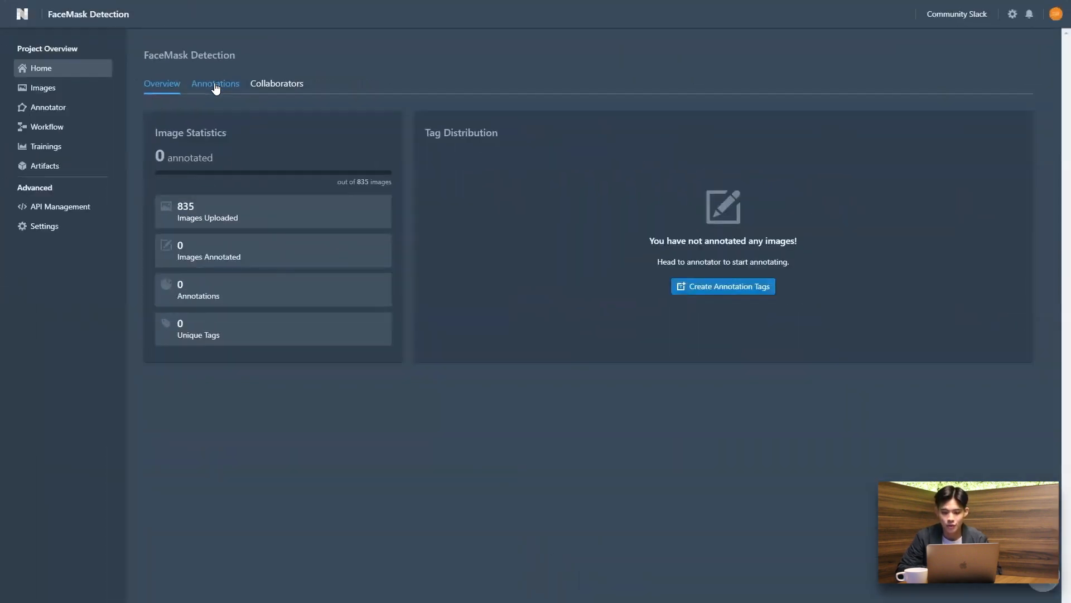
left_click(214, 83)
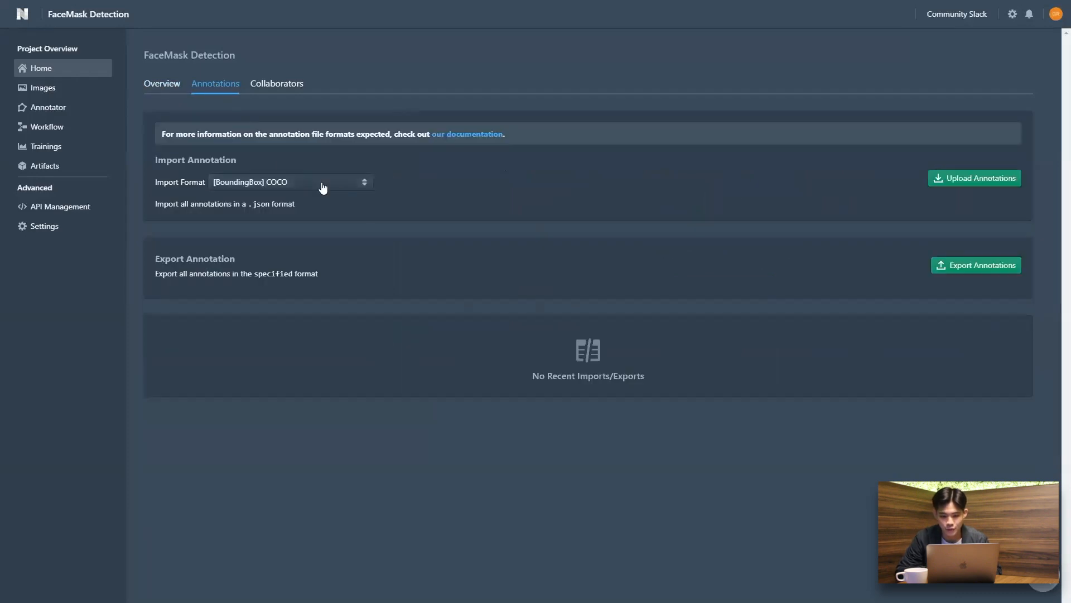
left_click(290, 182)
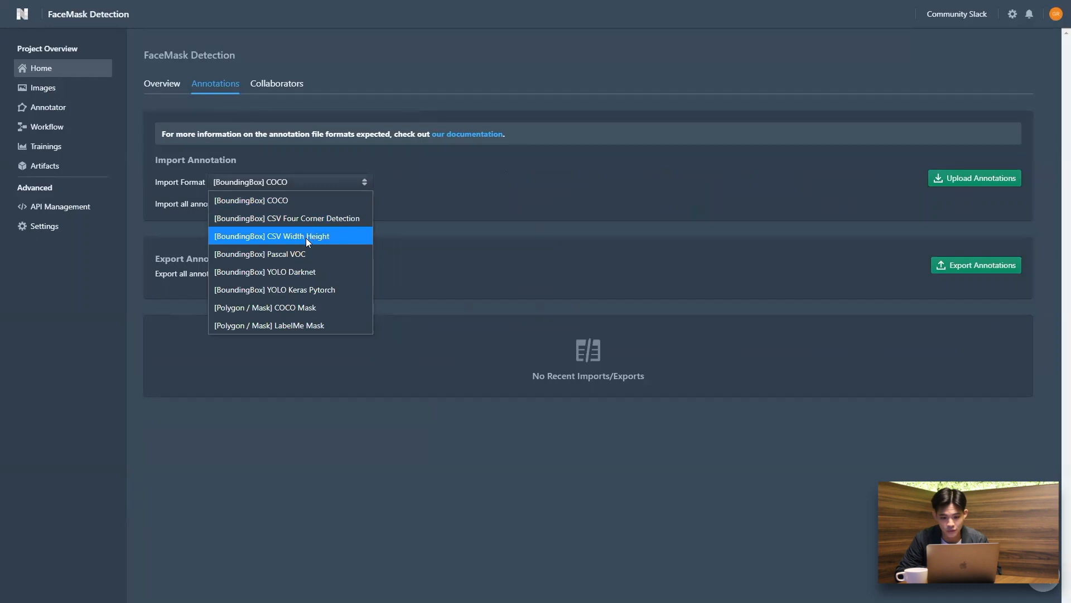
mouse_move(307, 272)
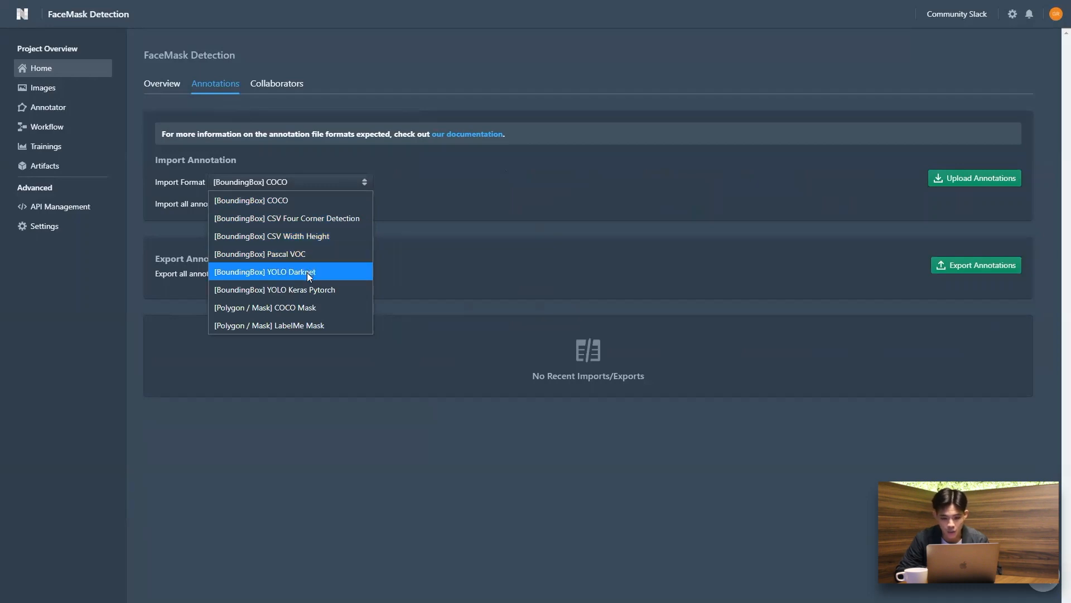
mouse_move(286, 254)
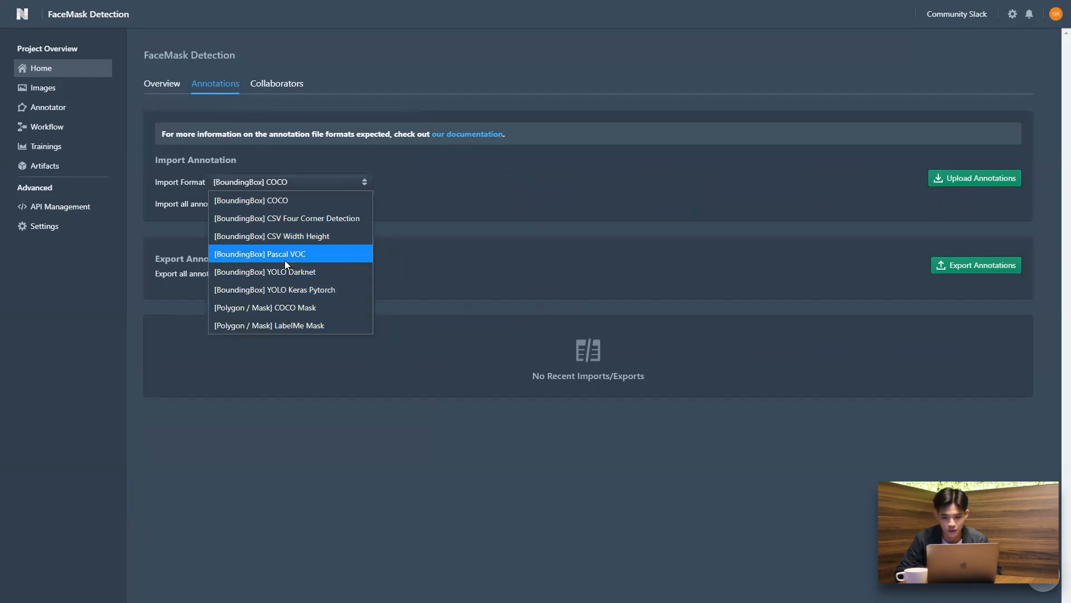
left_click(260, 253)
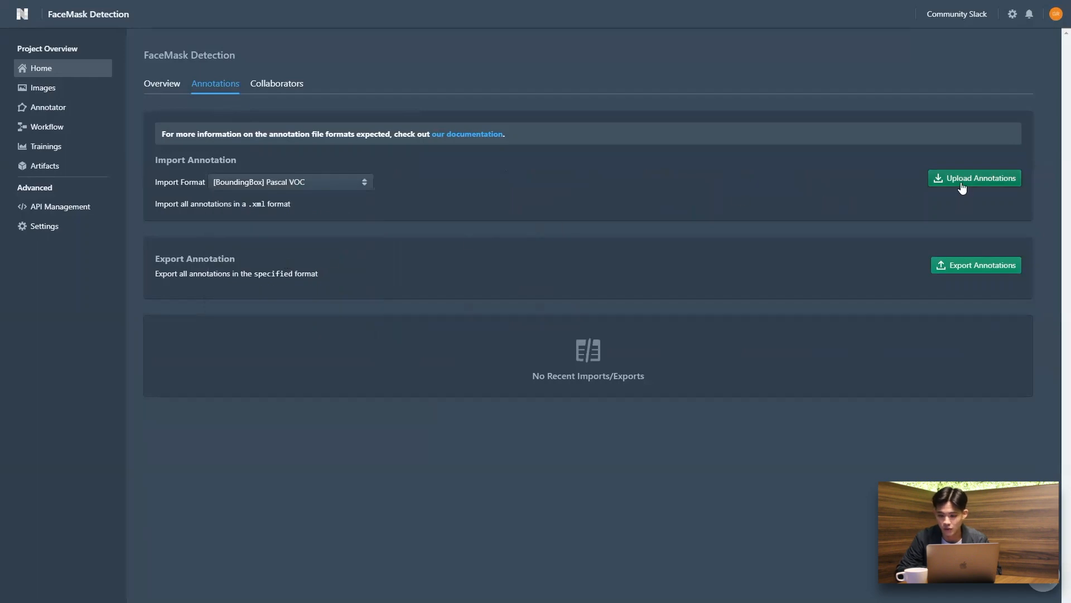
Step: Upload the 848 XML annotation files from the Facemask Detection folder and start the import
left_click(975, 177)
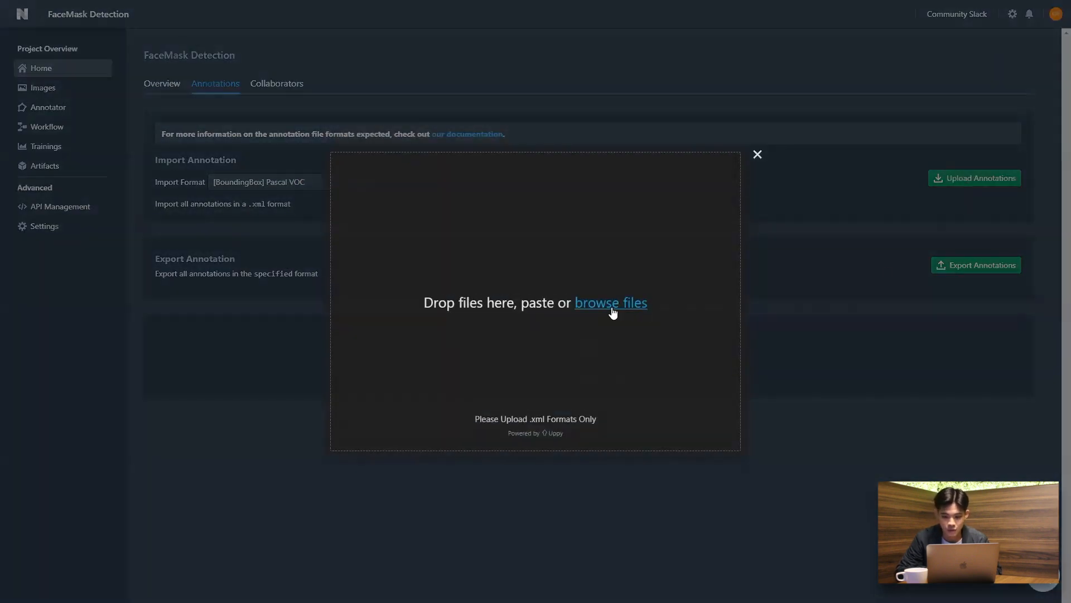
left_click(610, 302)
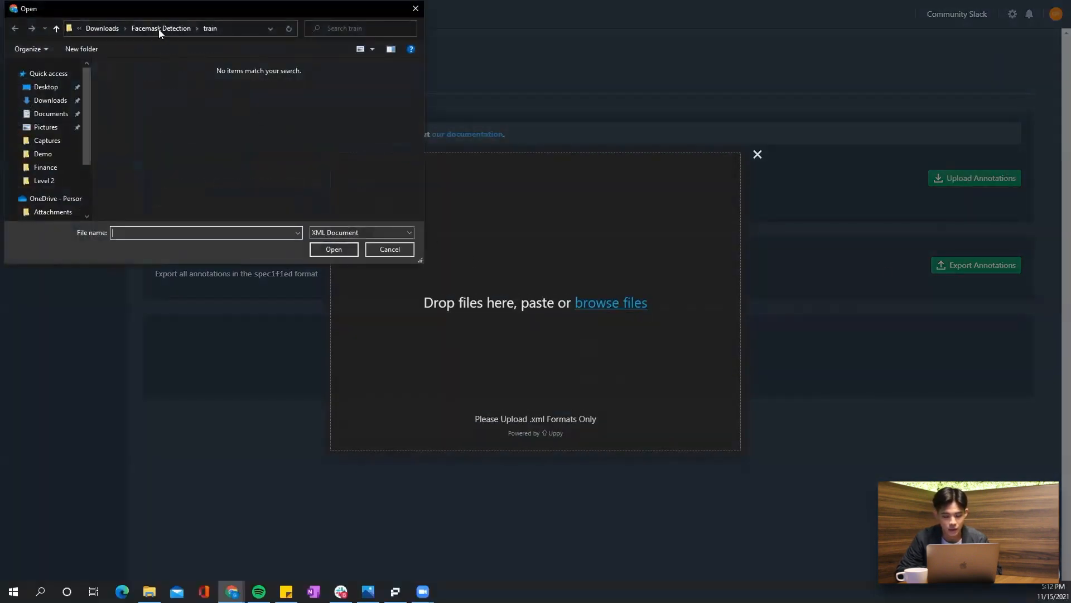
left_click(175, 27)
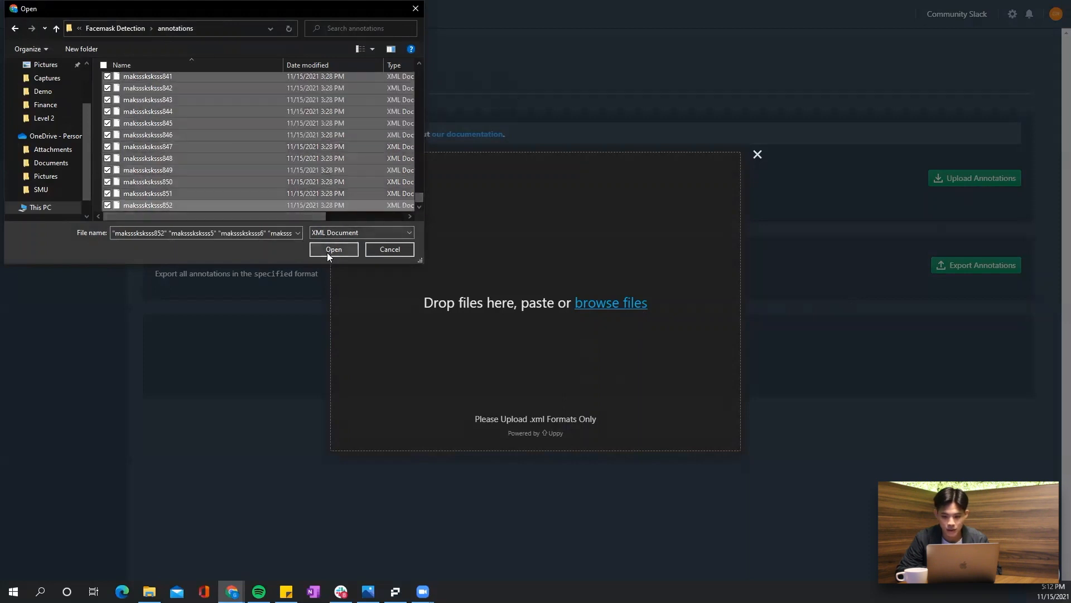
left_click(334, 249)
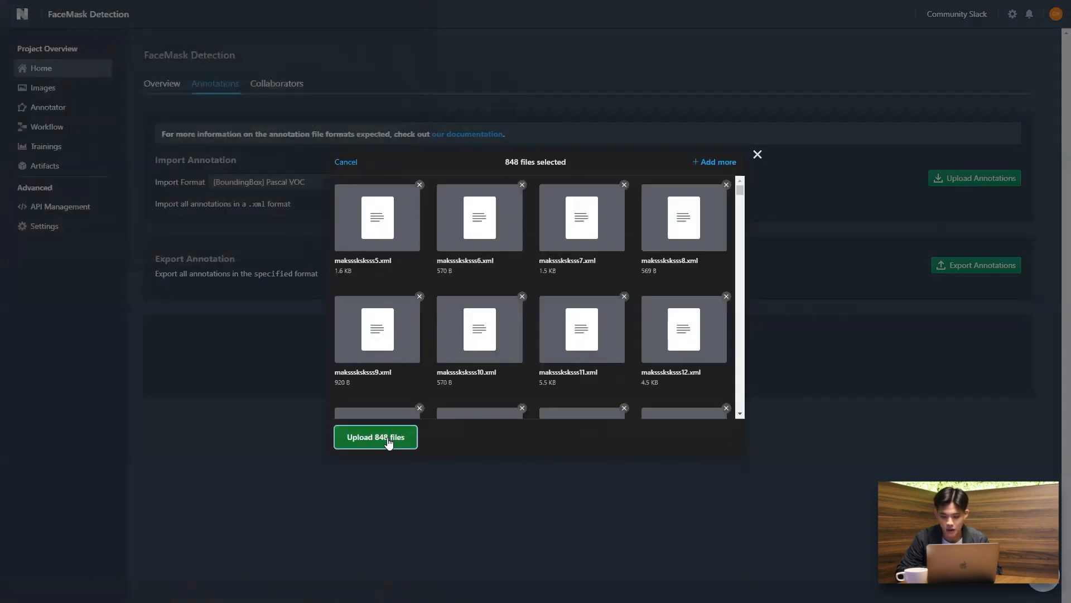
left_click(375, 436)
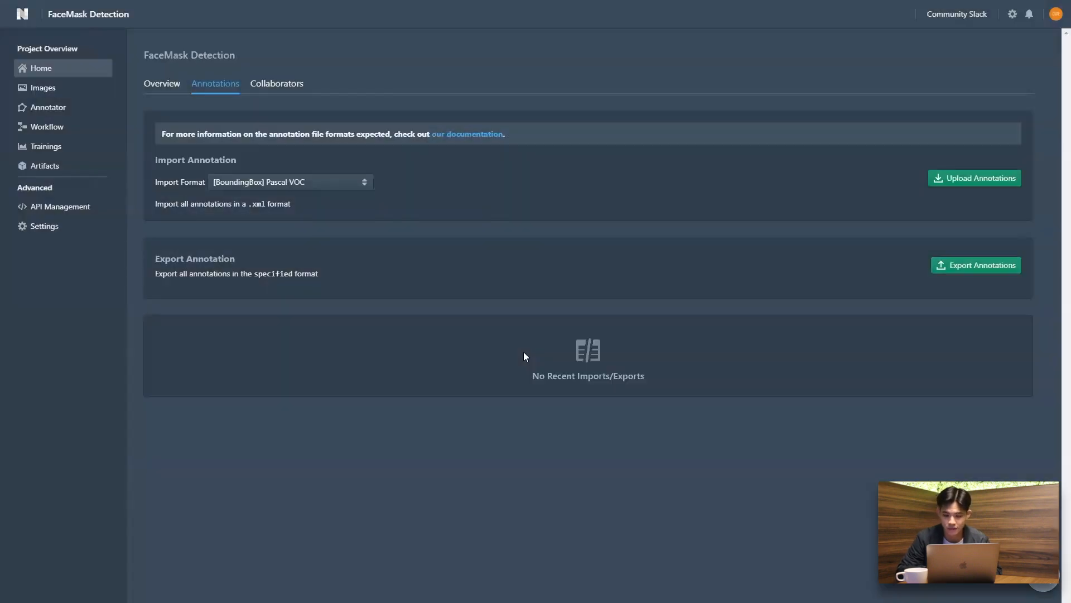
left_click(973, 178)
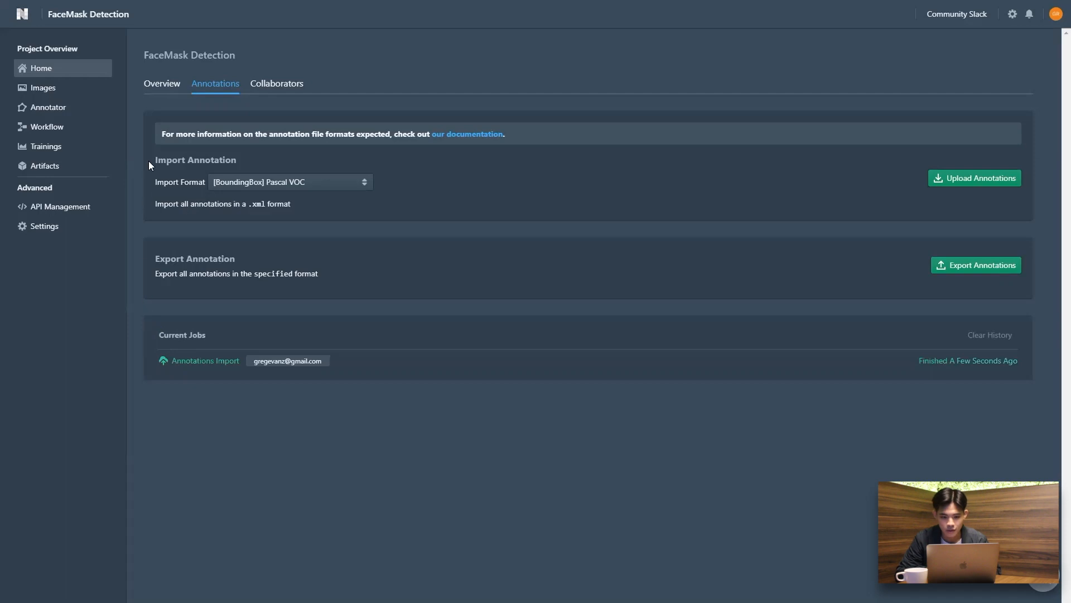
Step: Review the overview statistics and the three annotation tags in Manage Annotation Tags
left_click(161, 84)
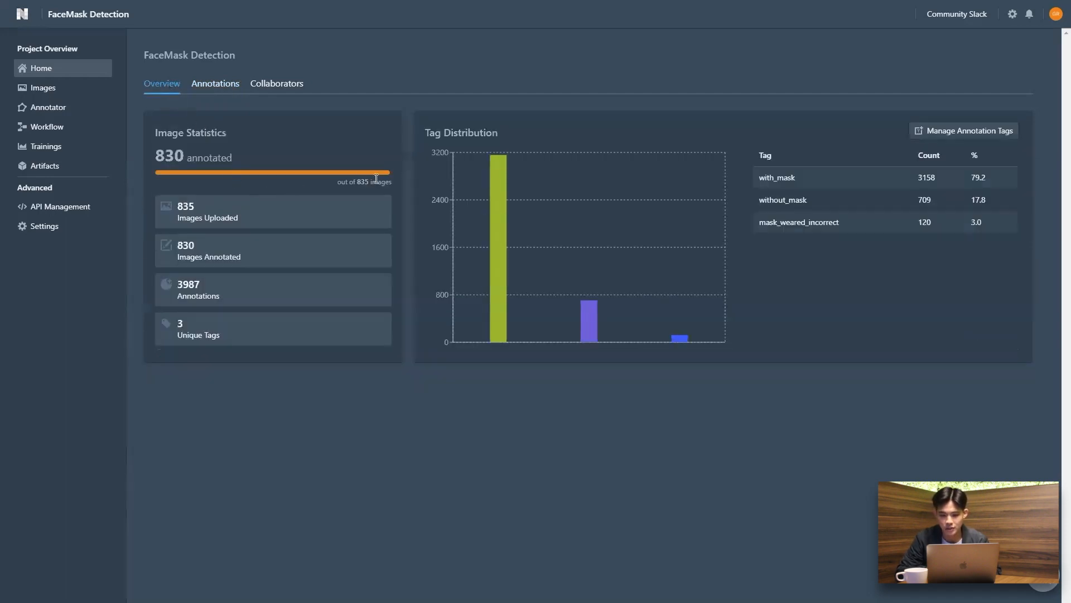
mouse_move(230, 355)
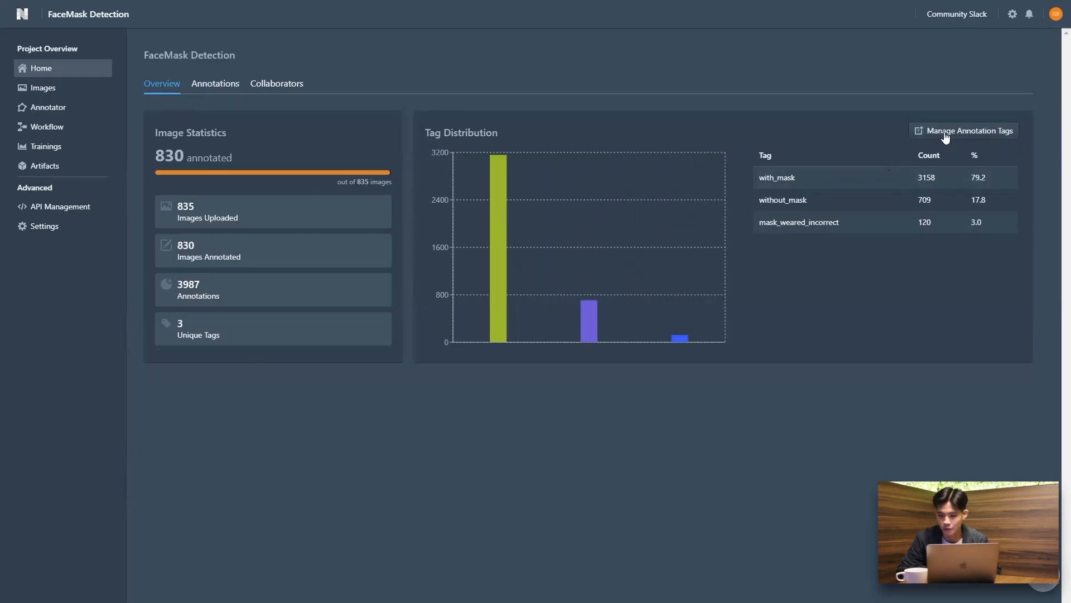
left_click(964, 131)
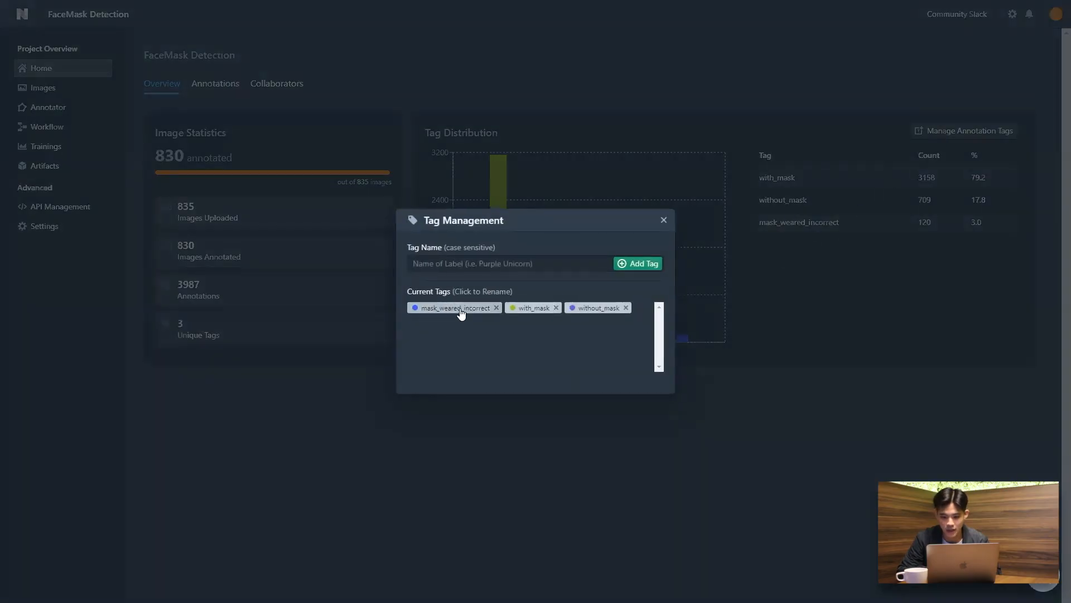
mouse_move(613, 288)
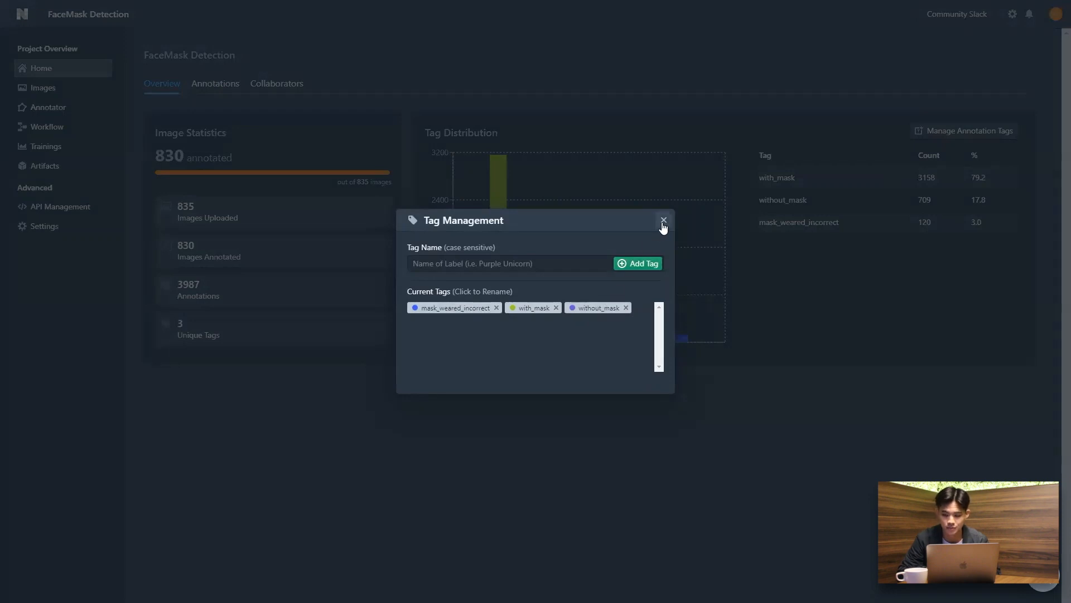
left_click(661, 220)
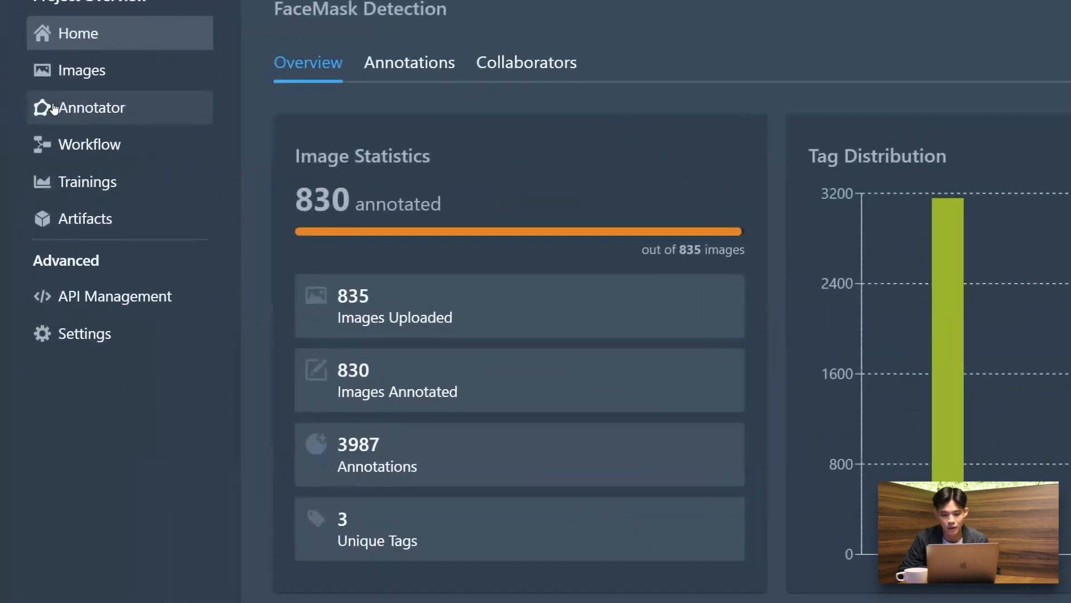
Step: Browse several annotated images in the annotator, then enable Filter Annotated Images
left_click(89, 107)
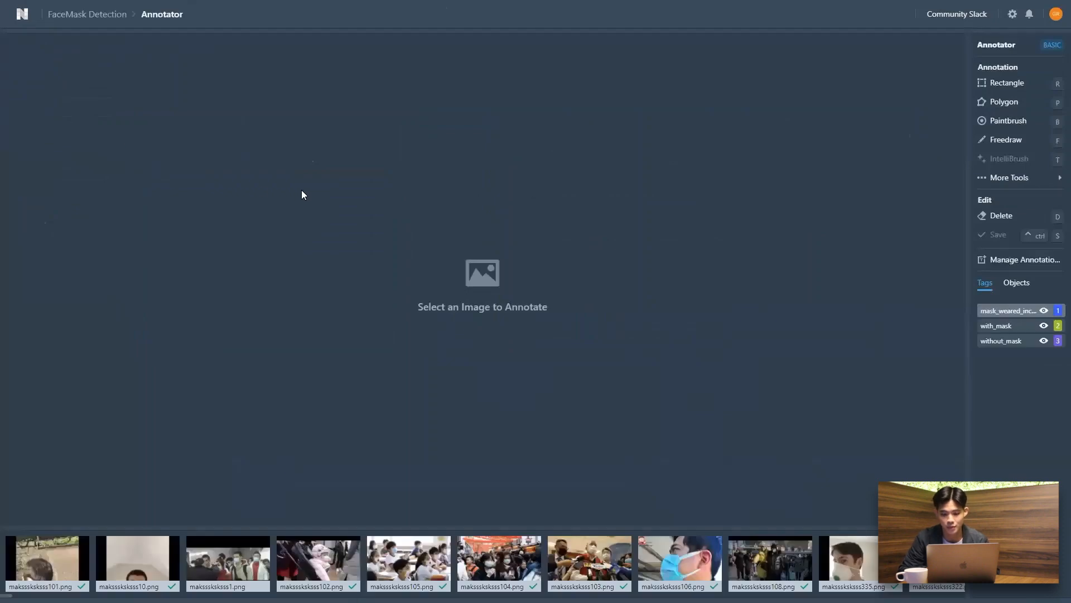
left_click(47, 561)
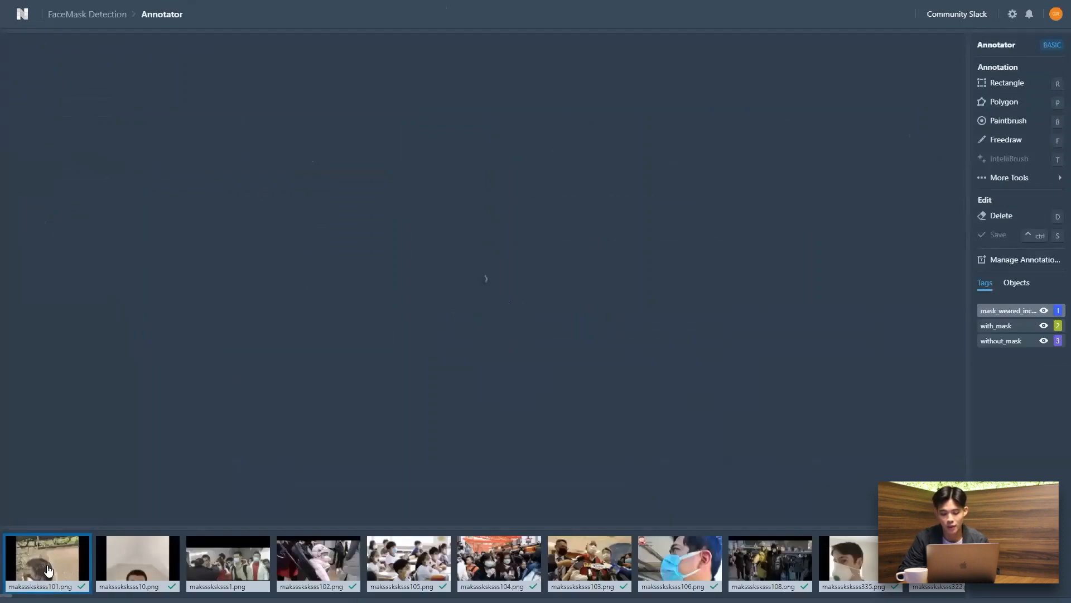
left_click(228, 564)
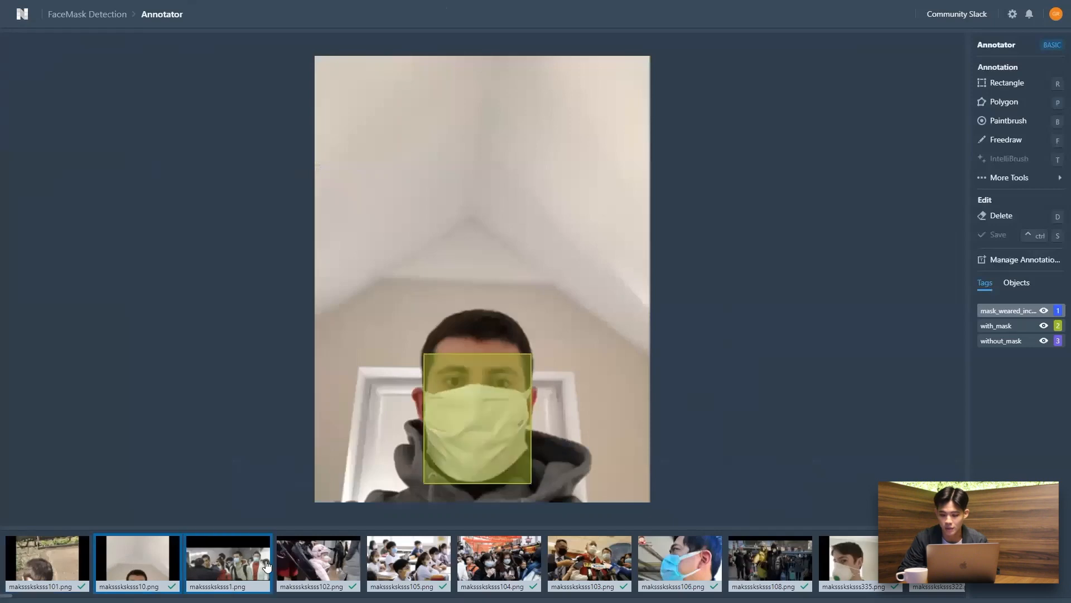
left_click(408, 562)
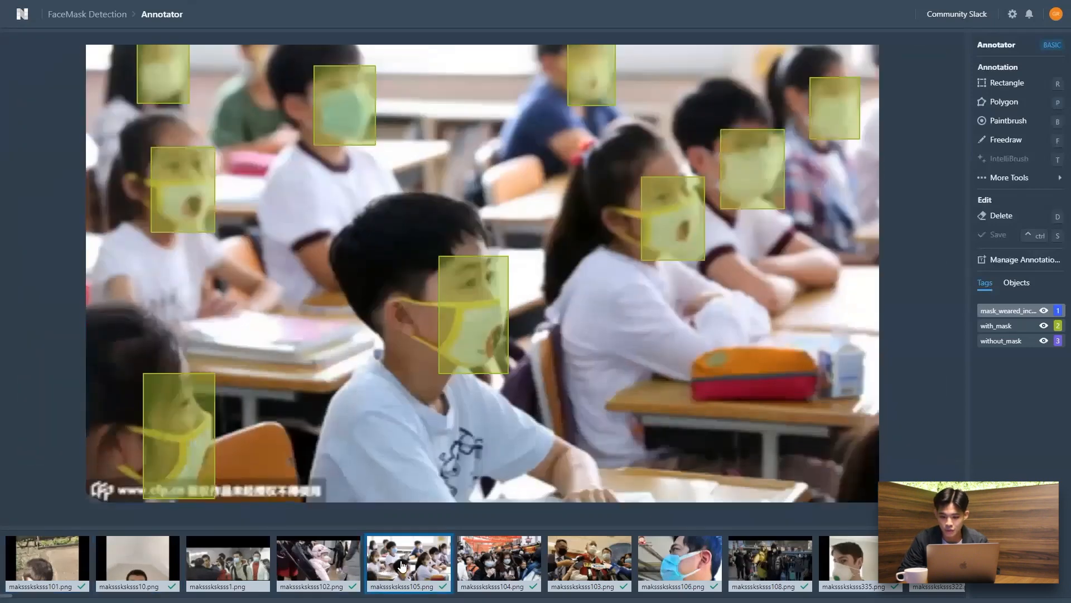
left_click(678, 564)
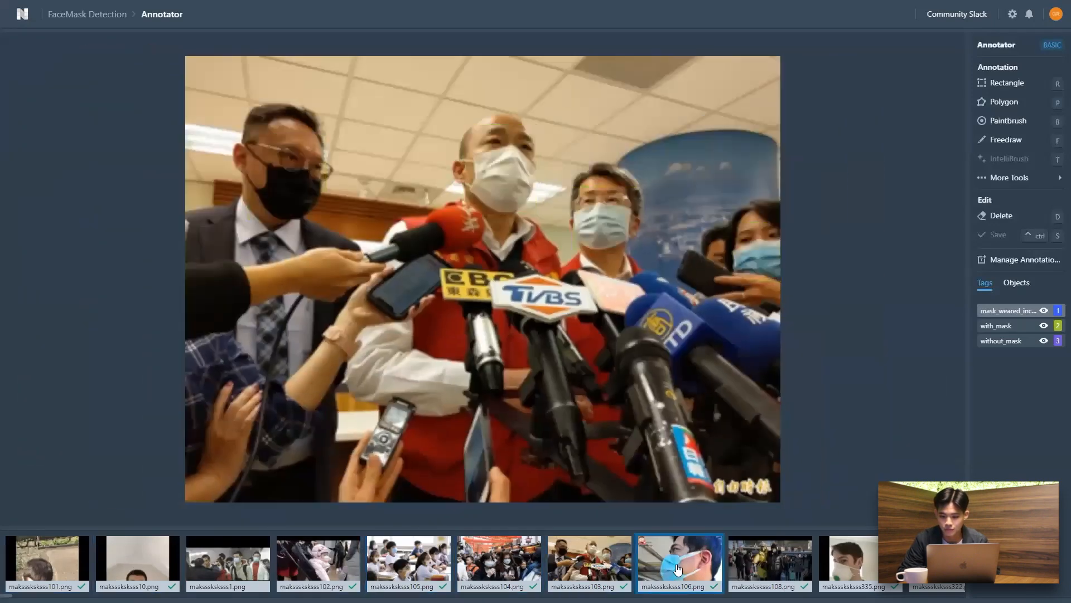
left_click(769, 563)
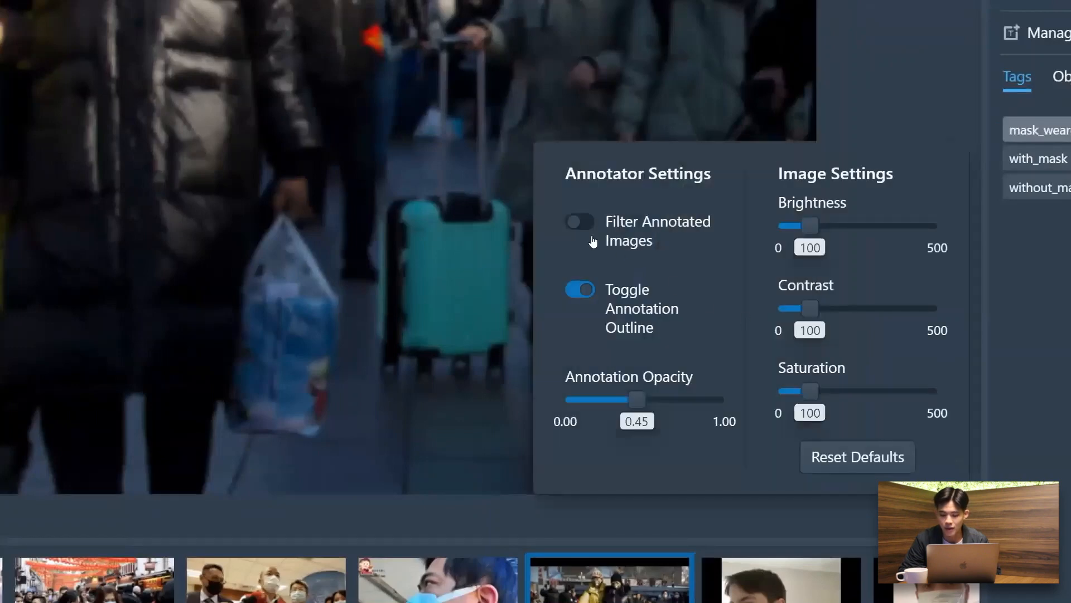
left_click(579, 221)
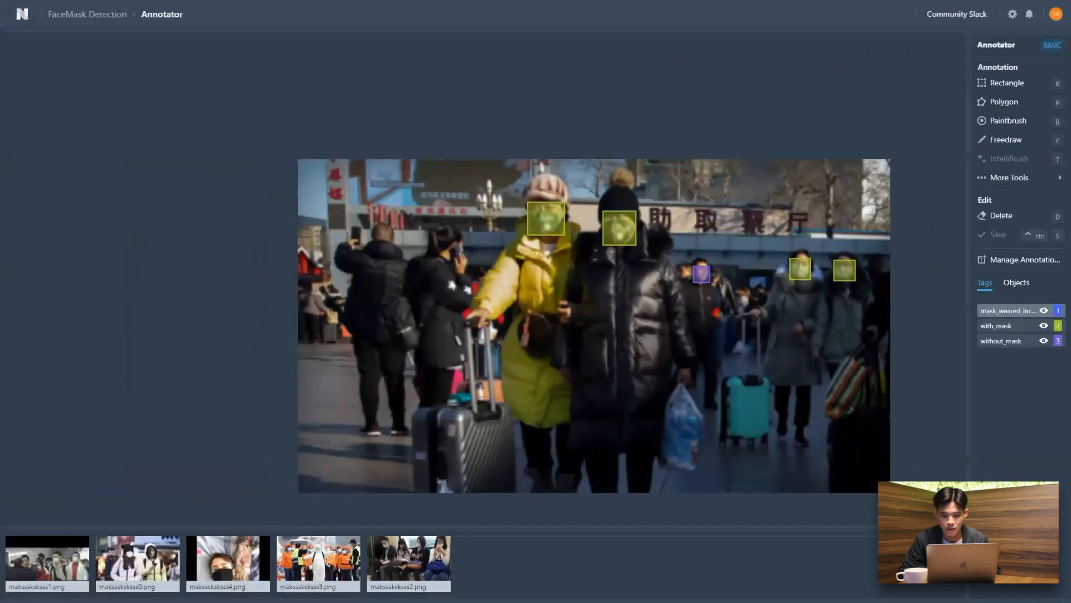
Step: Draw rectangle boxes around the two masked faces and the unmasked face in the first crowd photo
left_click(47, 563)
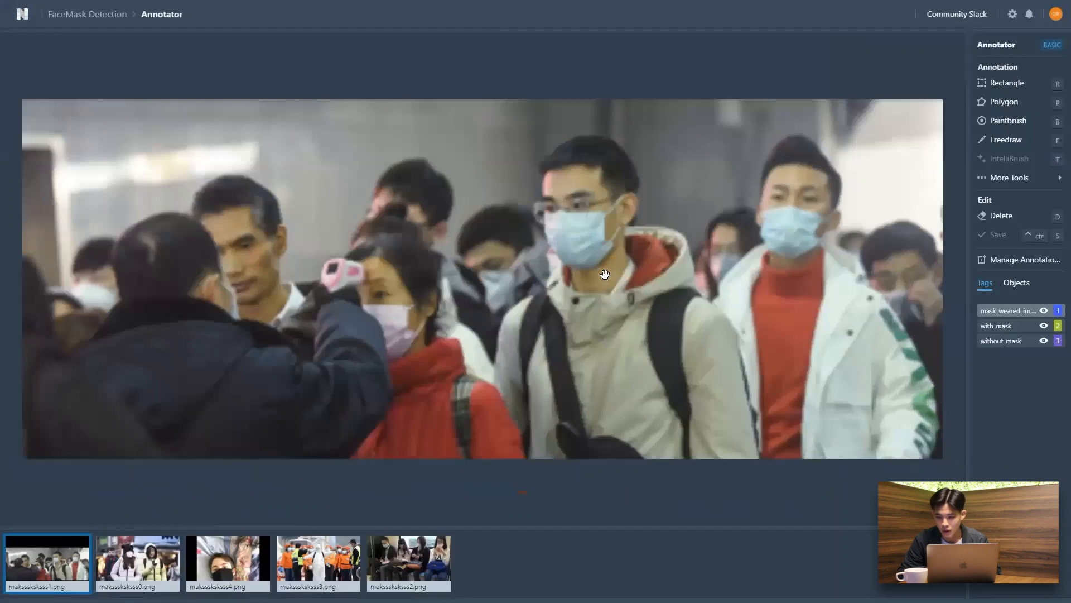
mouse_move(1025, 83)
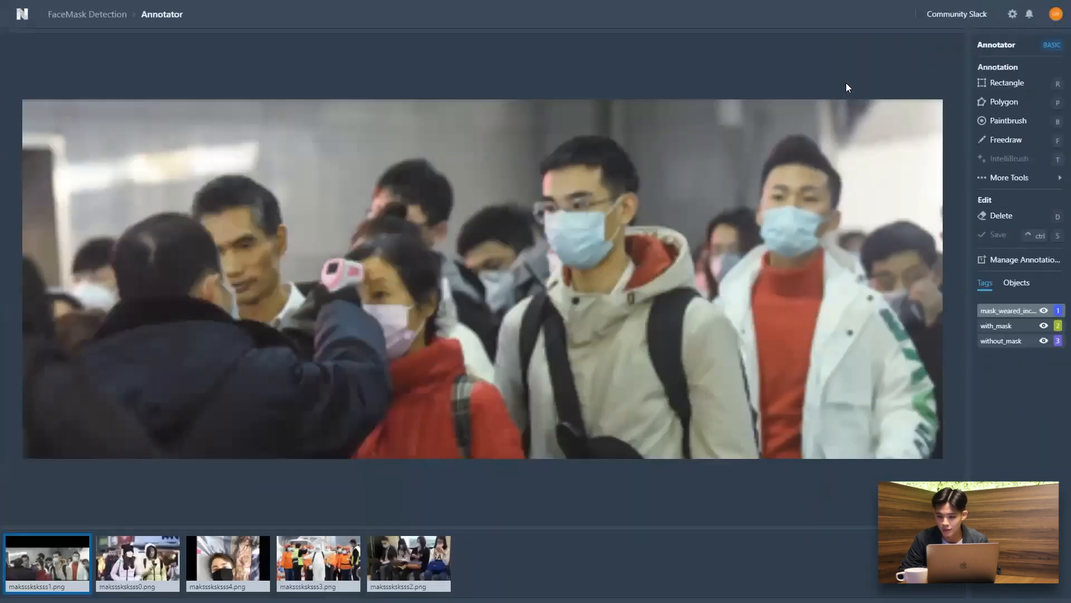
left_click(1006, 83)
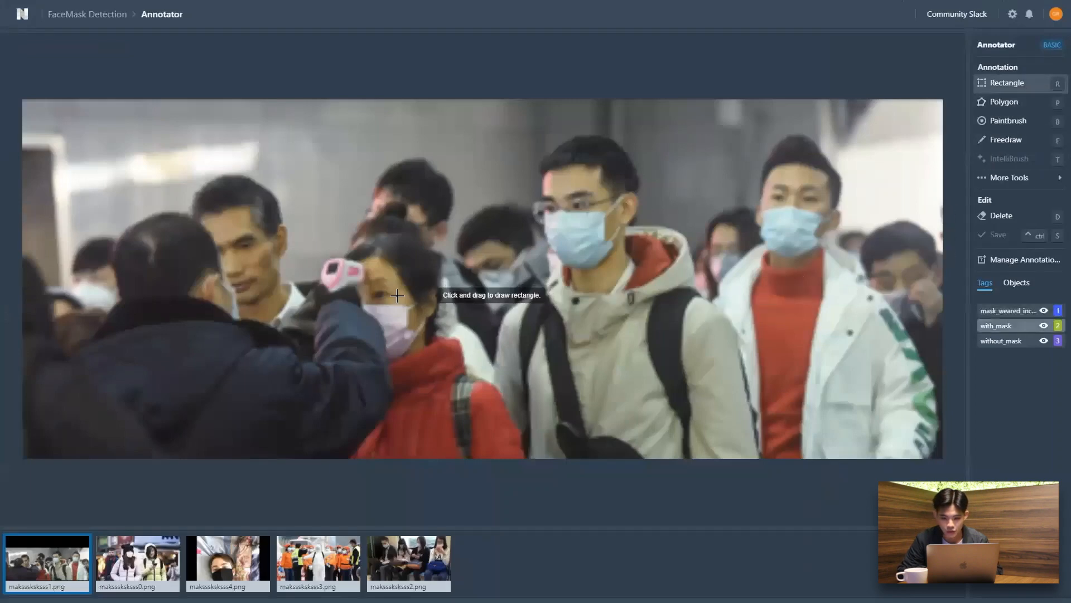
left_click_drag(542, 206, 625, 270)
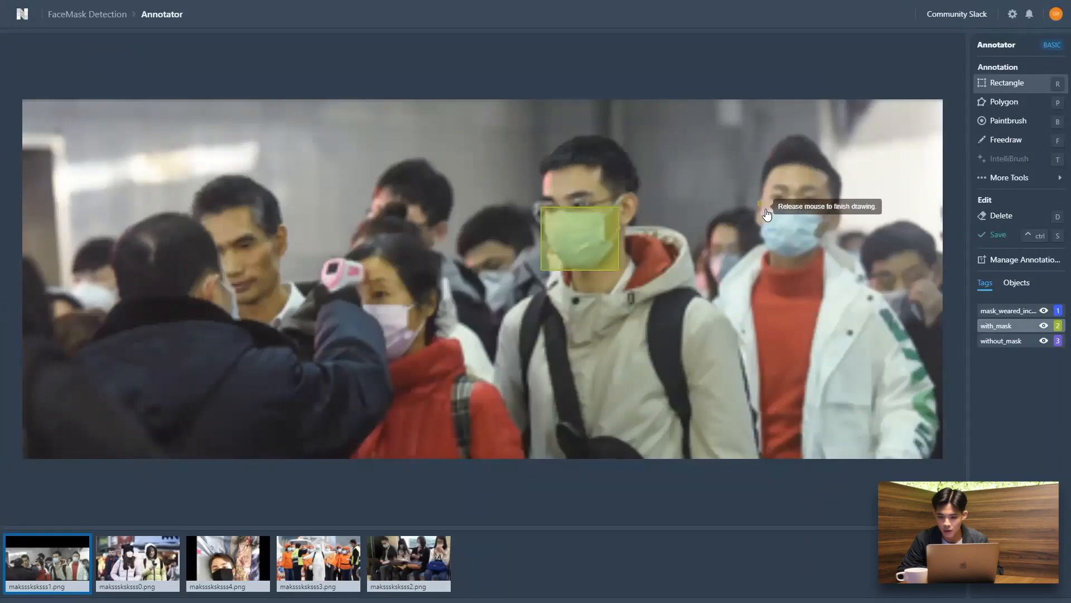
left_click_drag(763, 205, 811, 254)
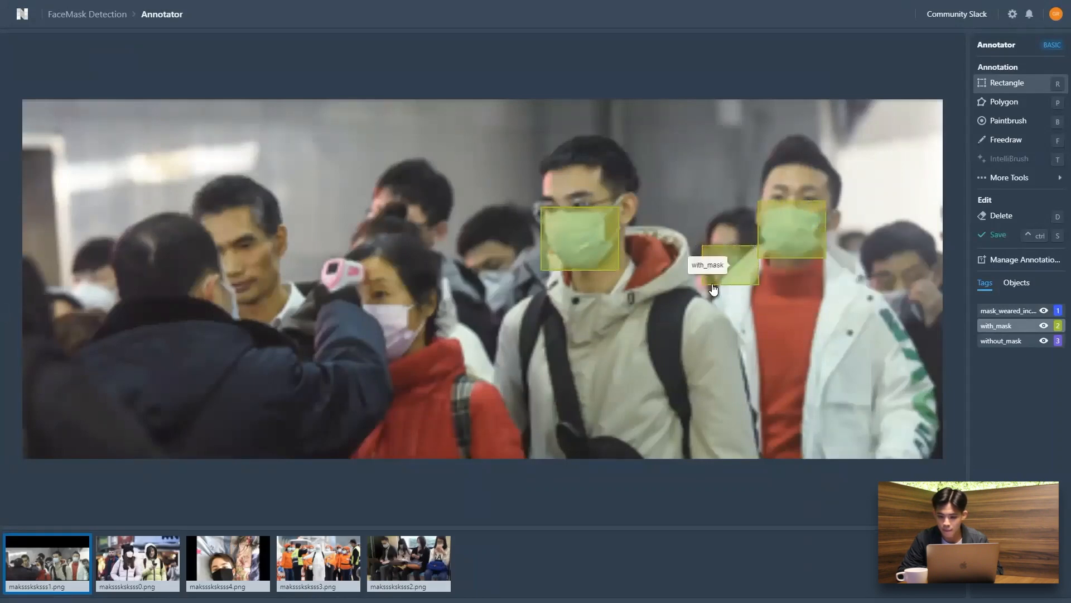
mouse_move(429, 308)
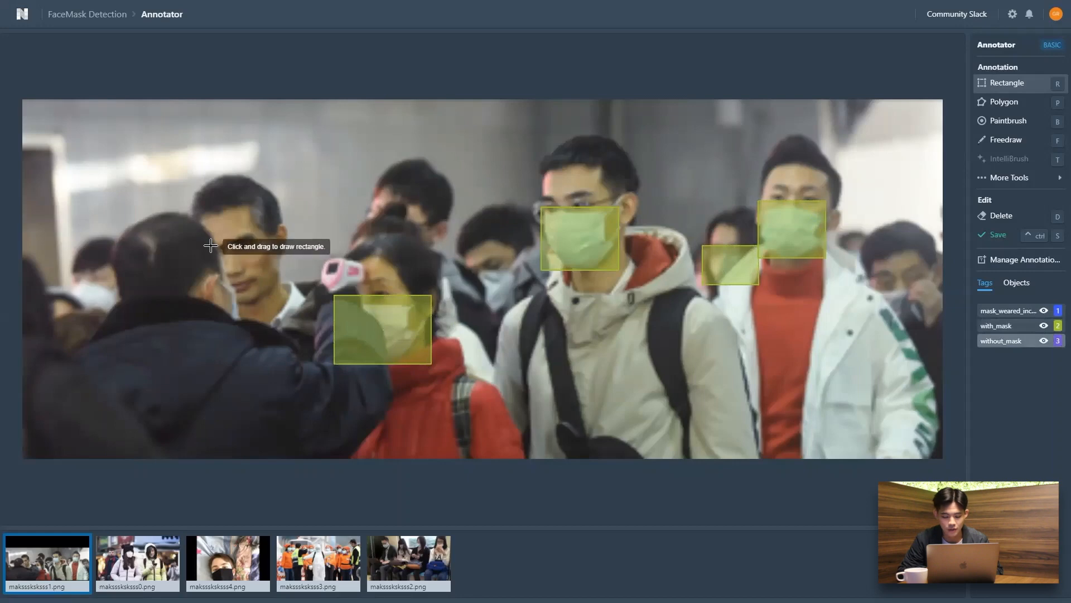
left_click_drag(211, 245, 287, 300)
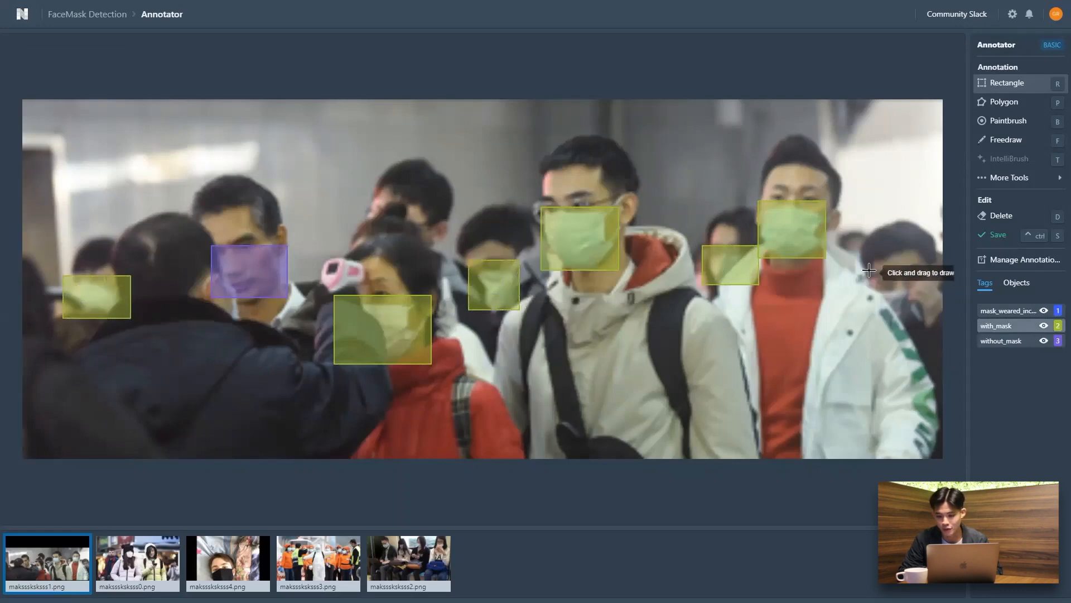
left_click(137, 563)
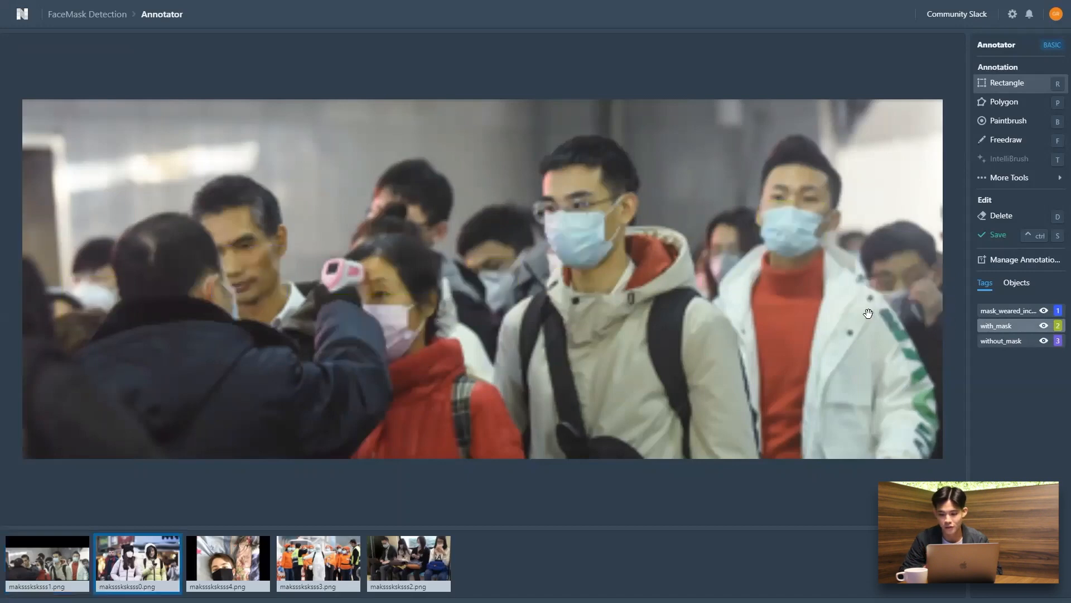
Step: Box the masked faces in the next three unannotated images, including the three workers
left_click(136, 563)
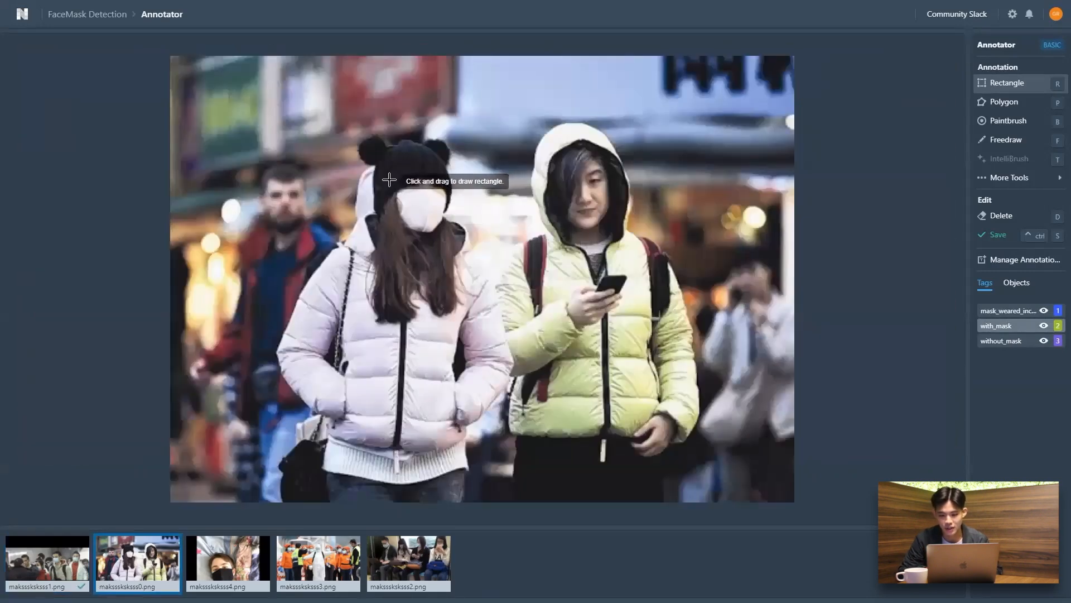
left_click_drag(390, 179, 451, 235)
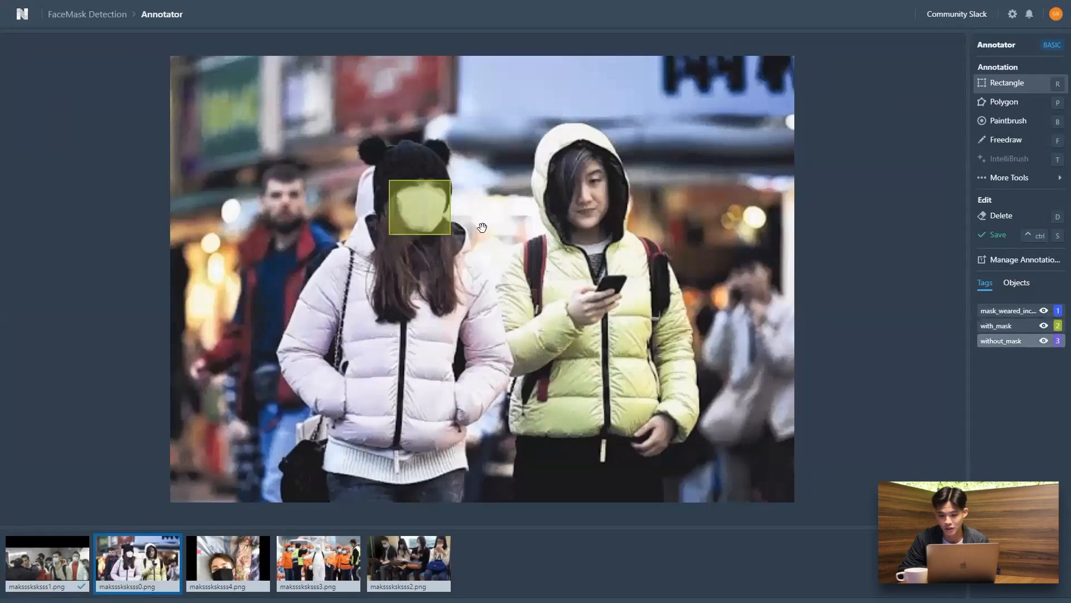
left_click_drag(553, 177, 619, 235)
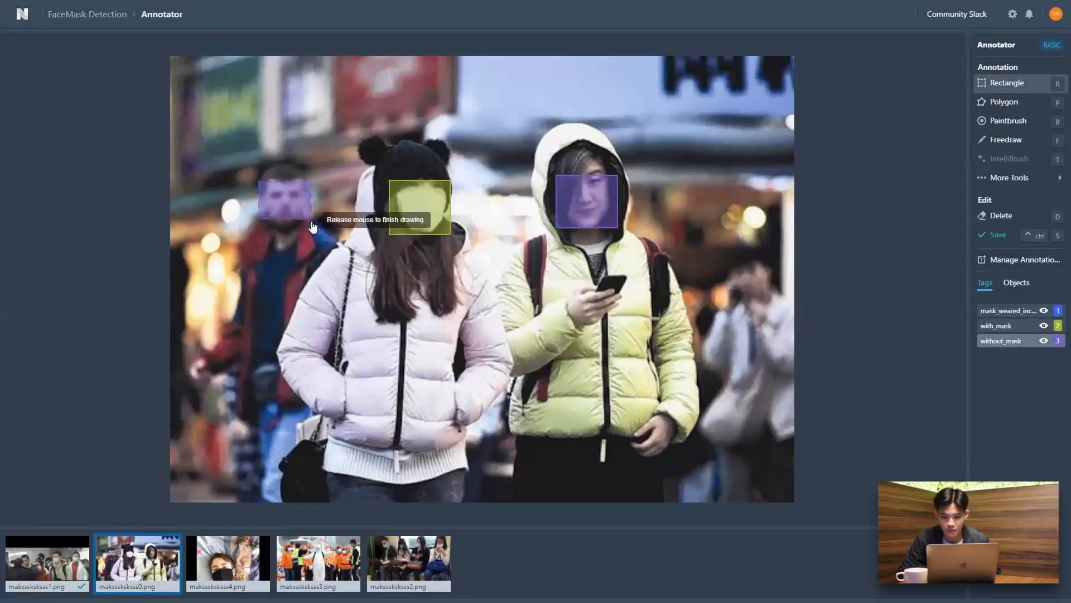
left_click(227, 563)
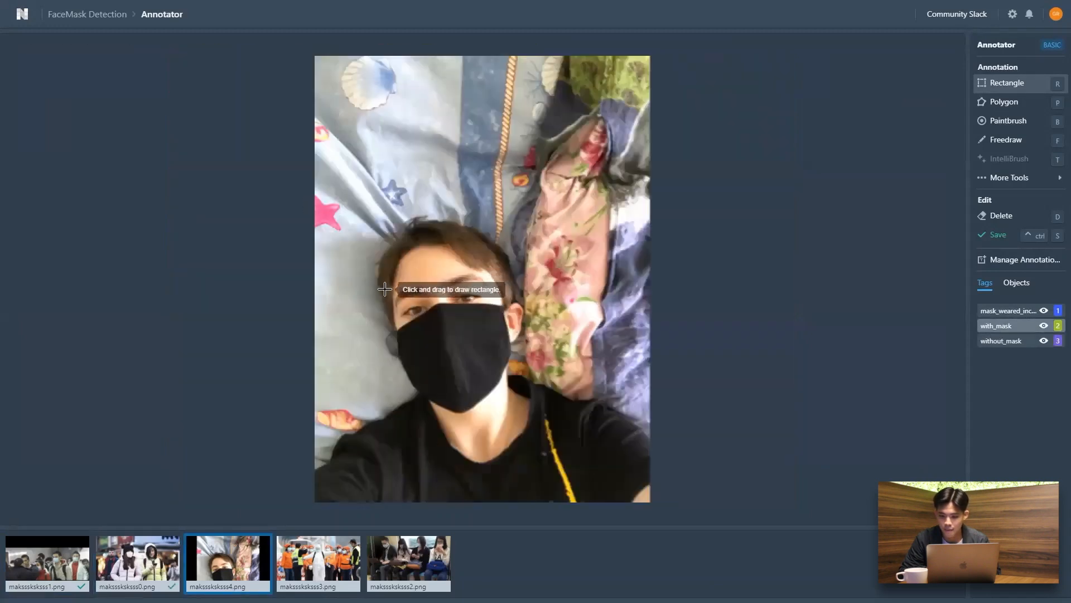
left_click_drag(383, 290, 534, 419)
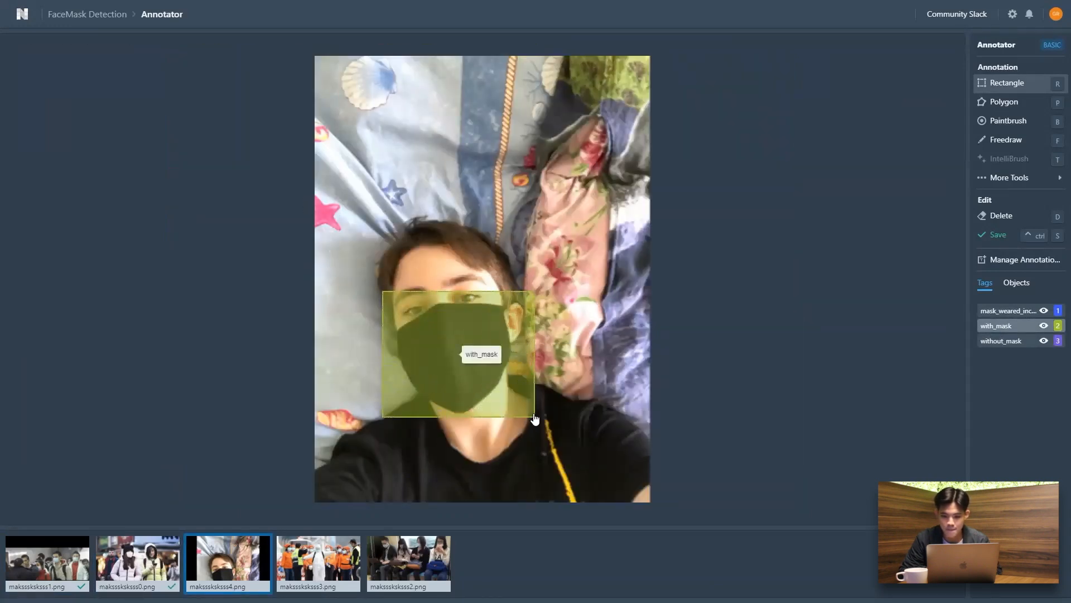
left_click(318, 562)
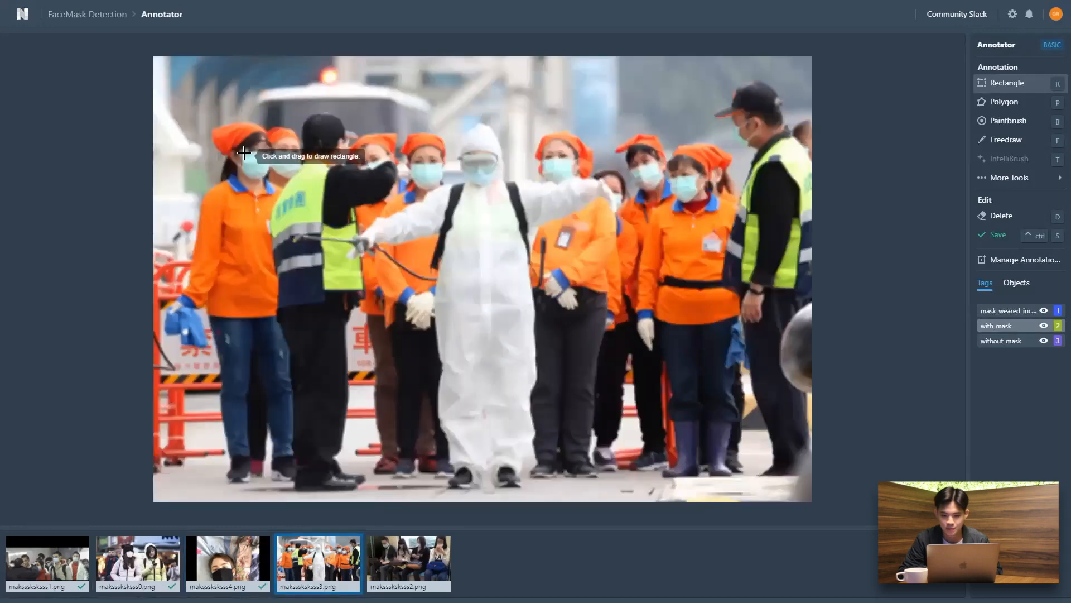
left_click_drag(242, 152, 295, 173)
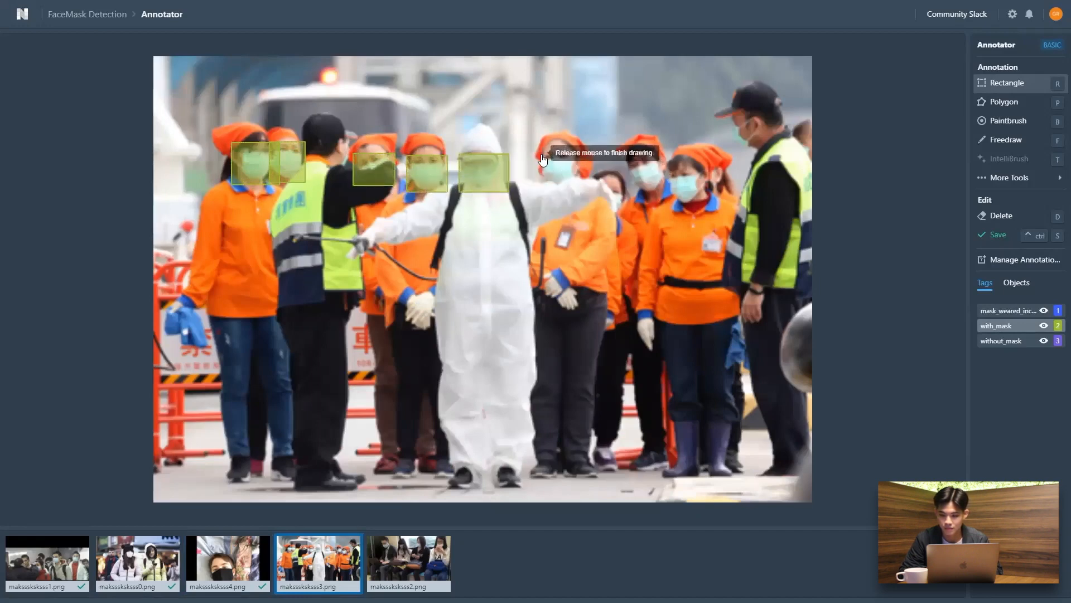
left_click_drag(544, 161, 652, 184)
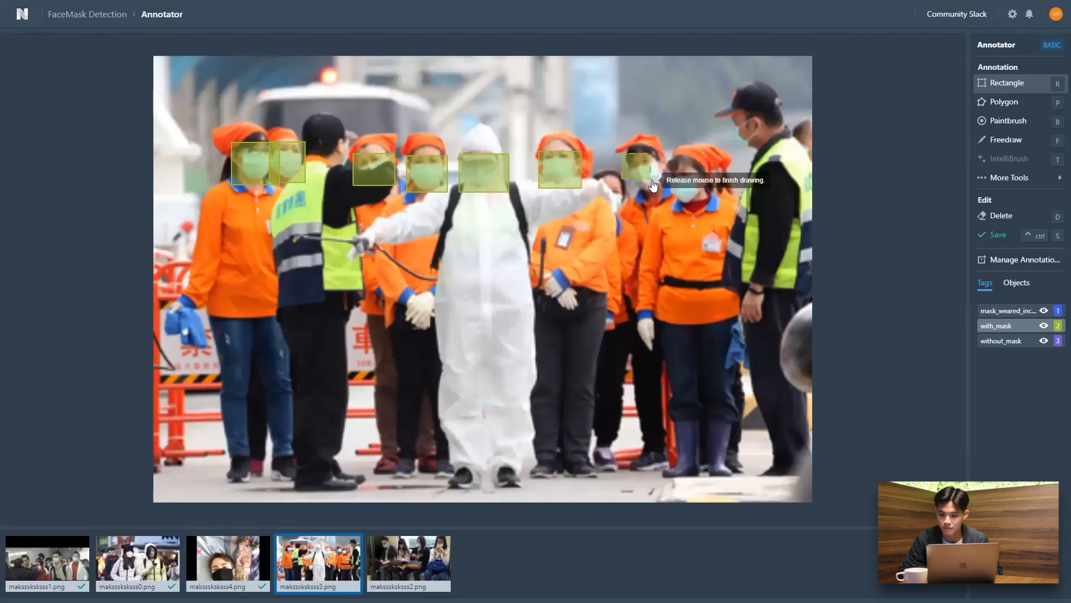
left_click_drag(628, 160, 704, 194)
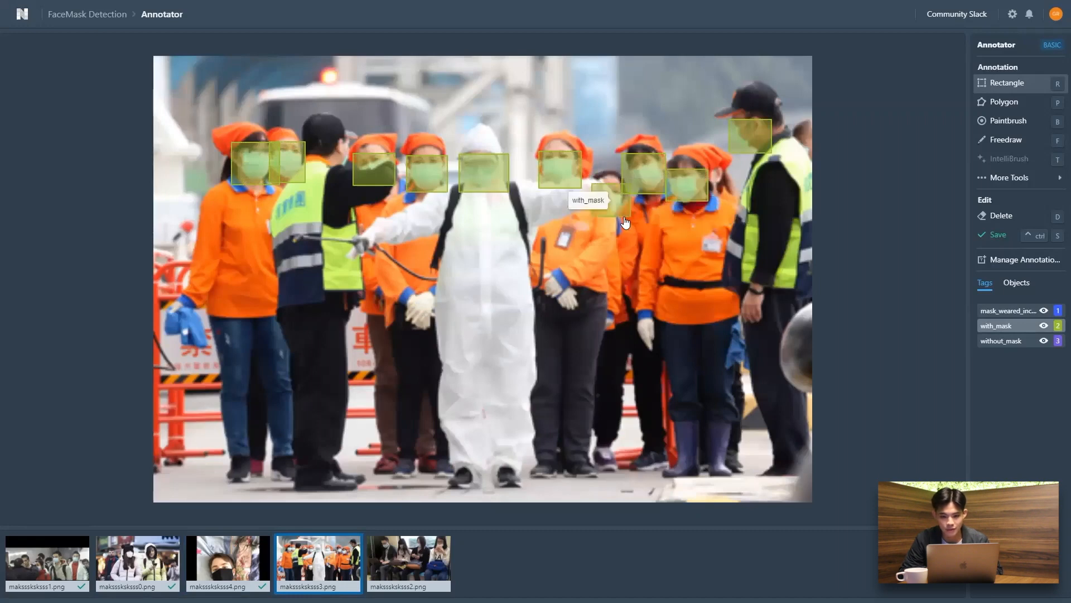
Step: Box the masked faces in the subway photo with the with_mask tag
left_click(409, 563)
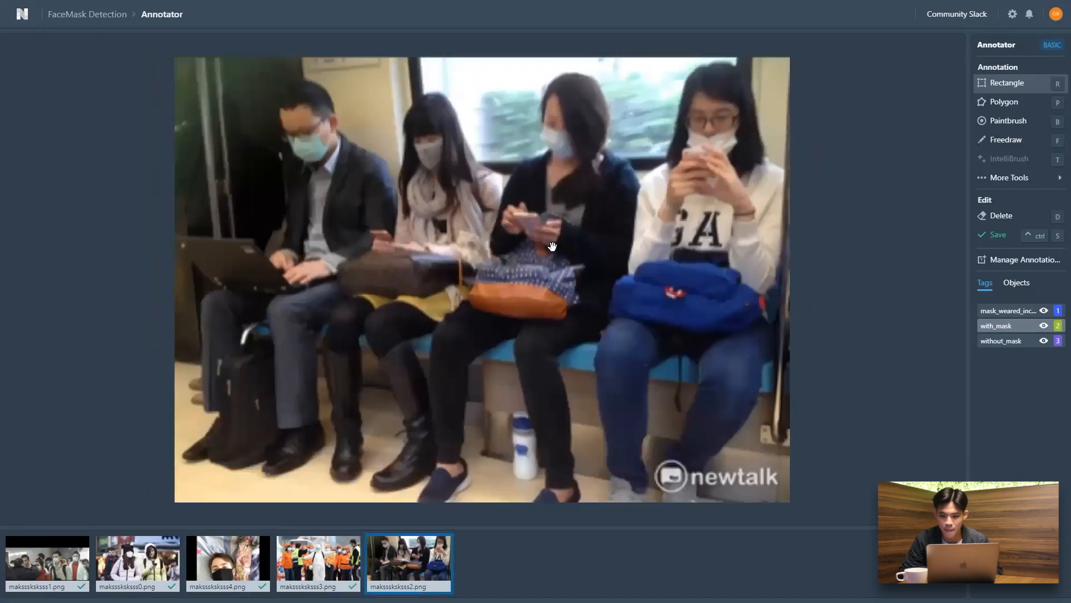
left_click_drag(552, 247, 328, 167)
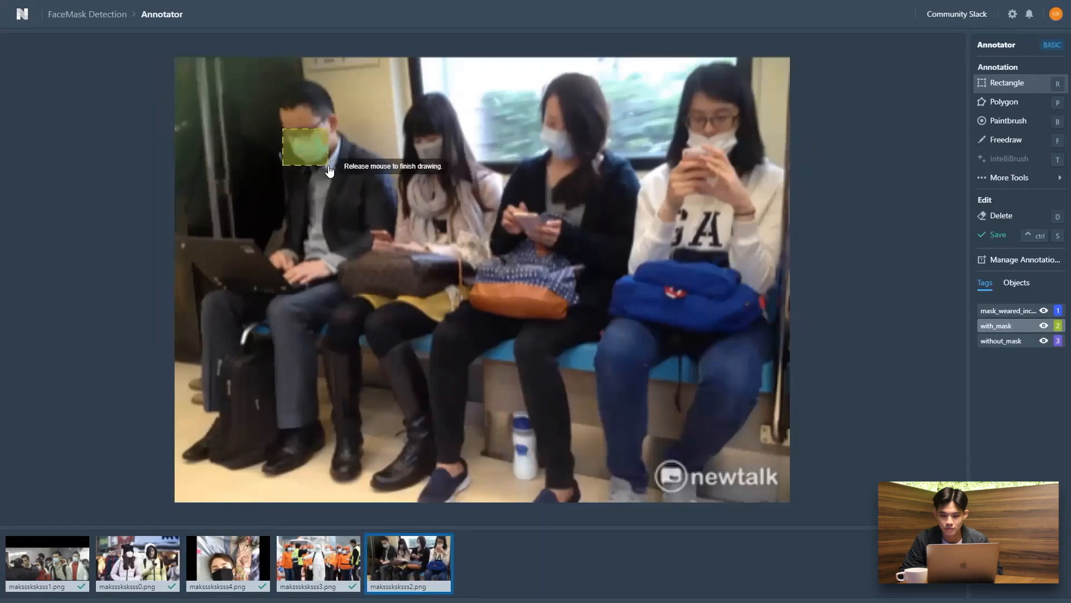
left_click_drag(410, 140, 464, 177)
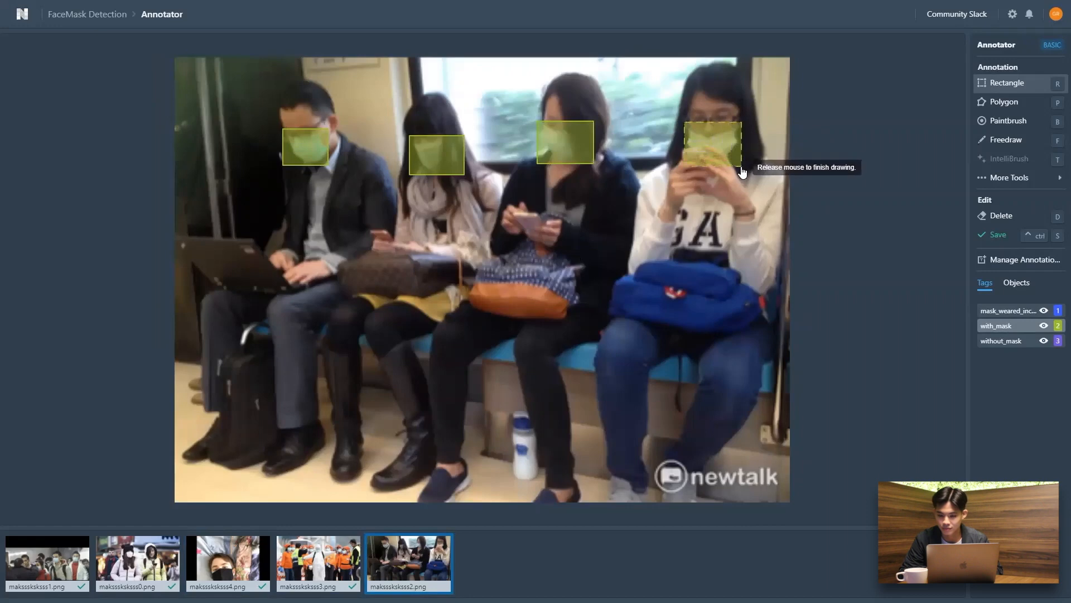
mouse_move(460, 473)
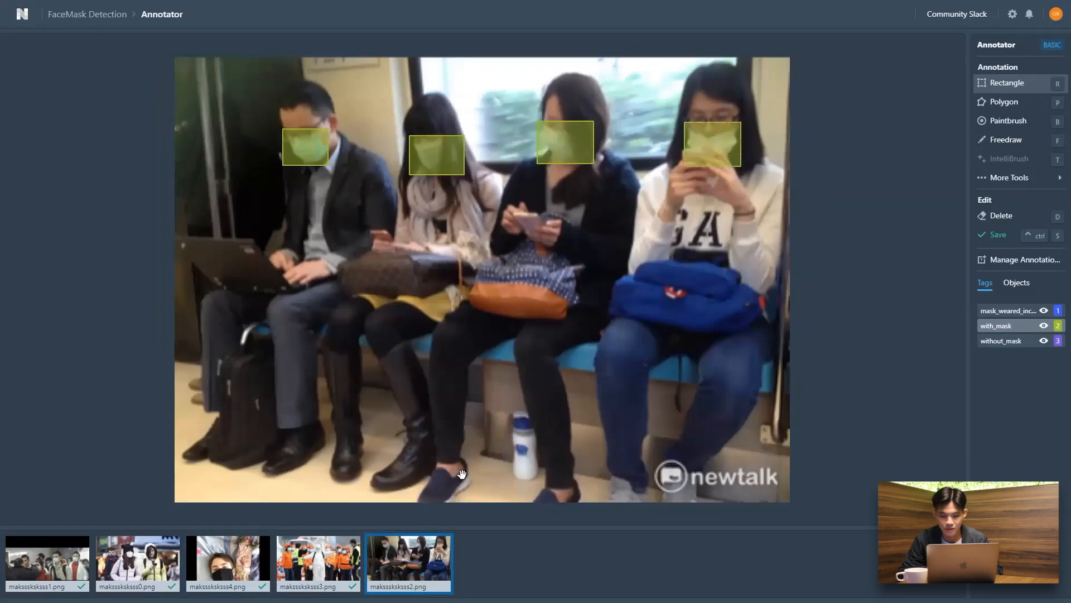
left_click(318, 562)
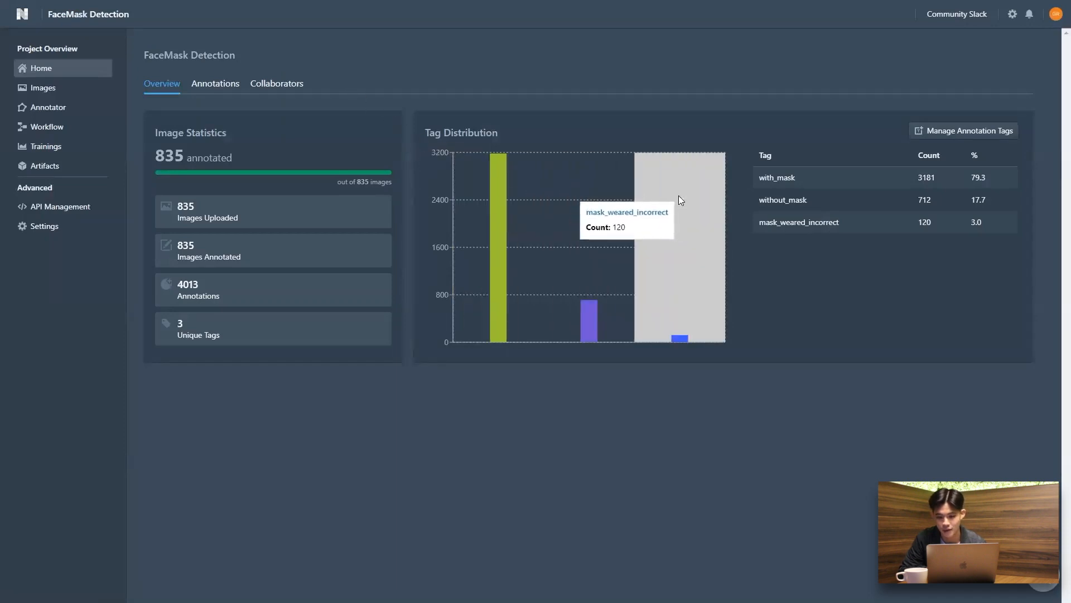
mouse_move(61, 88)
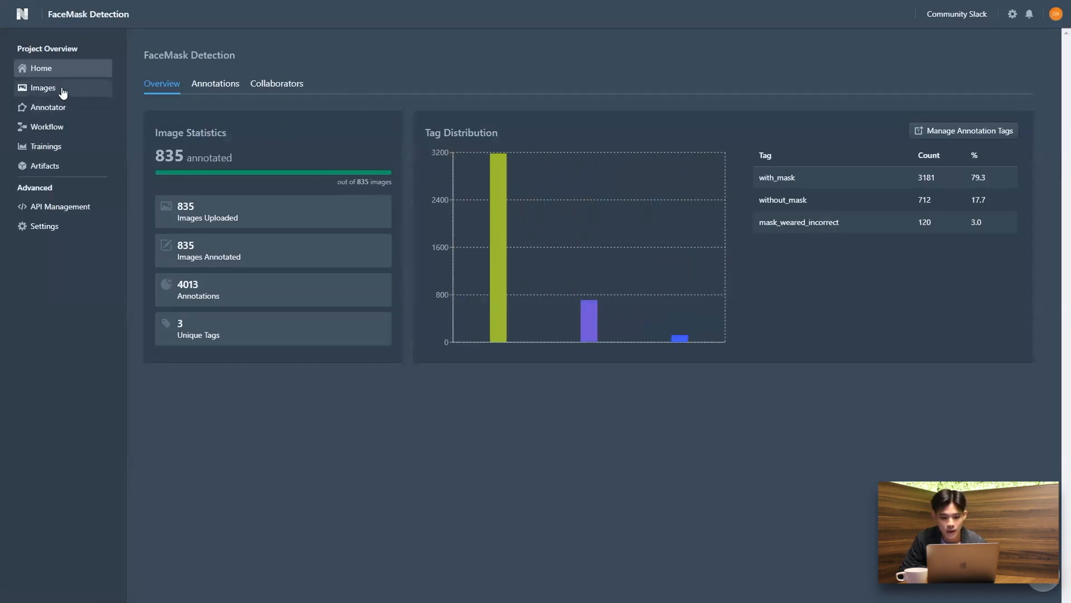
Step: Show the project's image gallery listing all 835 images
left_click(42, 87)
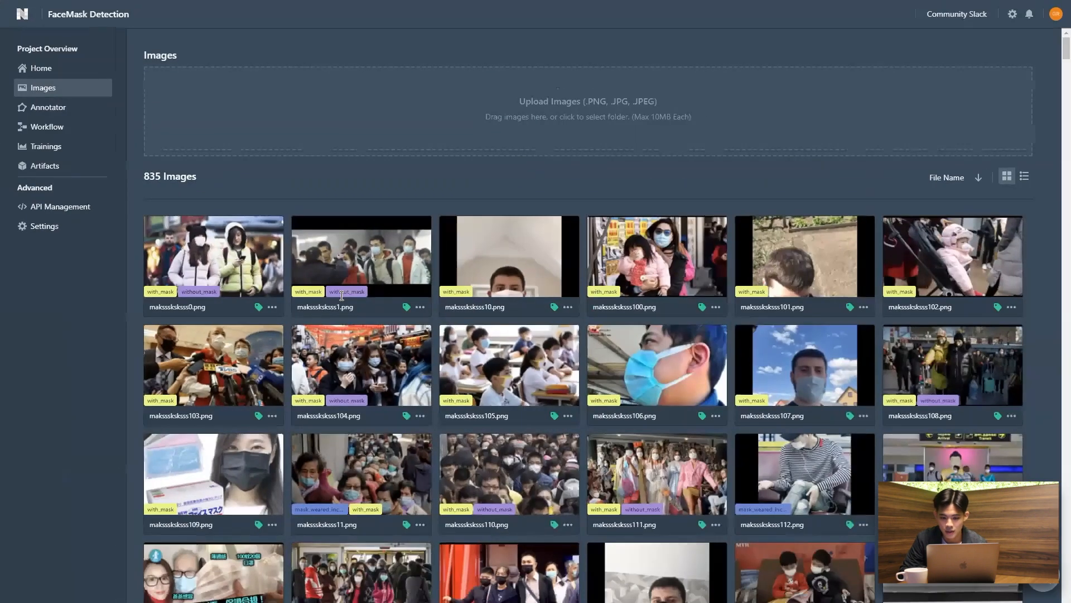
mouse_move(58, 133)
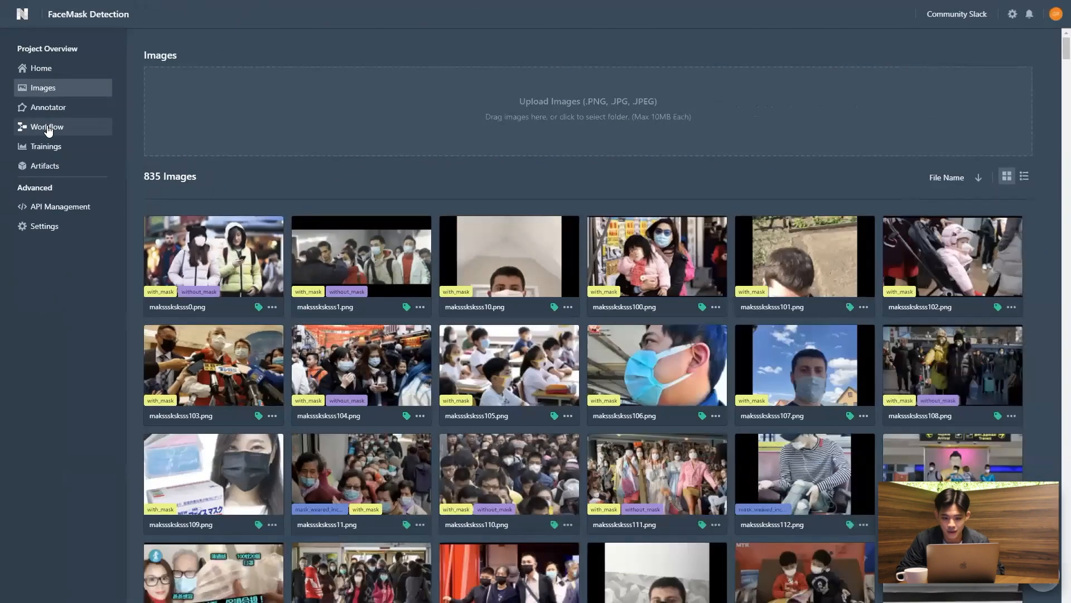
Step: Create a workflow and rename it 'FaceMask Detection_MobileNet_2kEpochs'
left_click(47, 126)
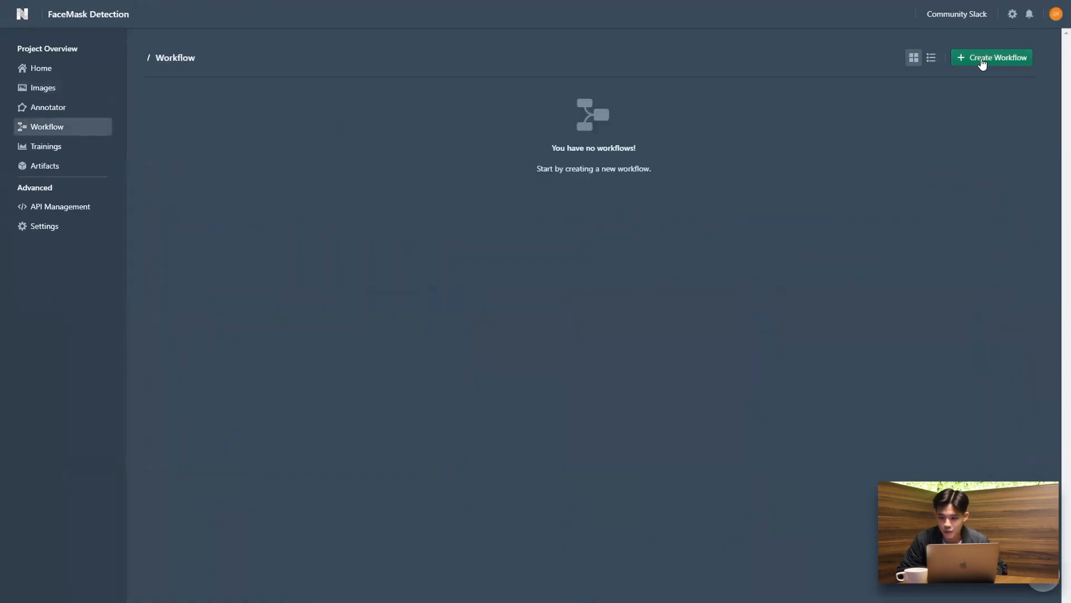
left_click(992, 57)
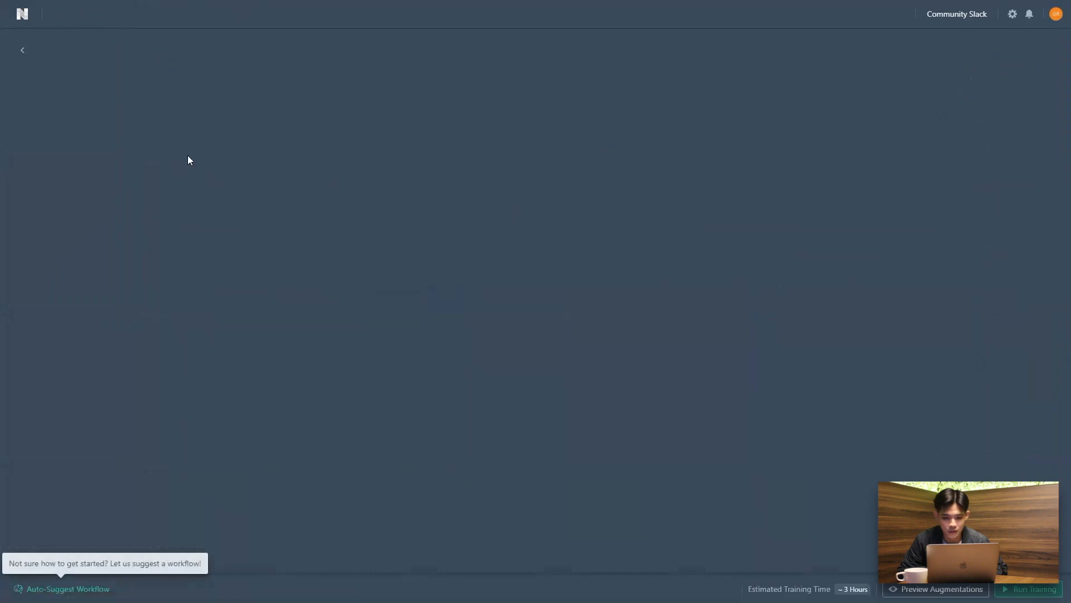
double_click(75, 51)
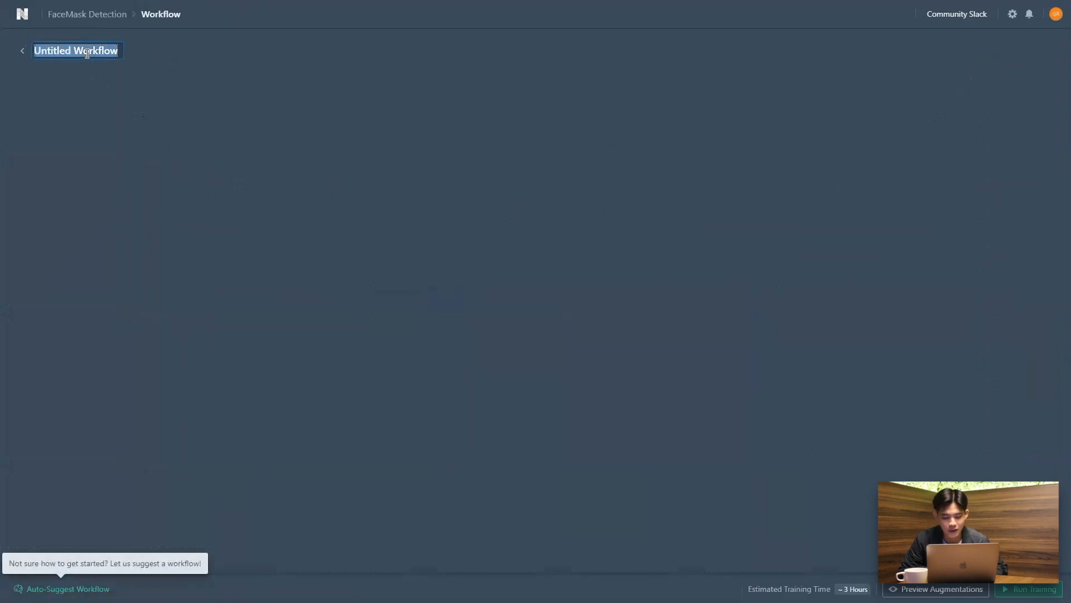
type("FaceMask Detection")
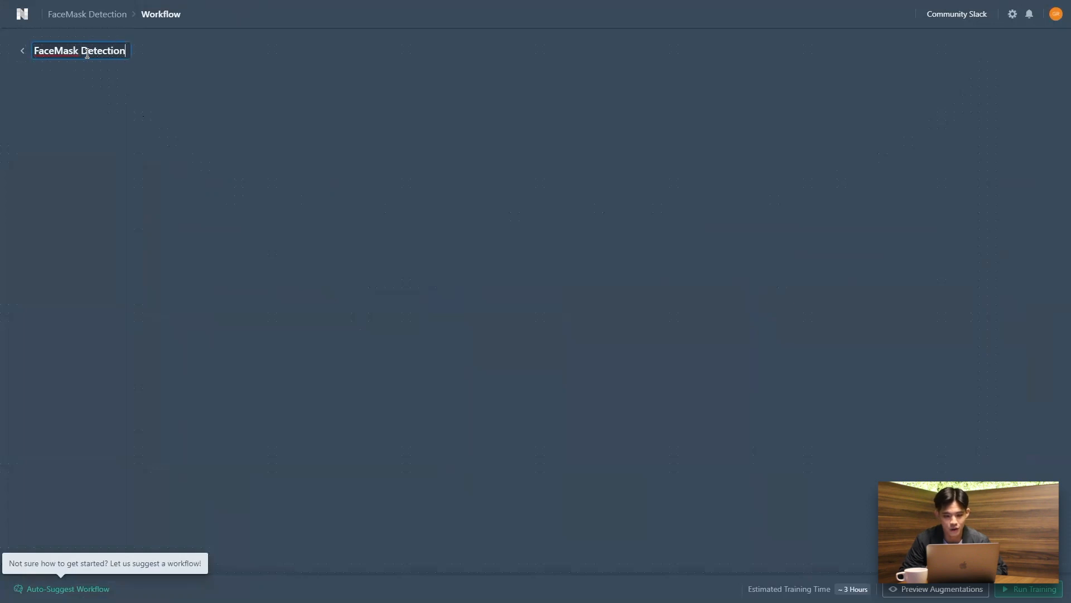
type("_MobileNet_")
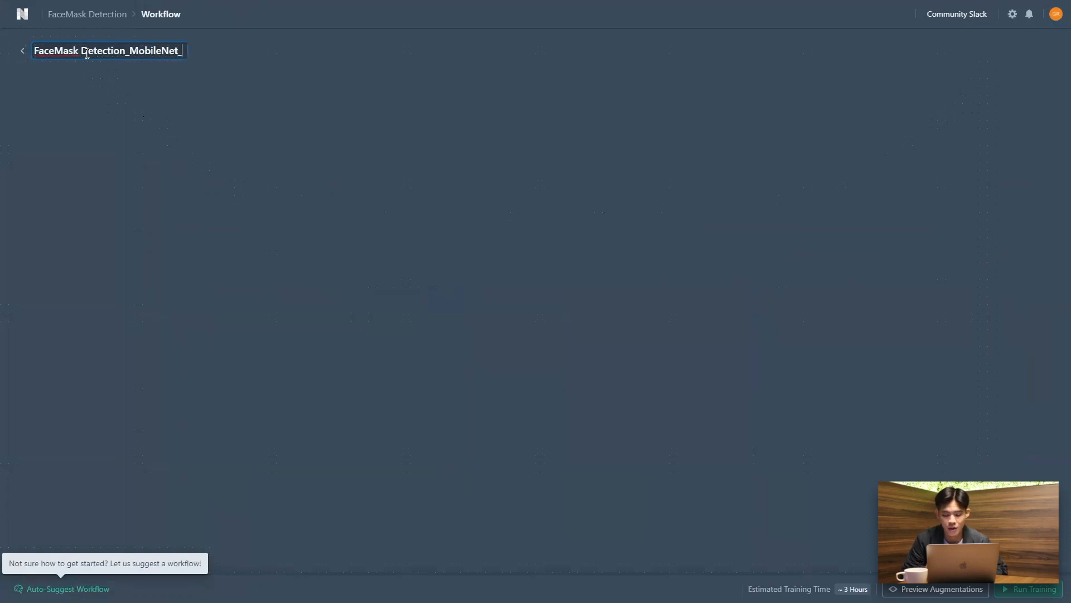
type("2k")
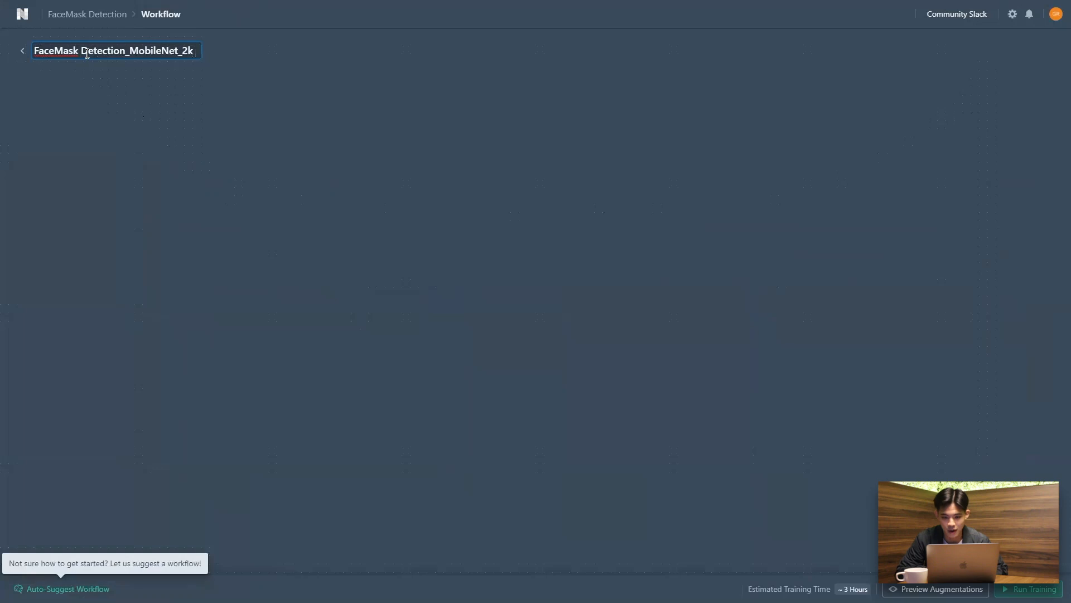
type("EPoc")
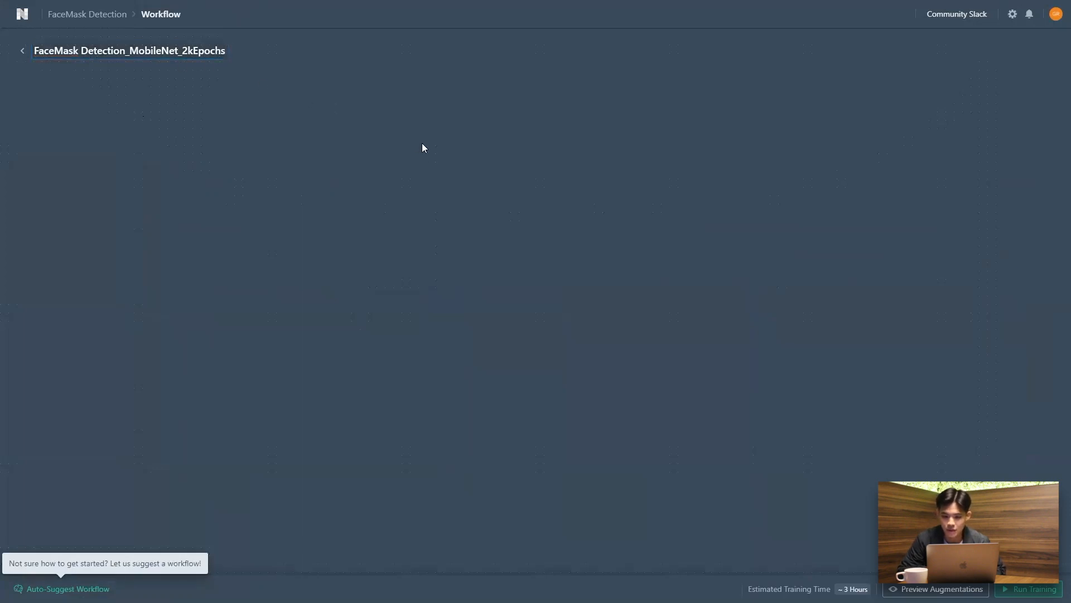
Step: Add a Project Dataset node and an Augmentations node placed beneath it
right_click(423, 147)
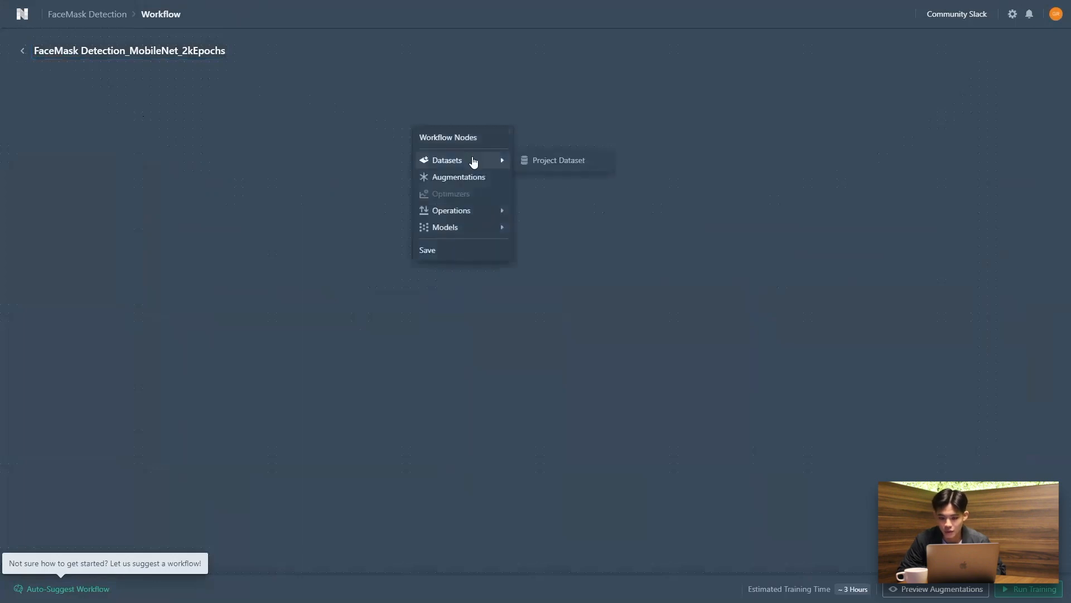
left_click(558, 159)
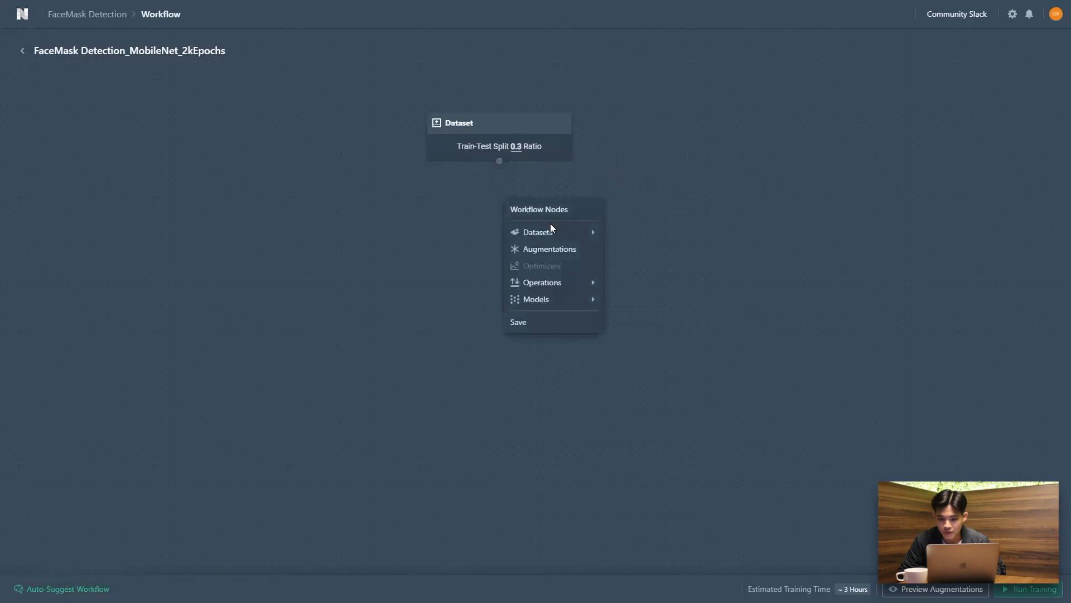
left_click(549, 249)
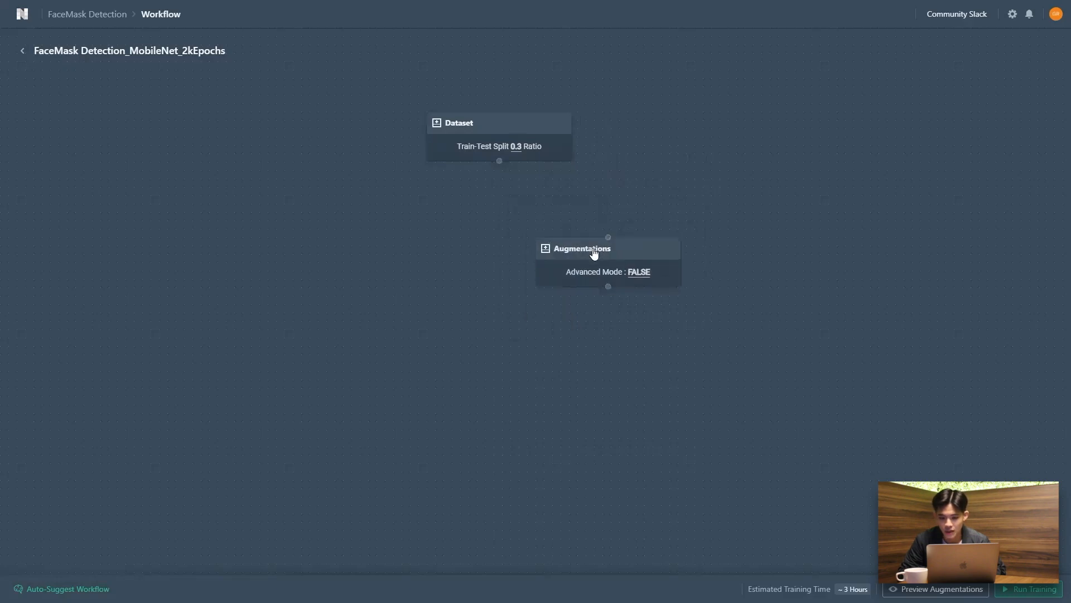
left_click_drag(581, 247, 489, 214)
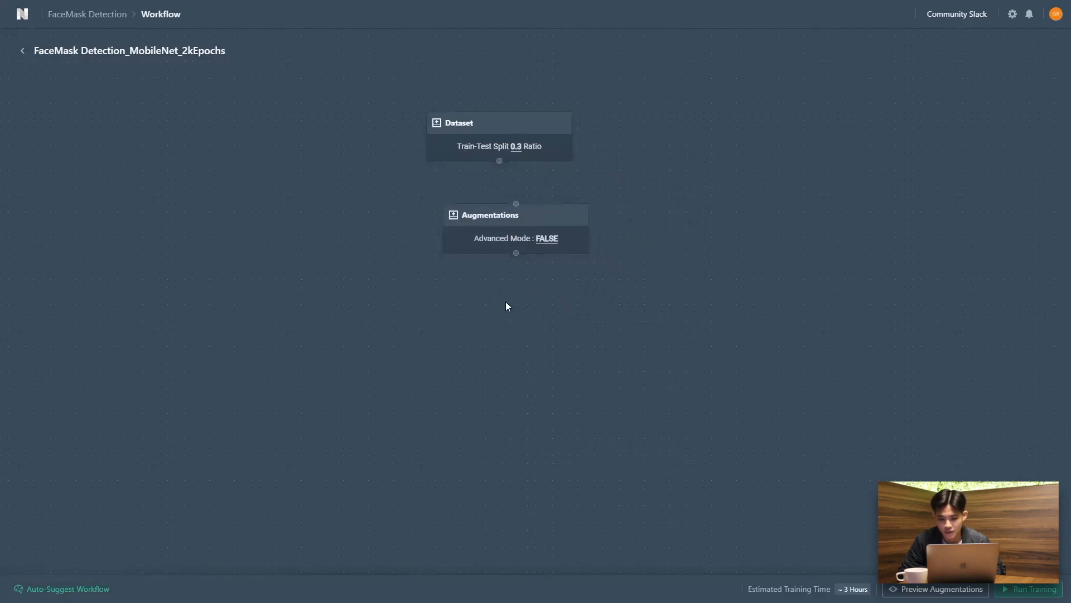
Step: Add a Retina MobileNetV2 640x640 model node to the canvas
right_click(505, 306)
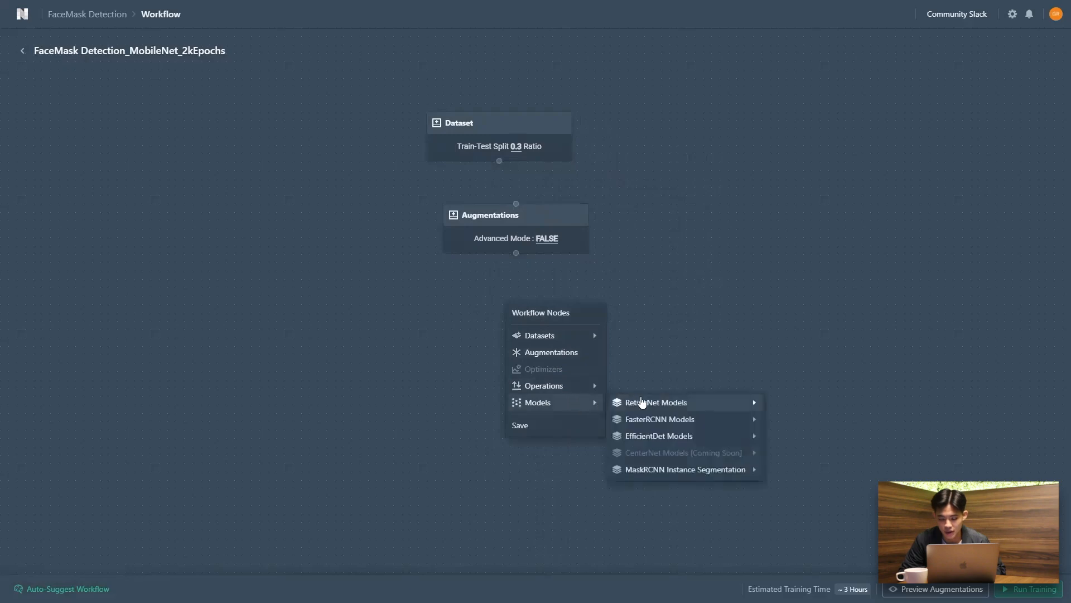
mouse_move(657, 402)
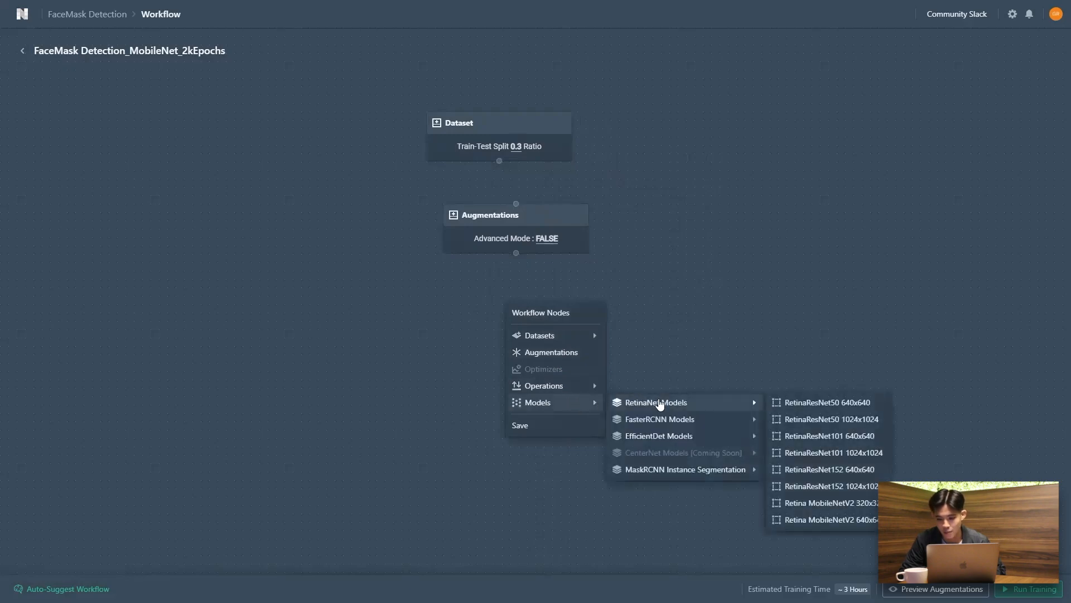
mouse_move(660, 419)
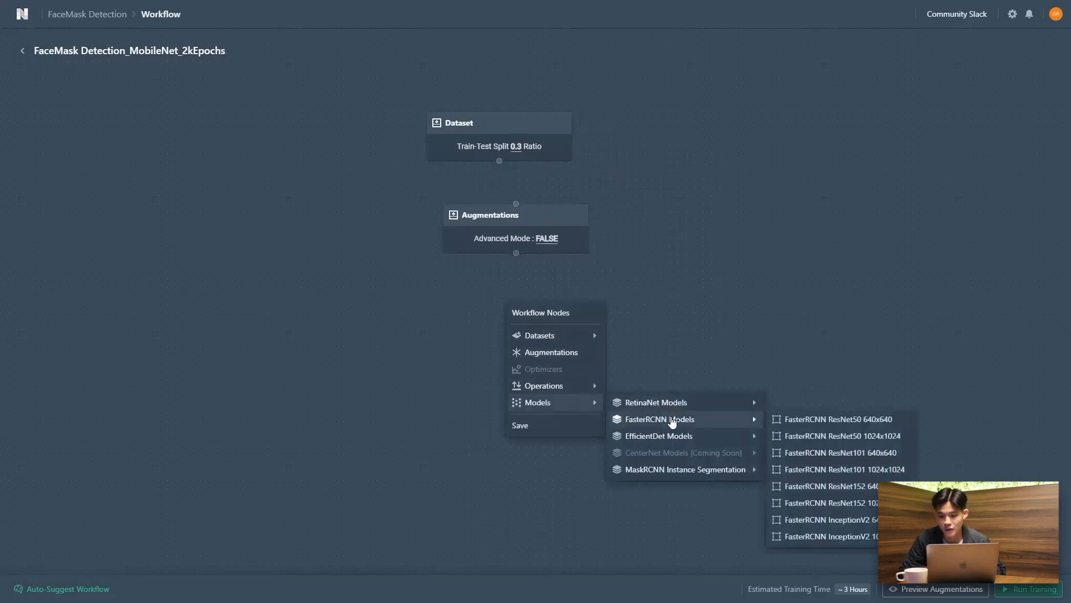
mouse_move(658, 437)
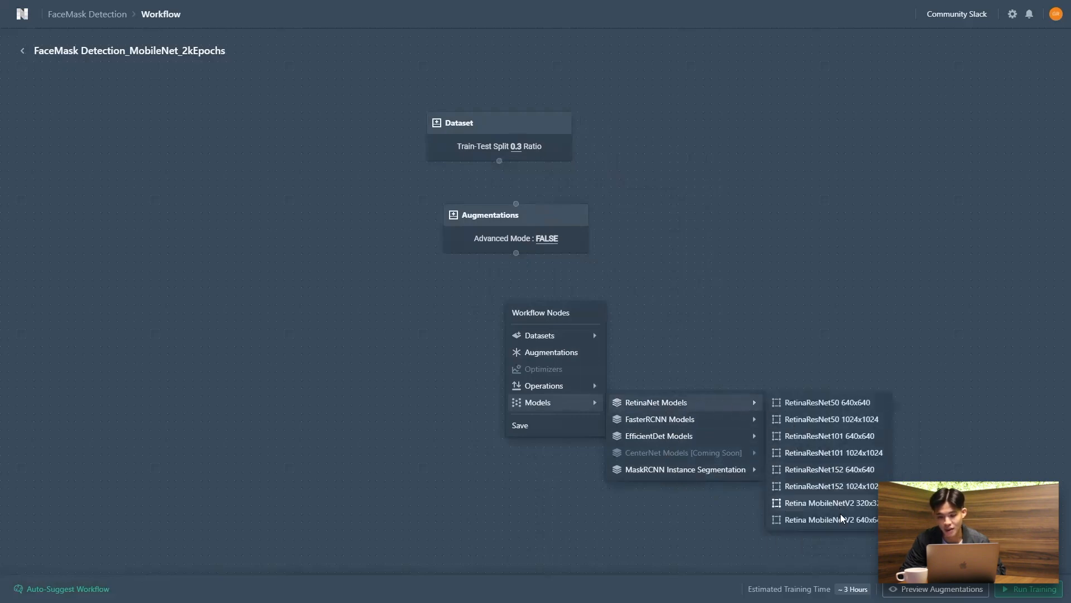
left_click(830, 519)
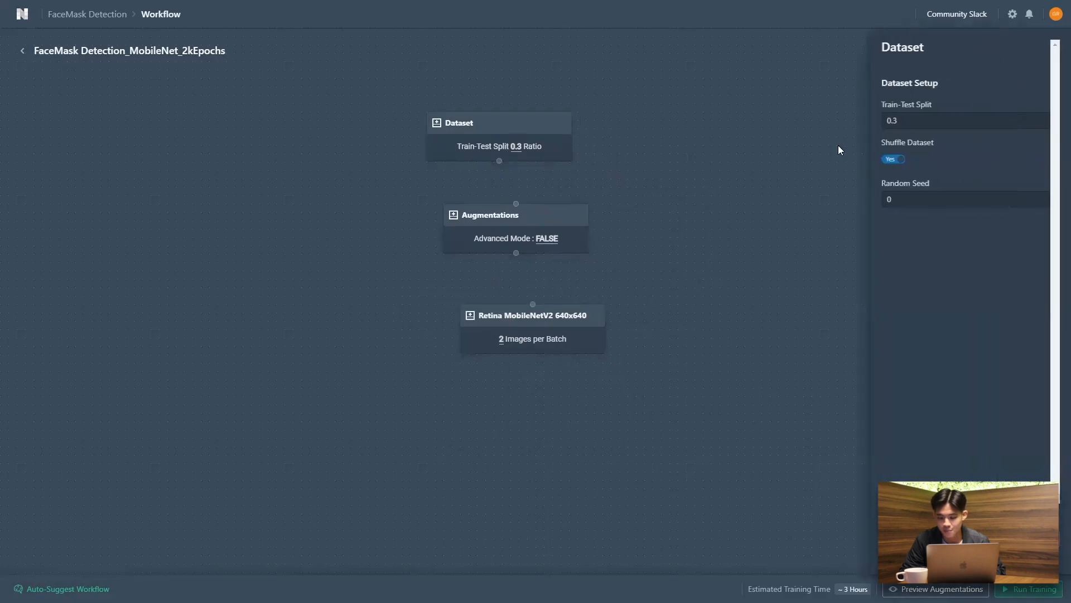
mouse_move(583, 208)
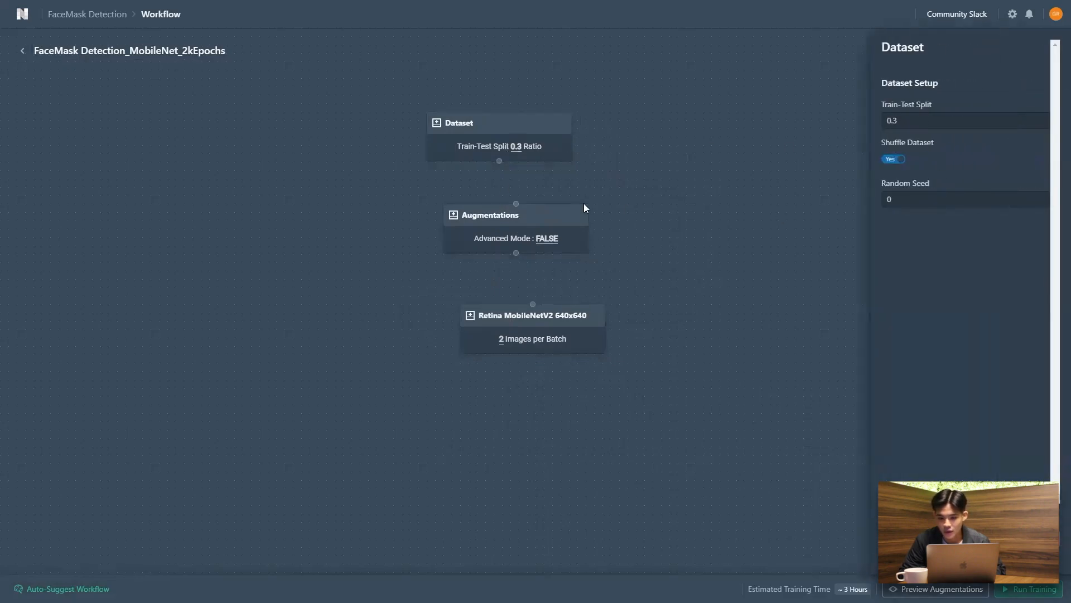
Step: Scroll through the random augmentation options in the Augmentations settings panel
left_click(491, 215)
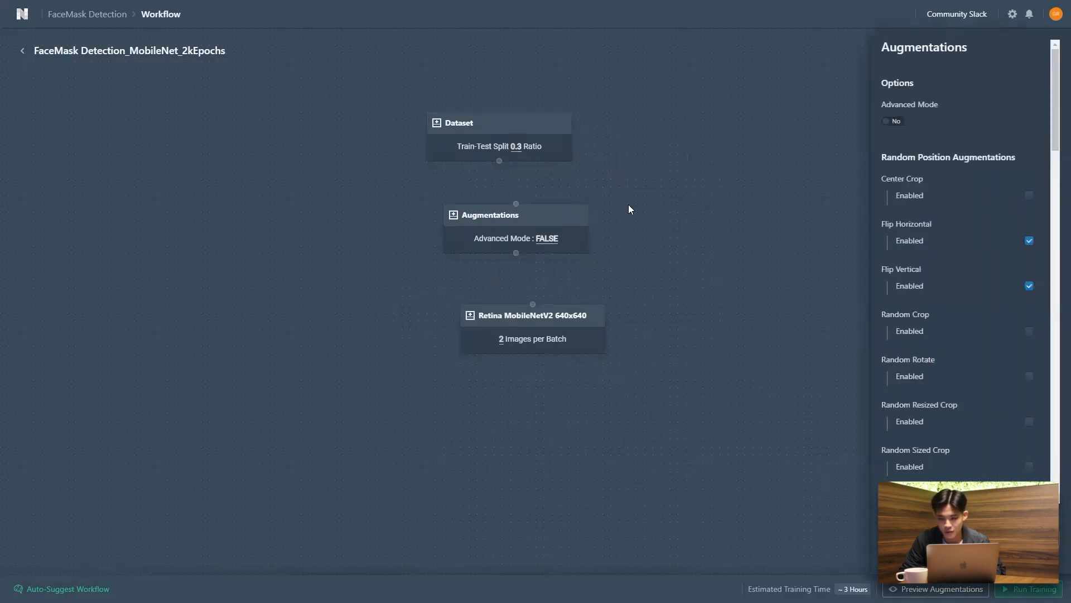
mouse_move(972, 214)
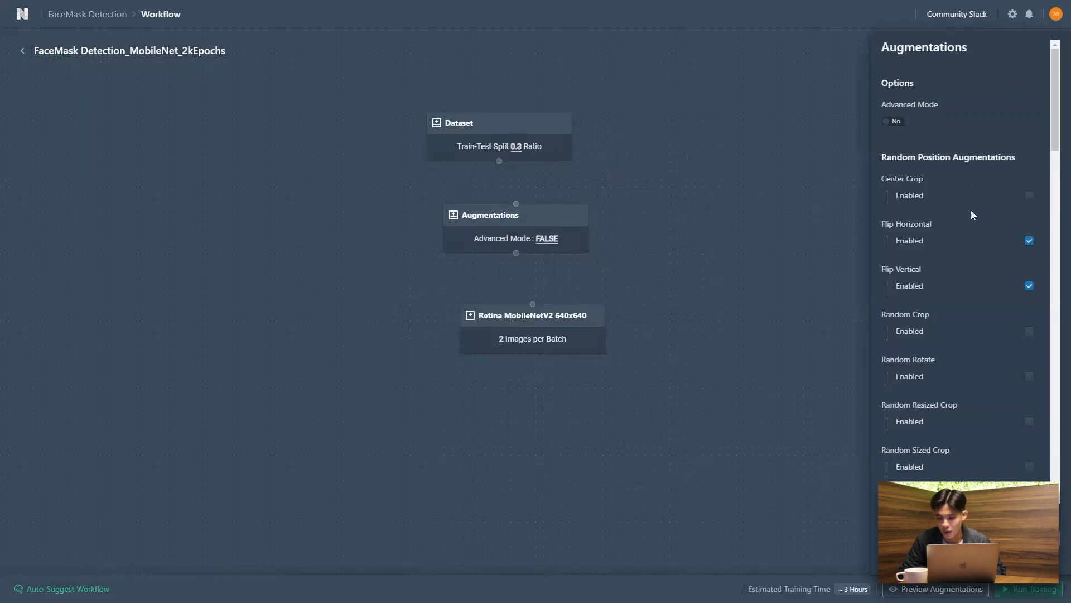
scroll("down", 3)
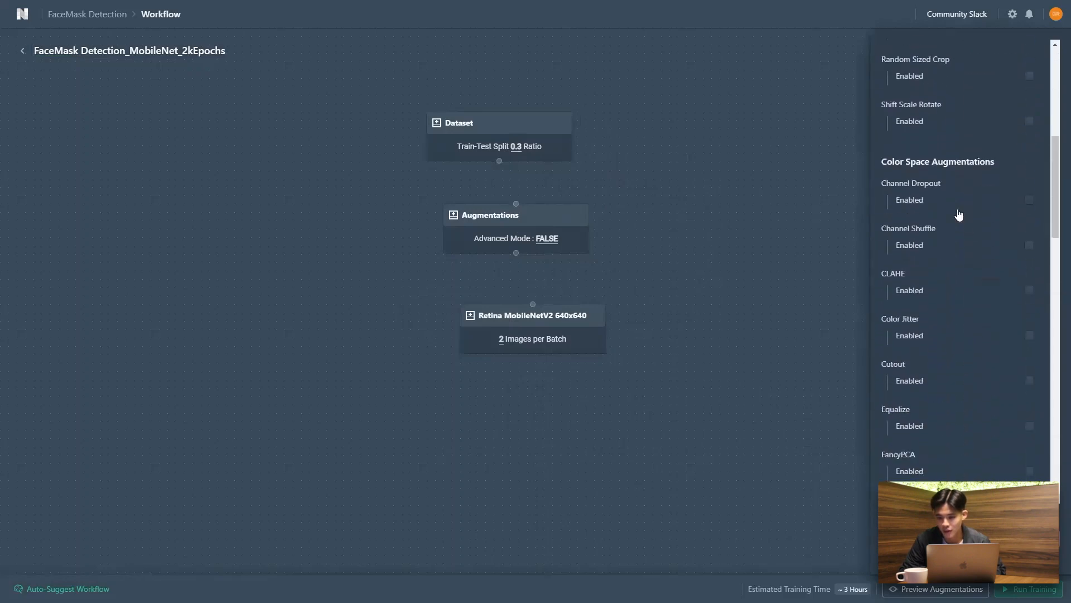
scroll("down", 3)
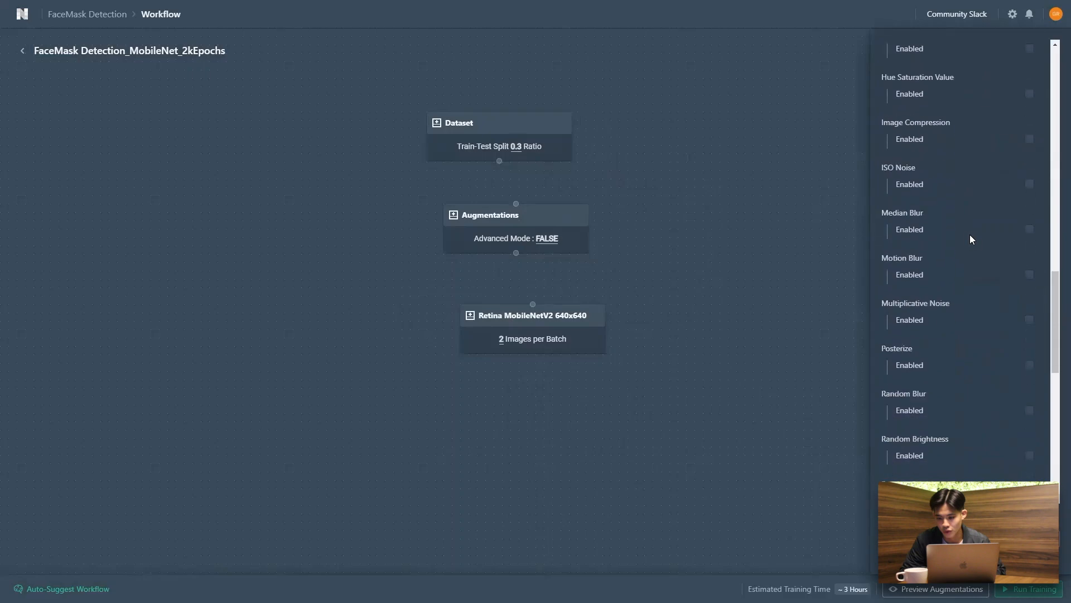
scroll("down", 3)
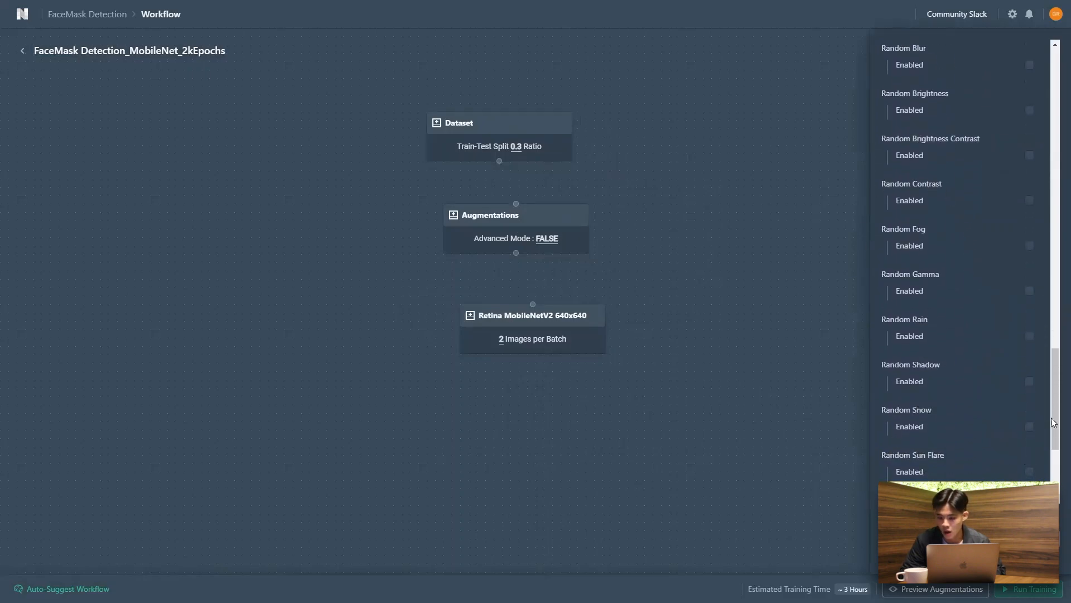
scroll("down", 3)
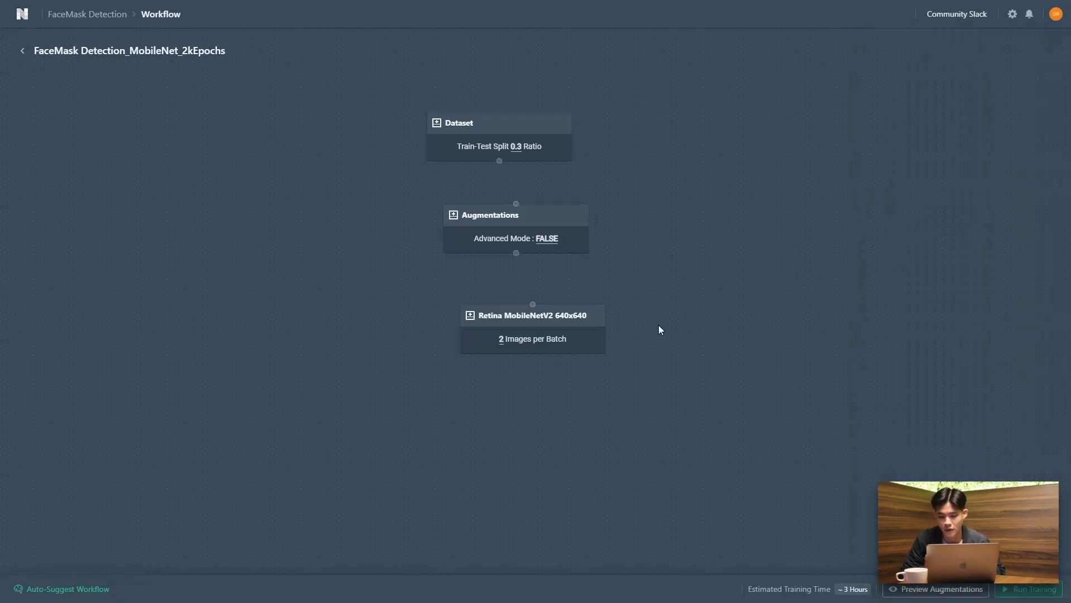
Step: Set Retina MobileNetV2 training epochs to 2000 and chain Dataset, Augmentations and model nodes
left_click(533, 314)
type("2")
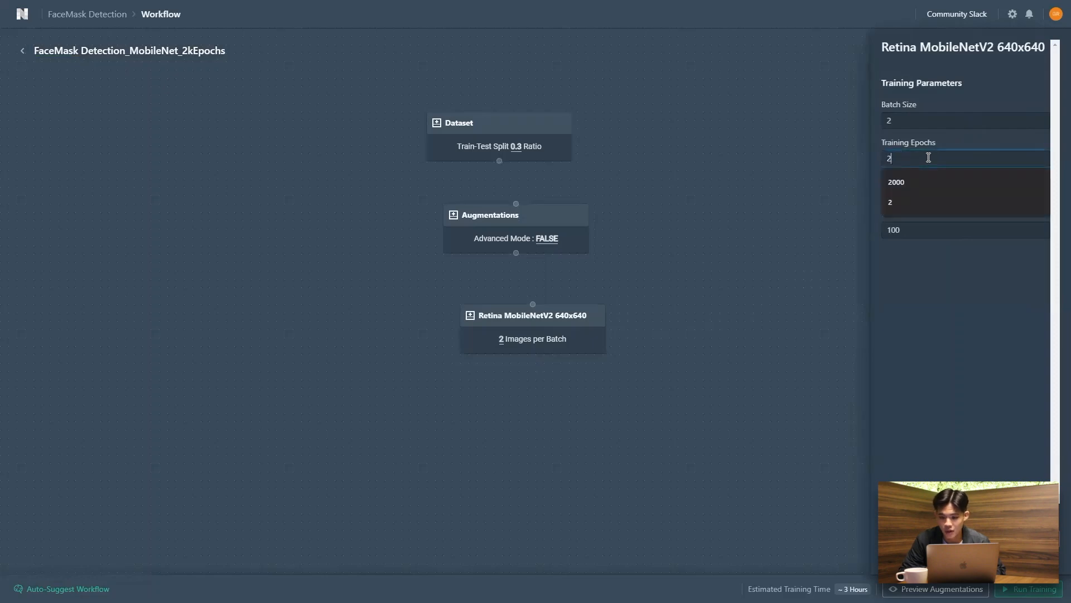
left_click(896, 182)
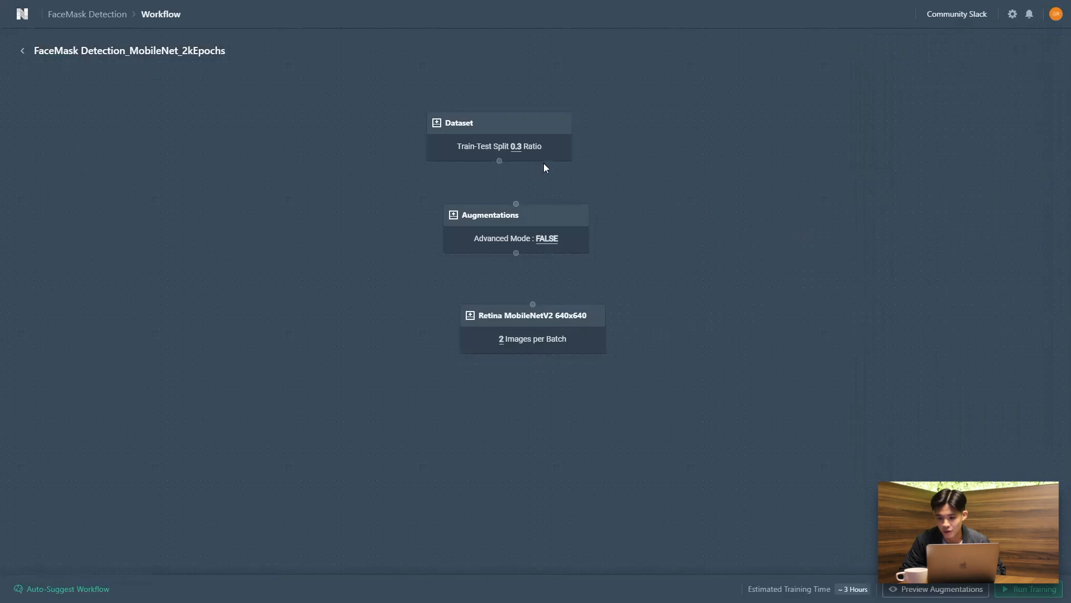
left_click_drag(499, 160, 515, 201)
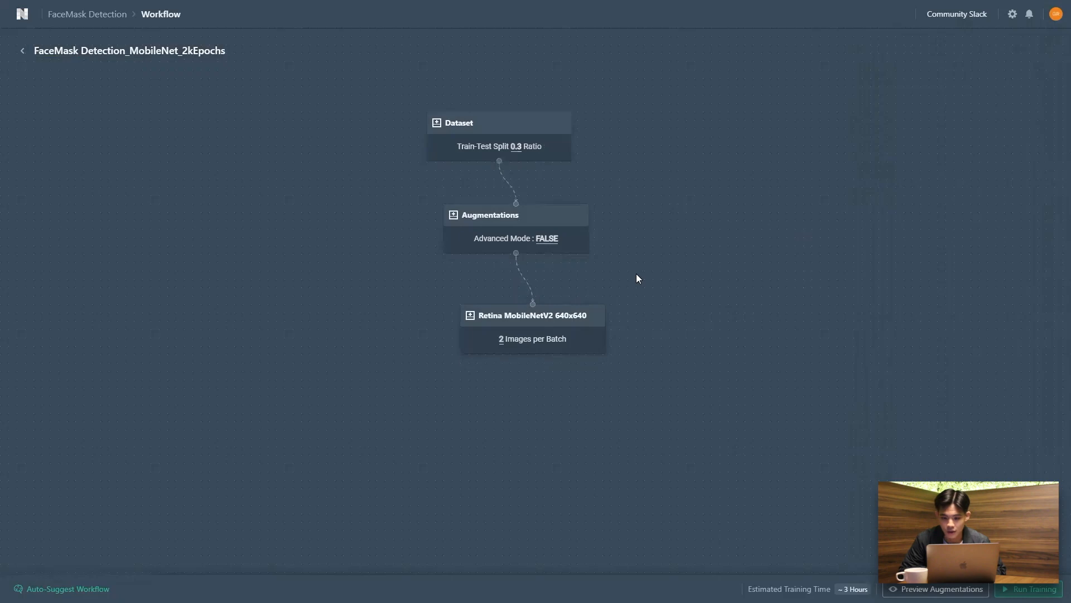
mouse_move(942, 589)
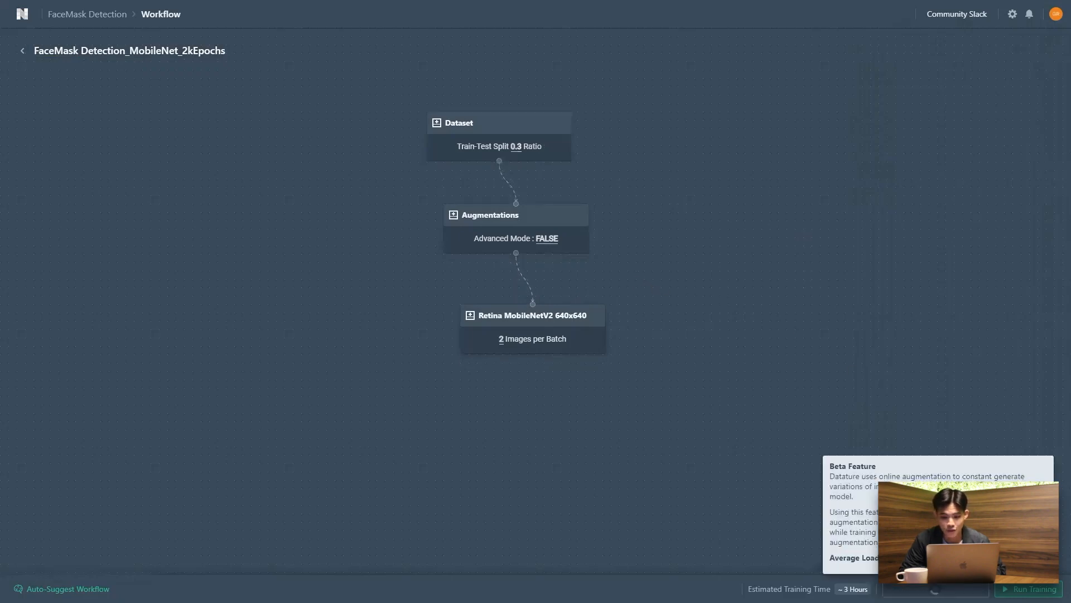
mouse_move(617, 276)
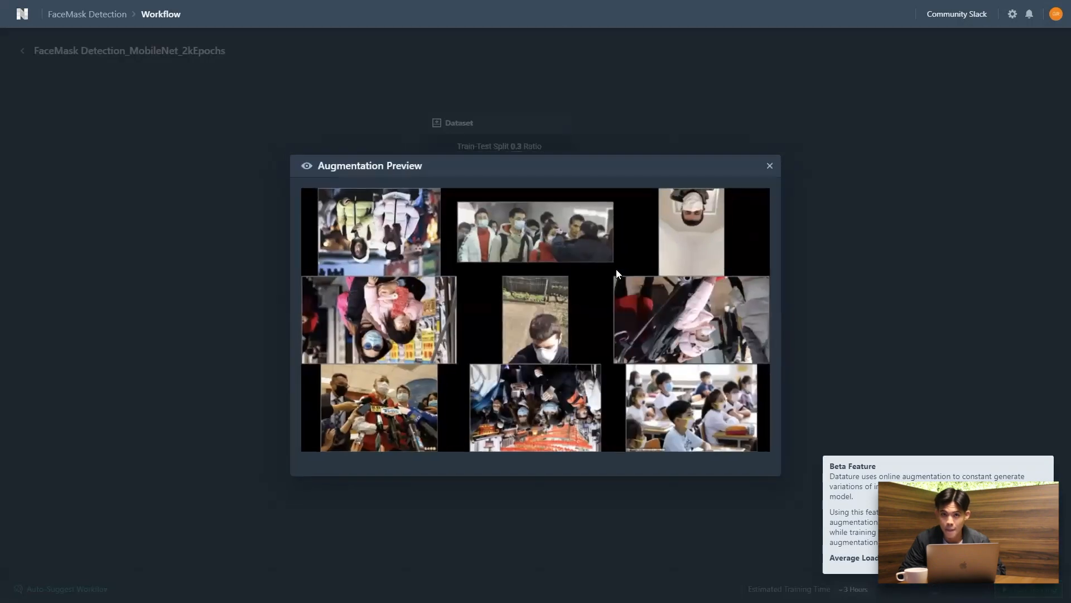
mouse_move(690, 175)
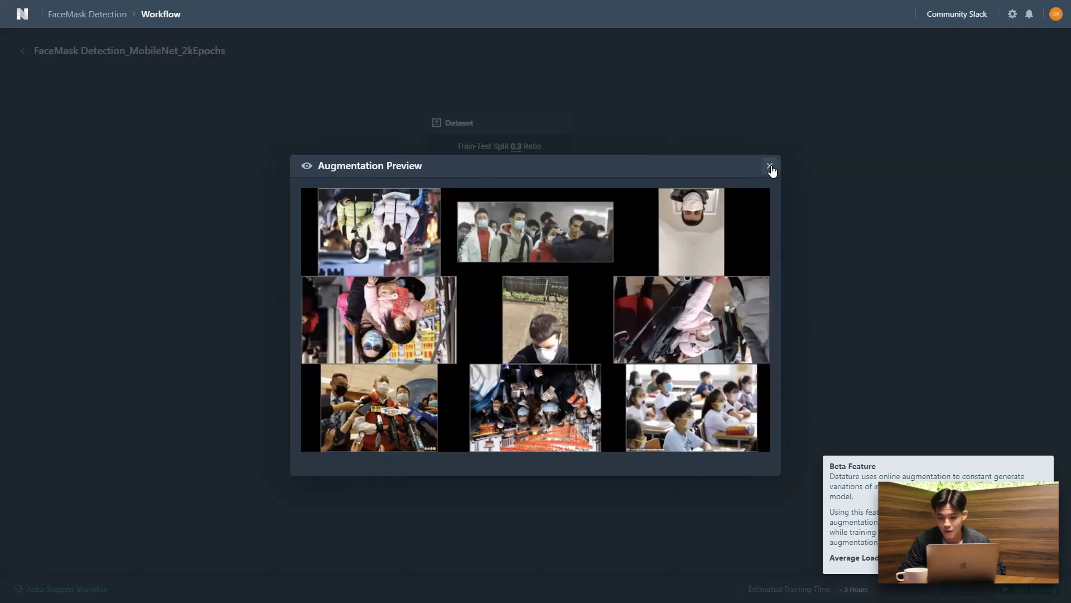
left_click(770, 166)
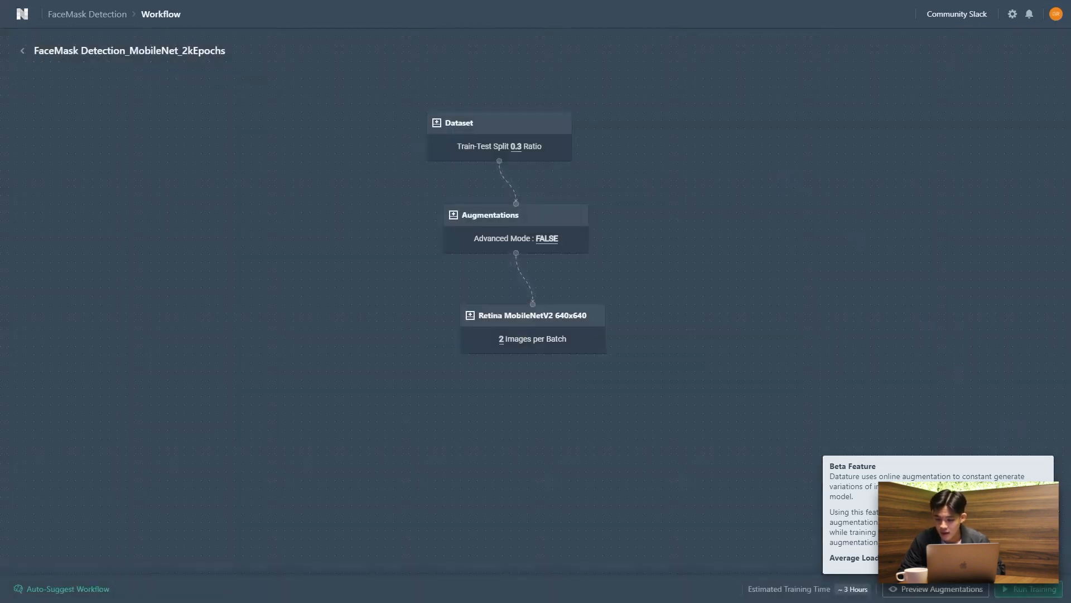
Step: Start a training run configuration keeping Nvidia T4 as the GPU type
left_click(1031, 588)
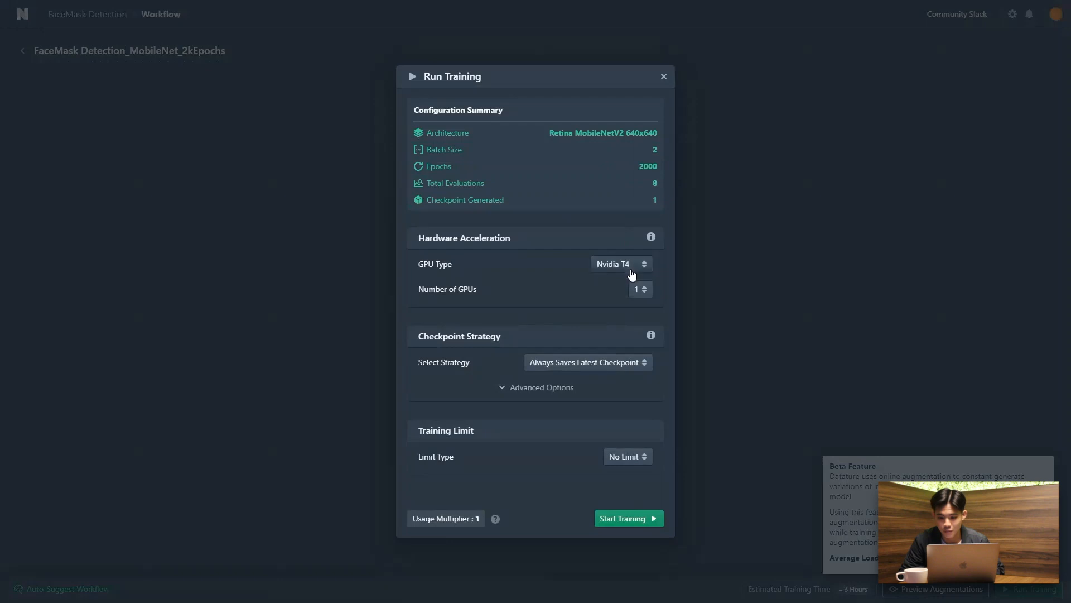
left_click(619, 263)
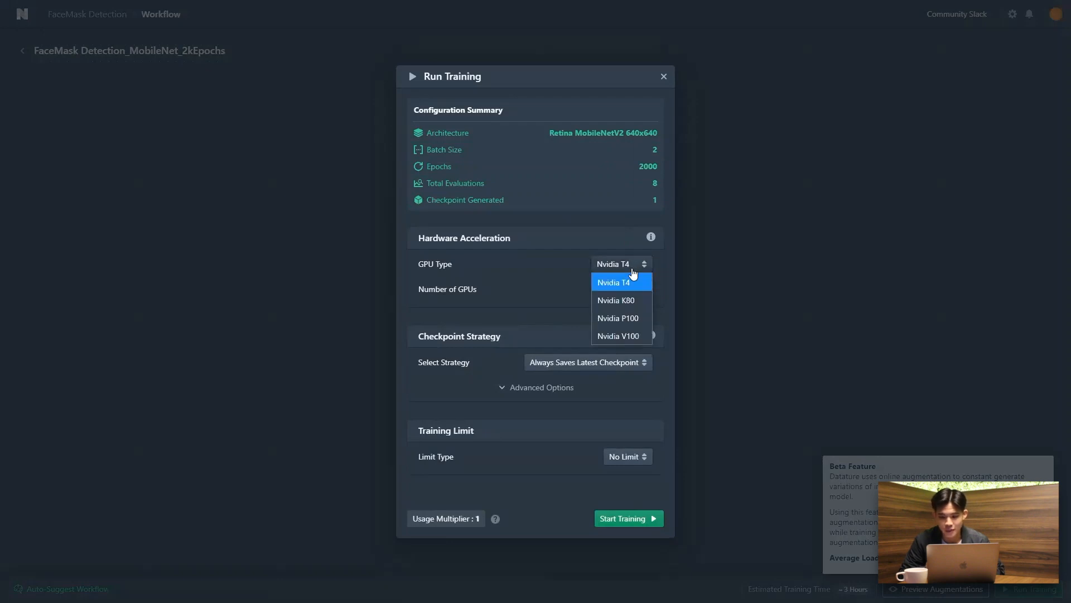
left_click(613, 281)
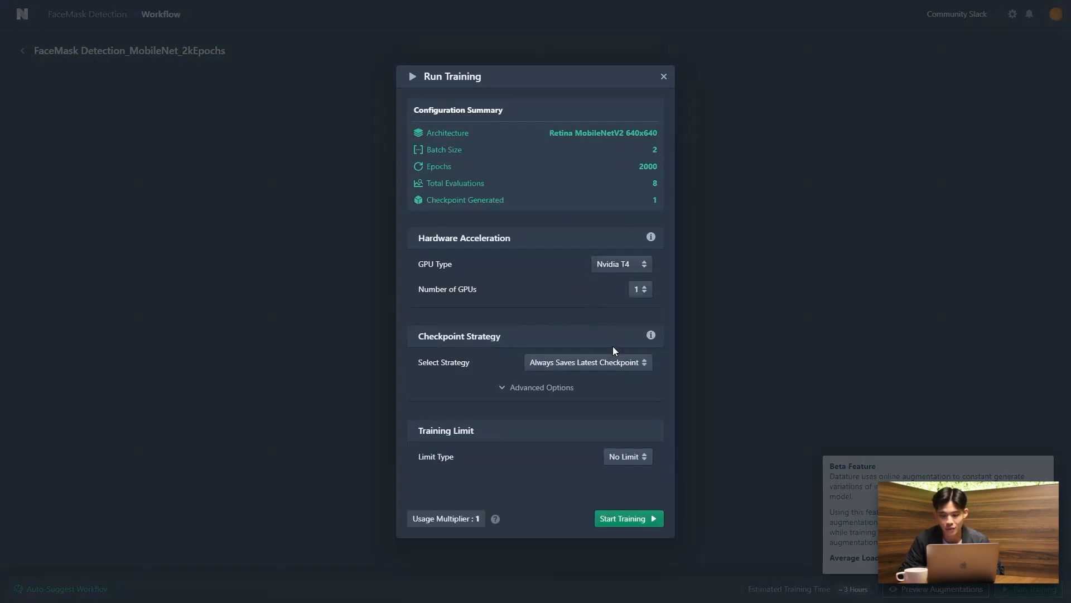
Step: Set the evaluation interval to 500 steps under Advanced Options and start training
left_click(586, 361)
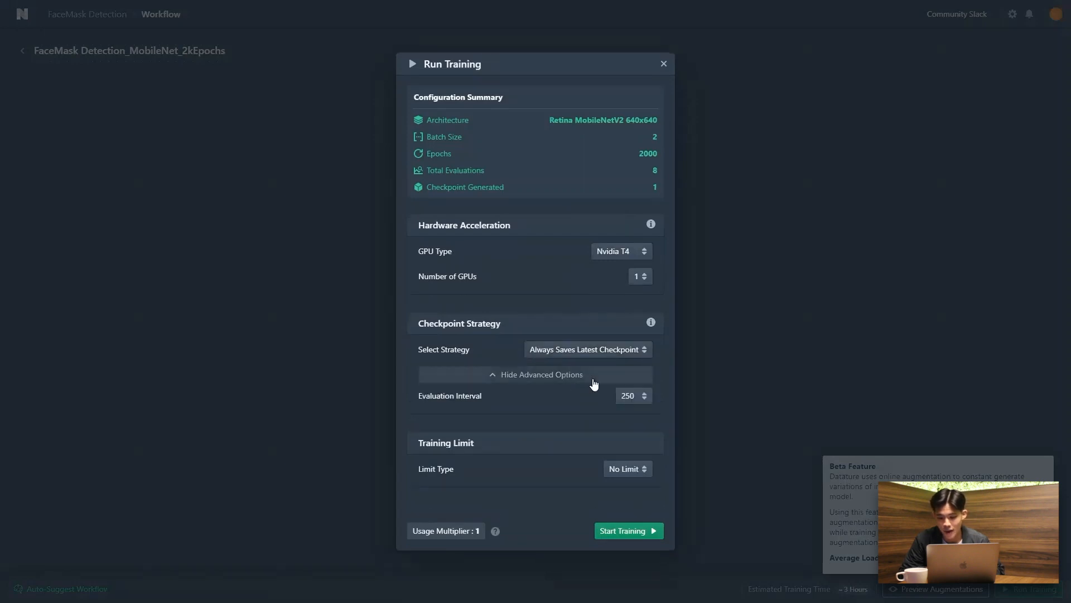
left_click(632, 395)
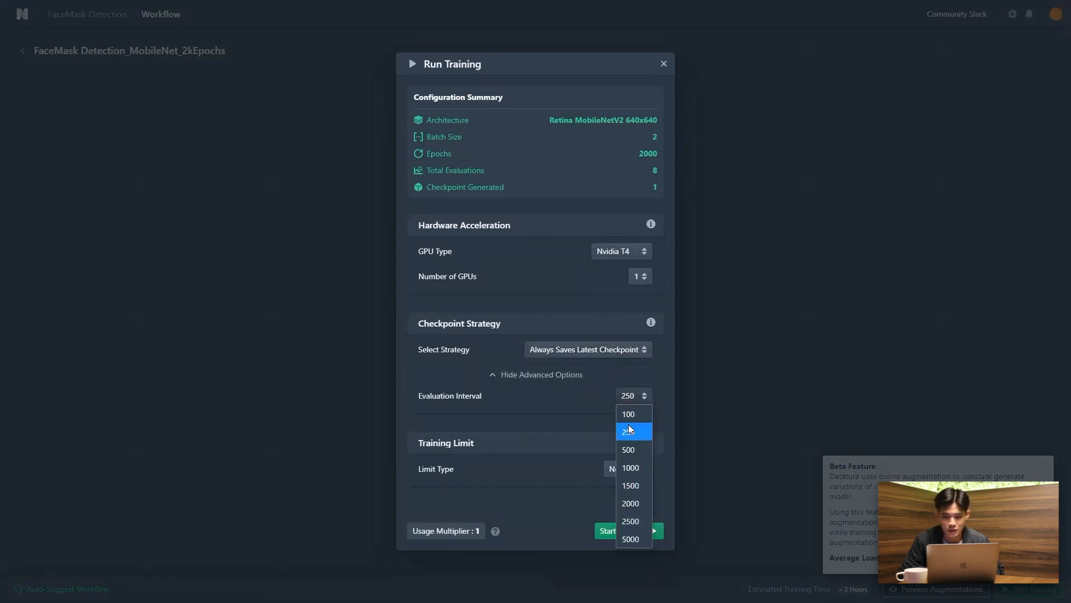
left_click(627, 449)
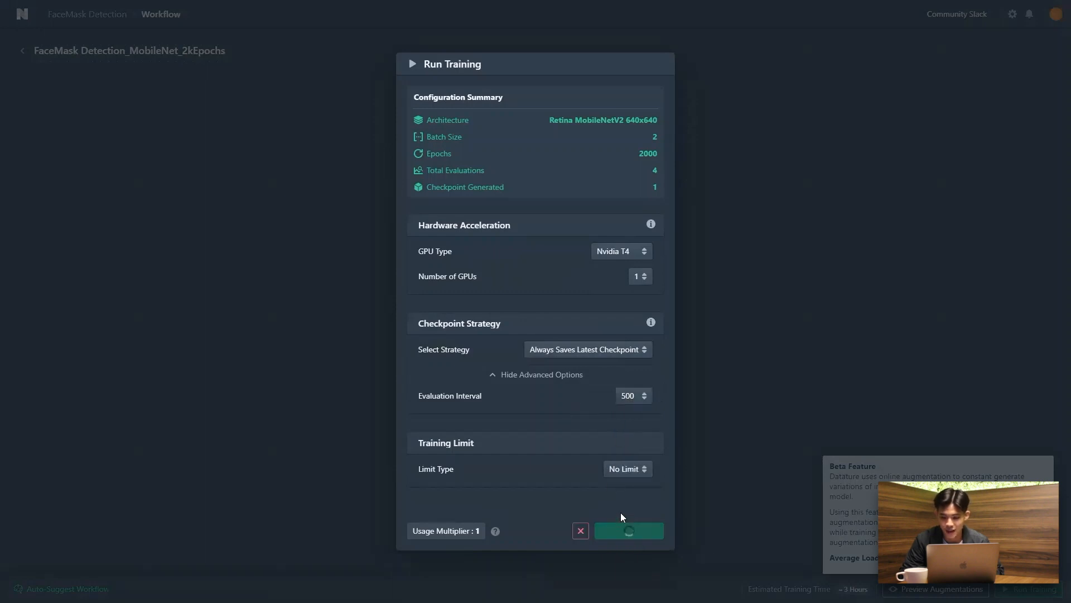
mouse_move(582, 275)
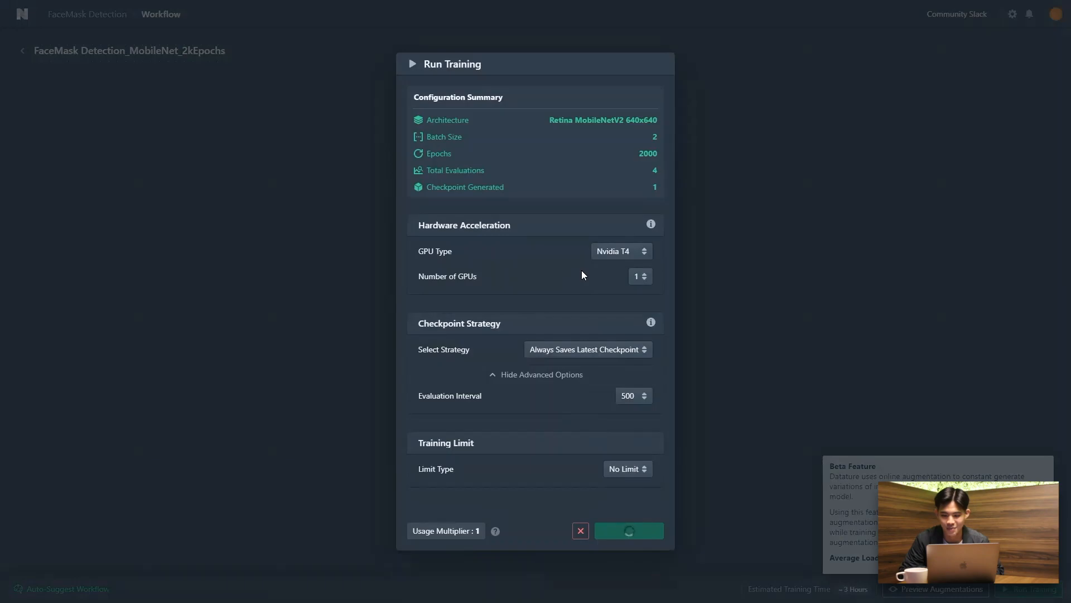
left_click(629, 530)
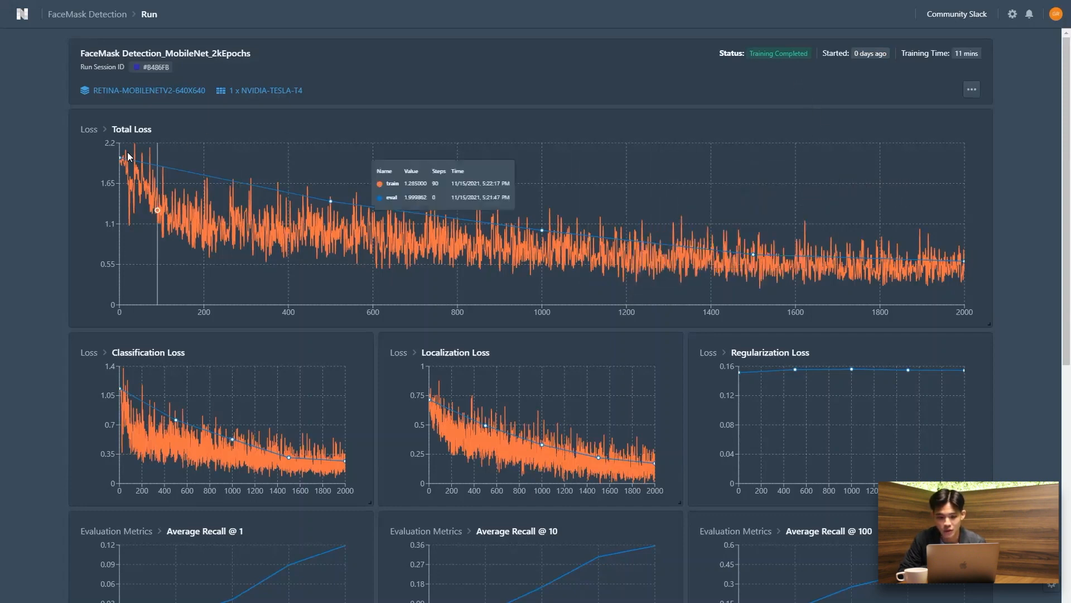
mouse_move(810, 209)
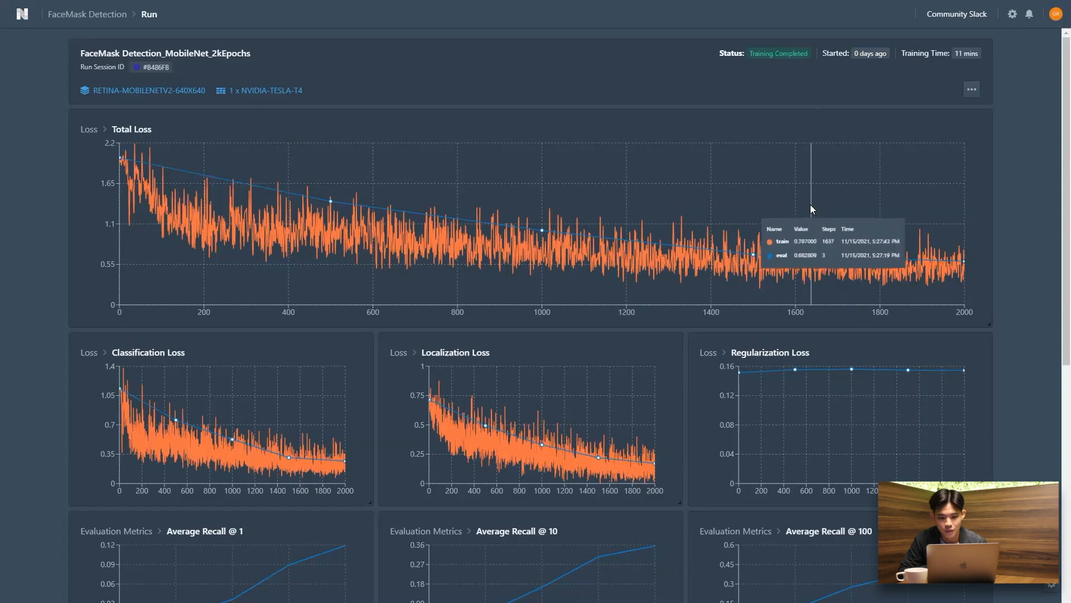
Step: Scroll the run page from the Total Loss chart down through recall and mAP evaluation charts
scroll("down", 3)
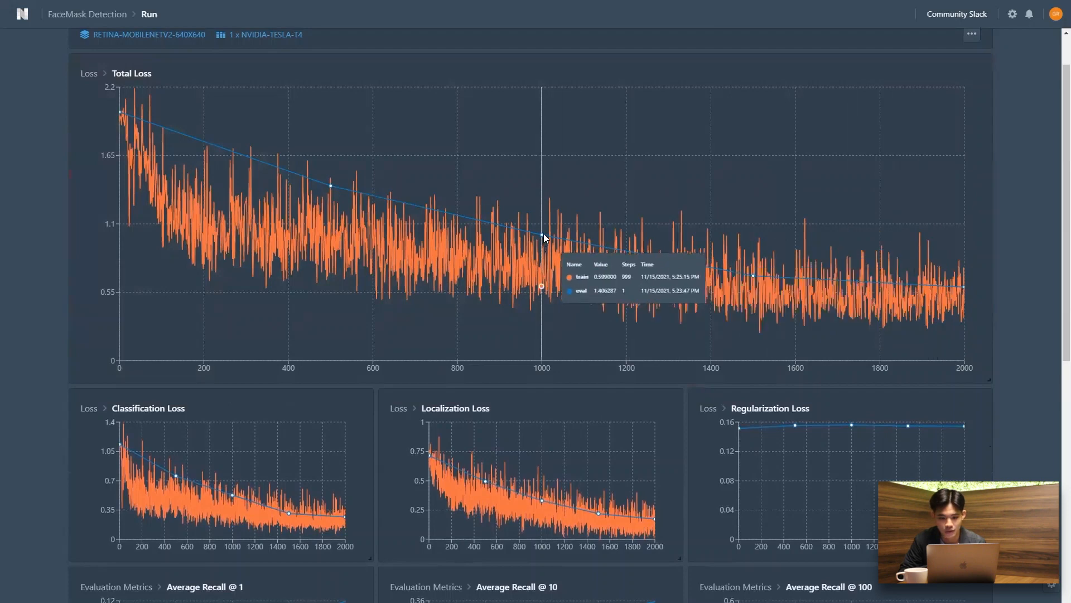
mouse_move(618, 243)
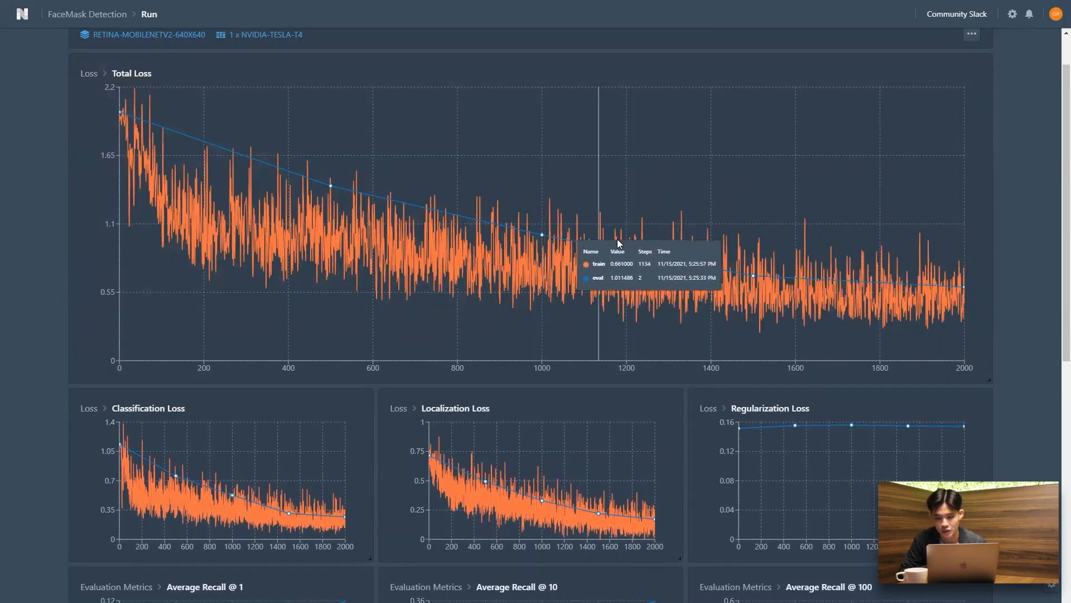
mouse_move(693, 303)
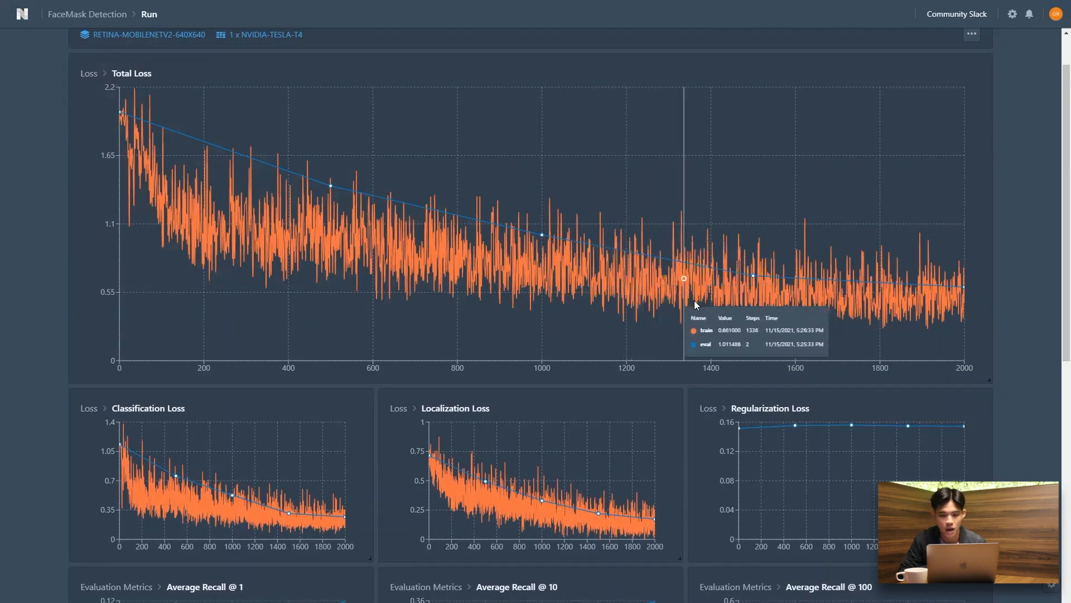
mouse_move(751, 280)
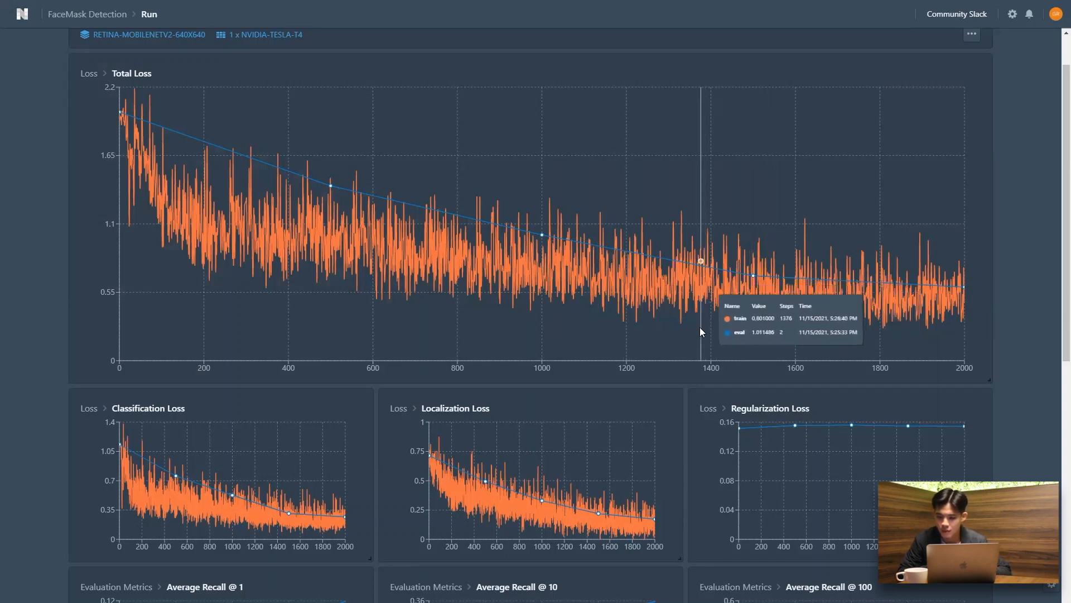
scroll("down", 3)
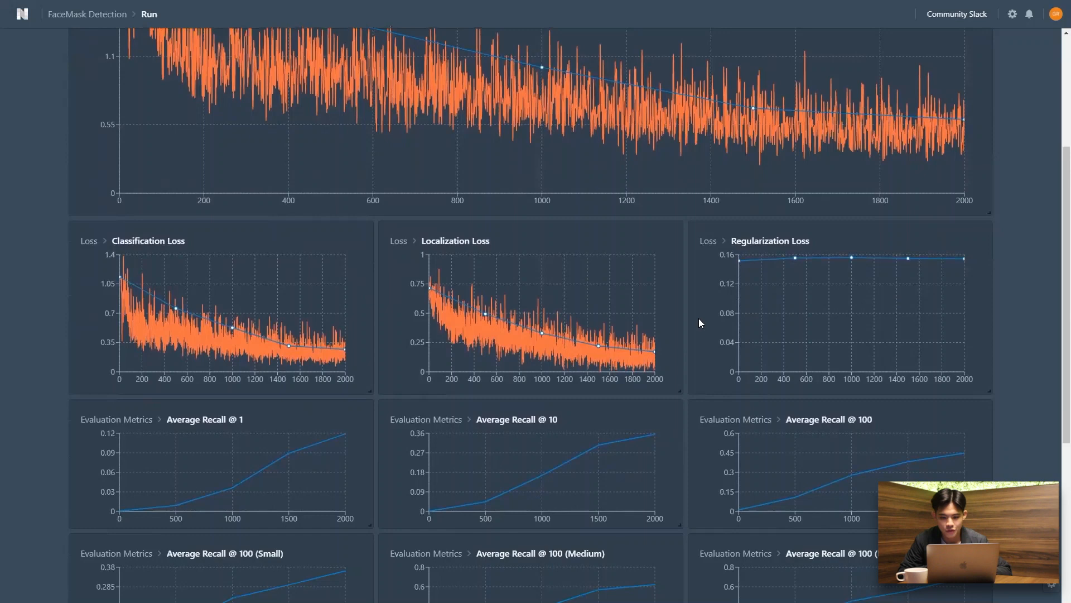
scroll("down", 3)
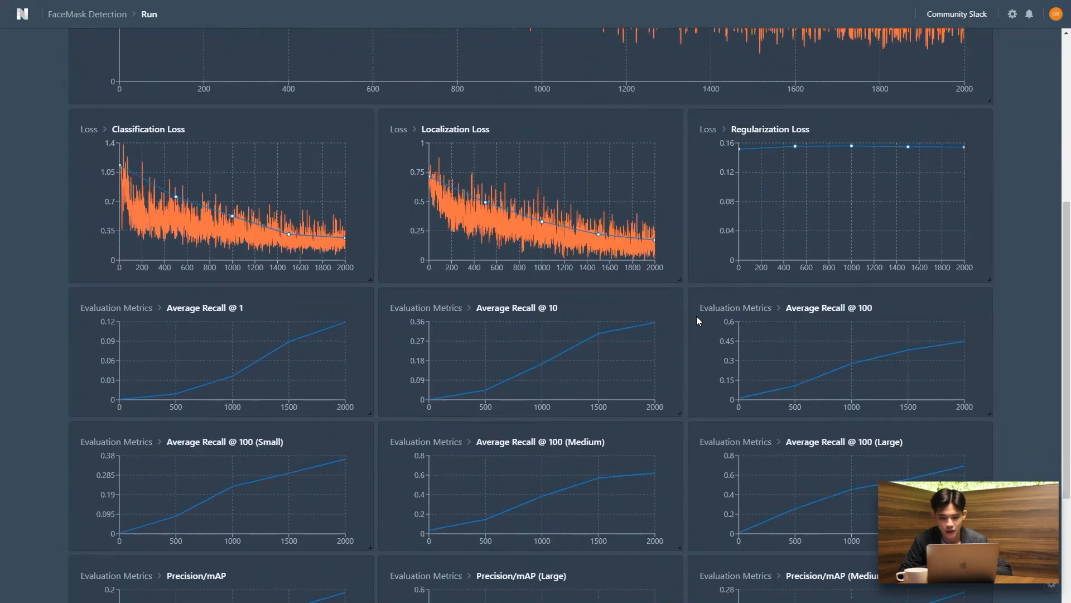
scroll("down", 3)
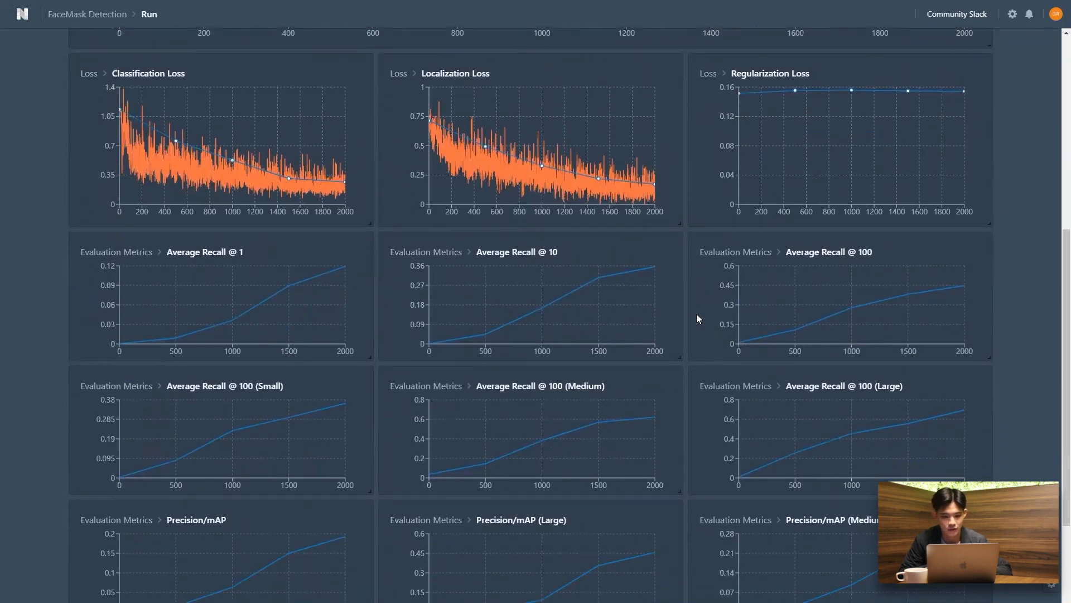
scroll("down", 3)
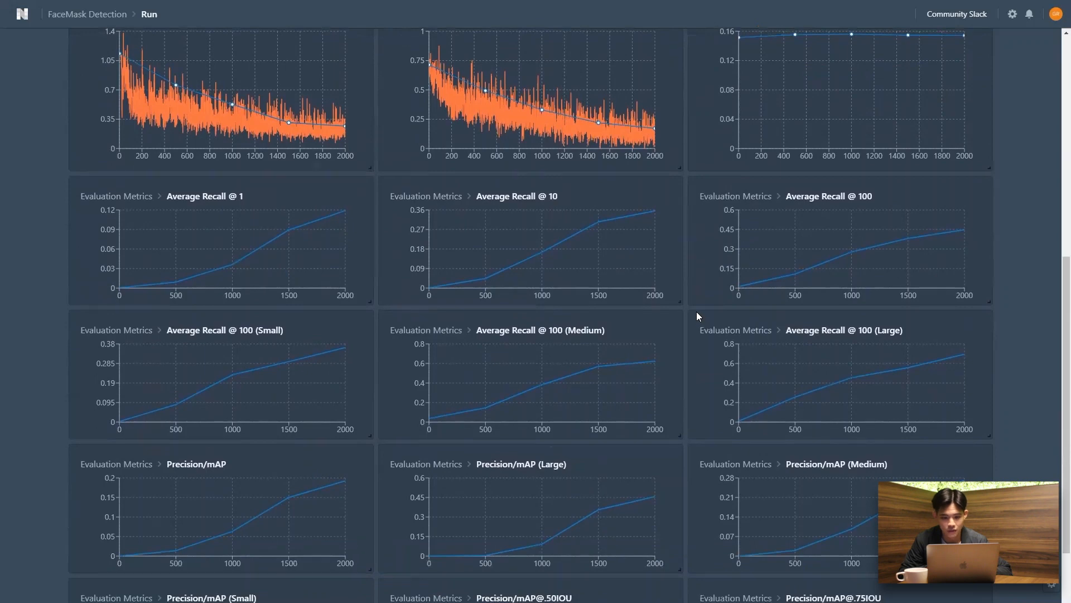
scroll("down", 3)
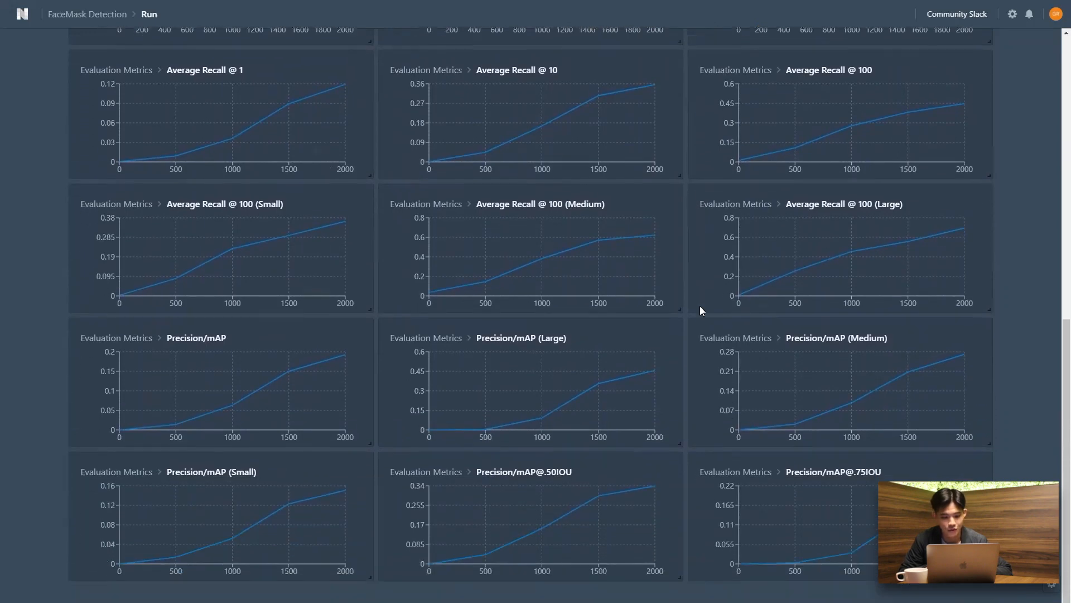
scroll("down", 3)
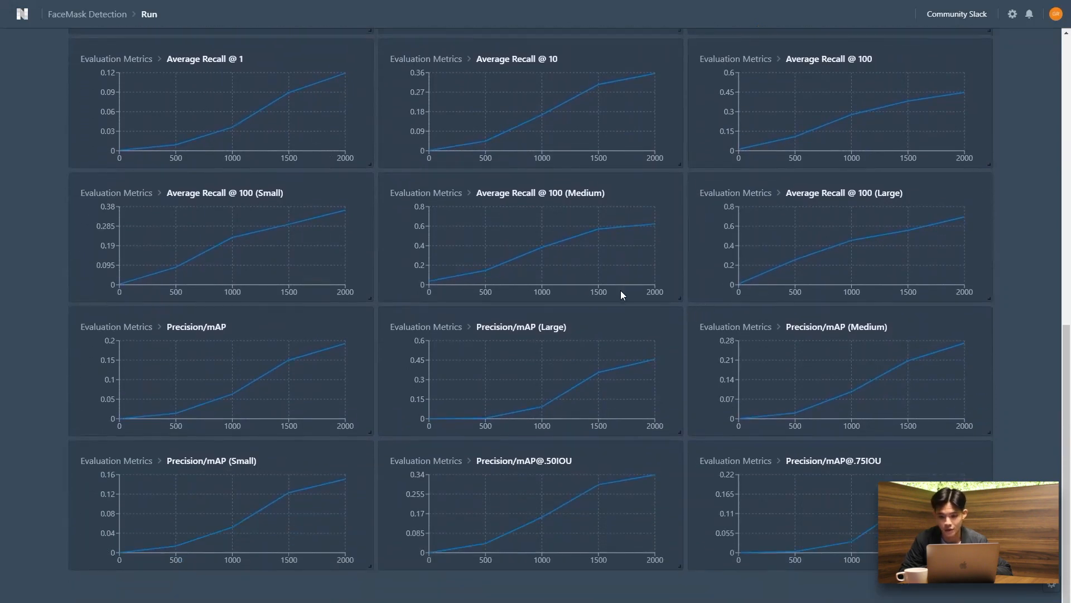
scroll("up", 3)
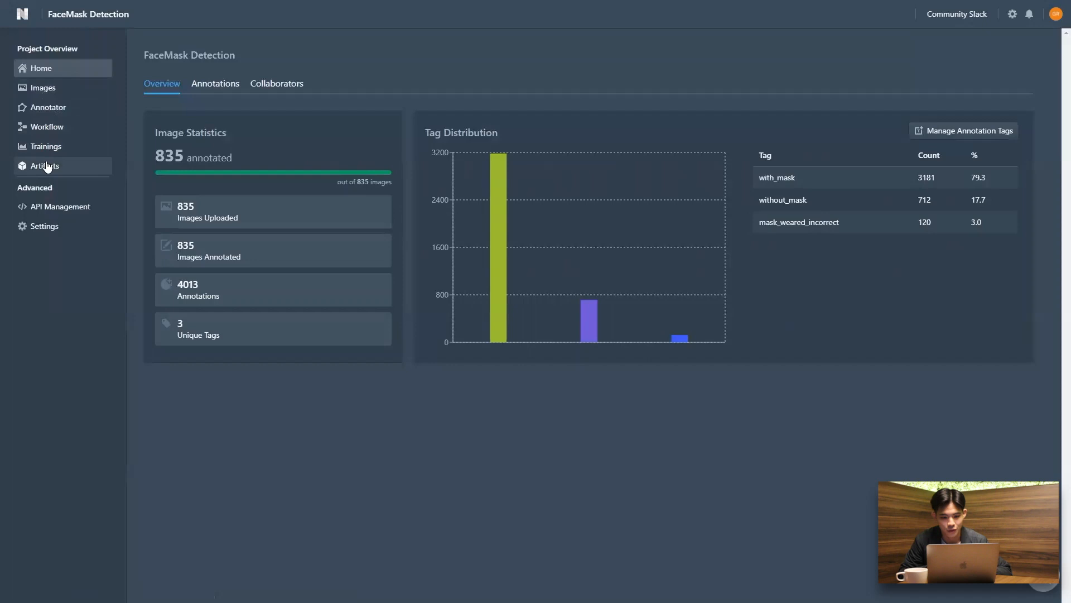
Step: Generate a TensorFlow model from the FaceMask Detection_MobileNet_2kEpochs artifact and download it
left_click(45, 165)
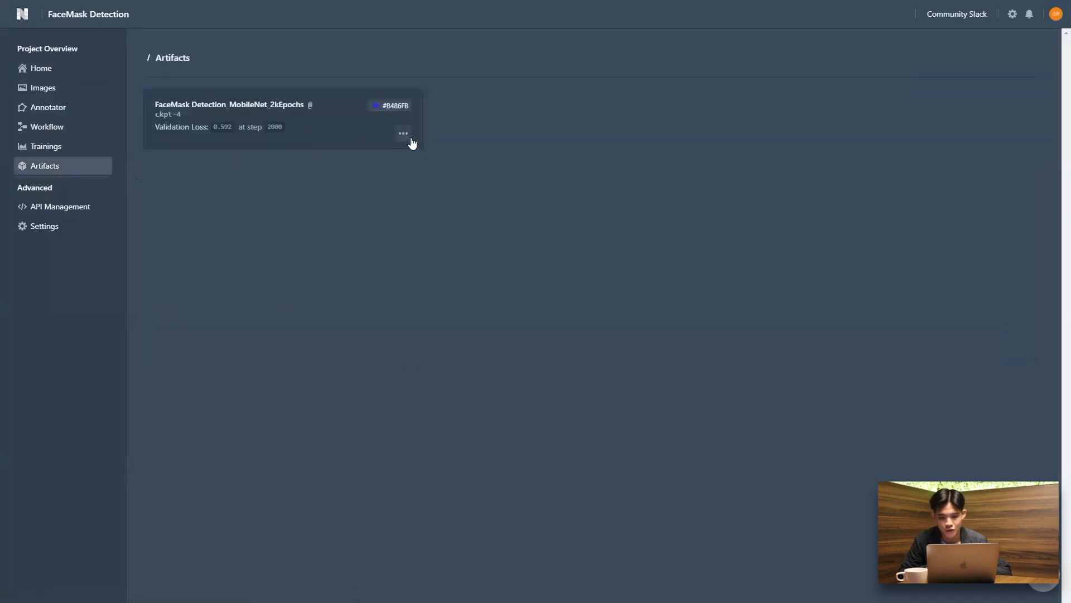
left_click(403, 132)
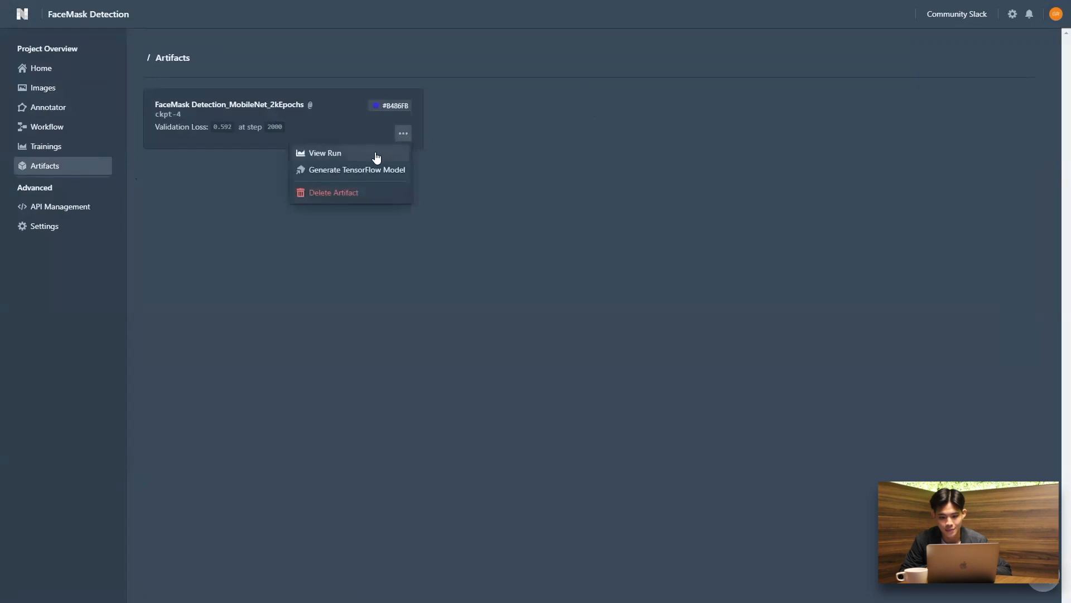
left_click(357, 170)
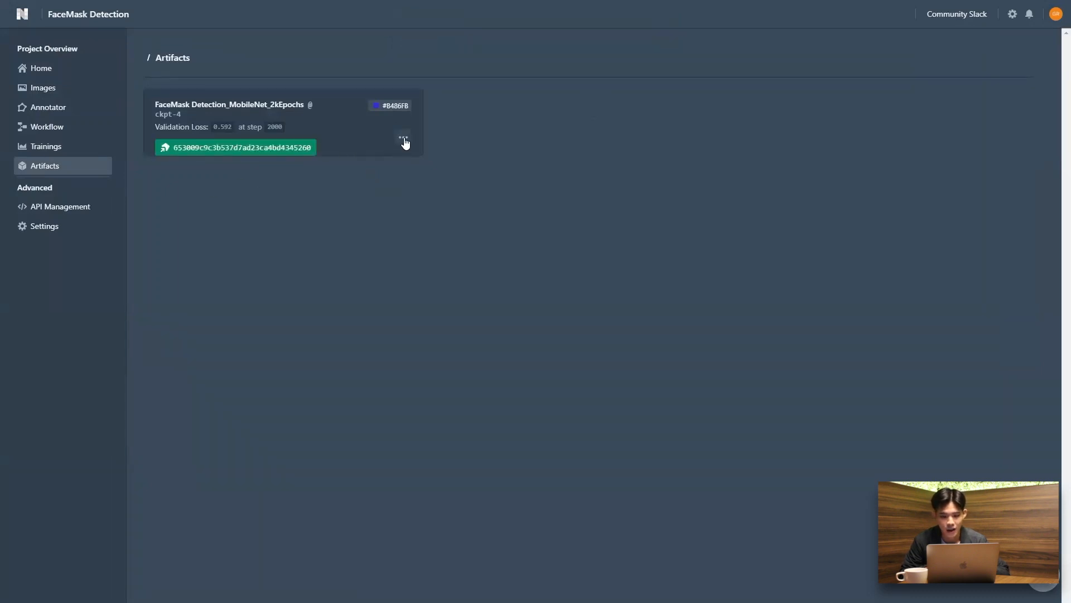
left_click(402, 138)
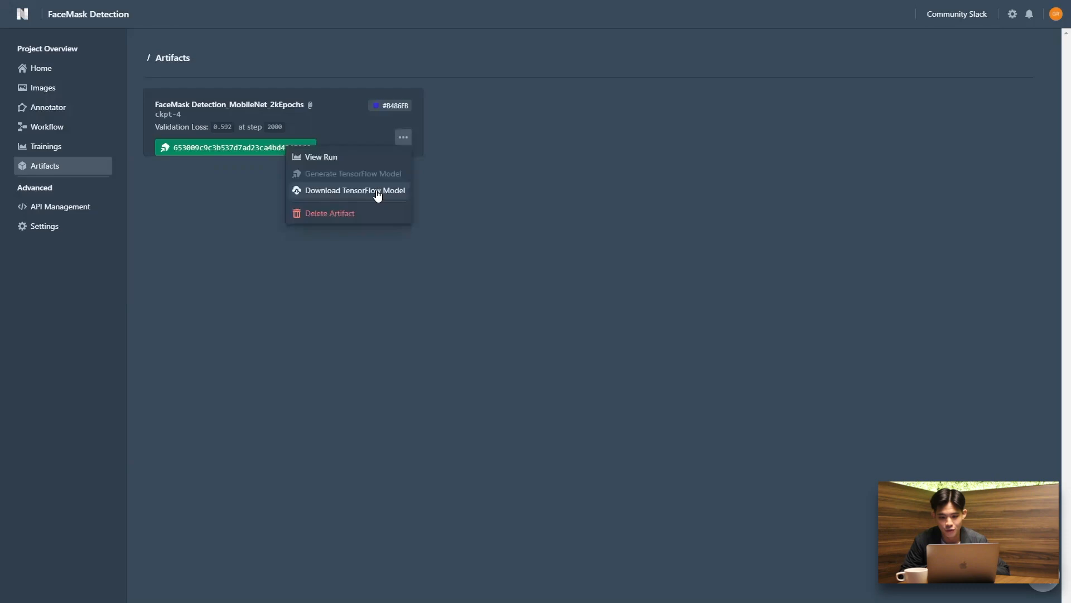
left_click(355, 190)
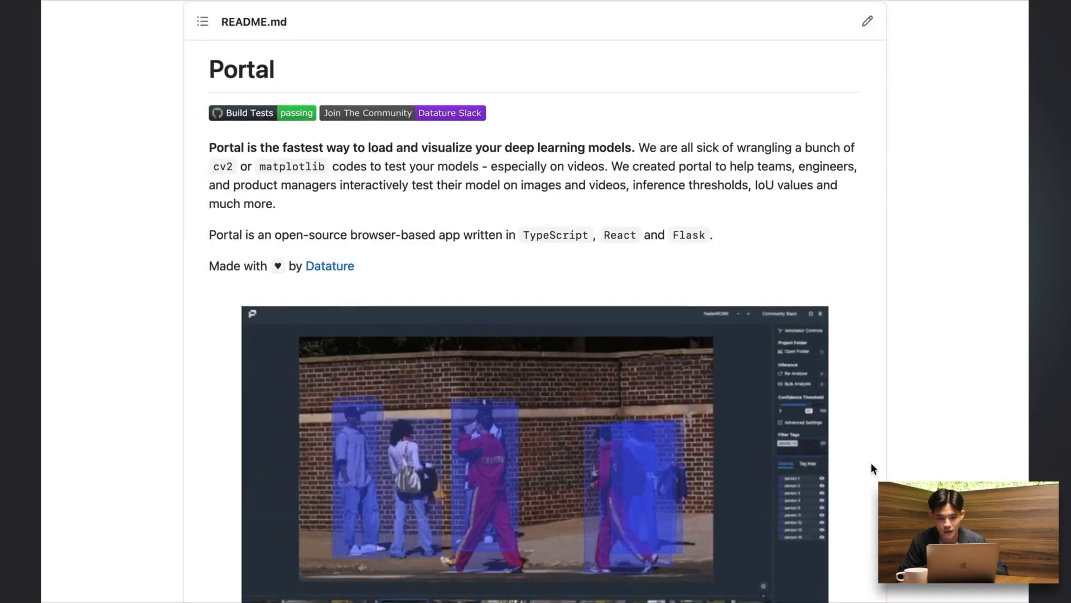
Step: Scroll the README past setup and Running Inferences down to the Sample Weights table
scroll("down", 3)
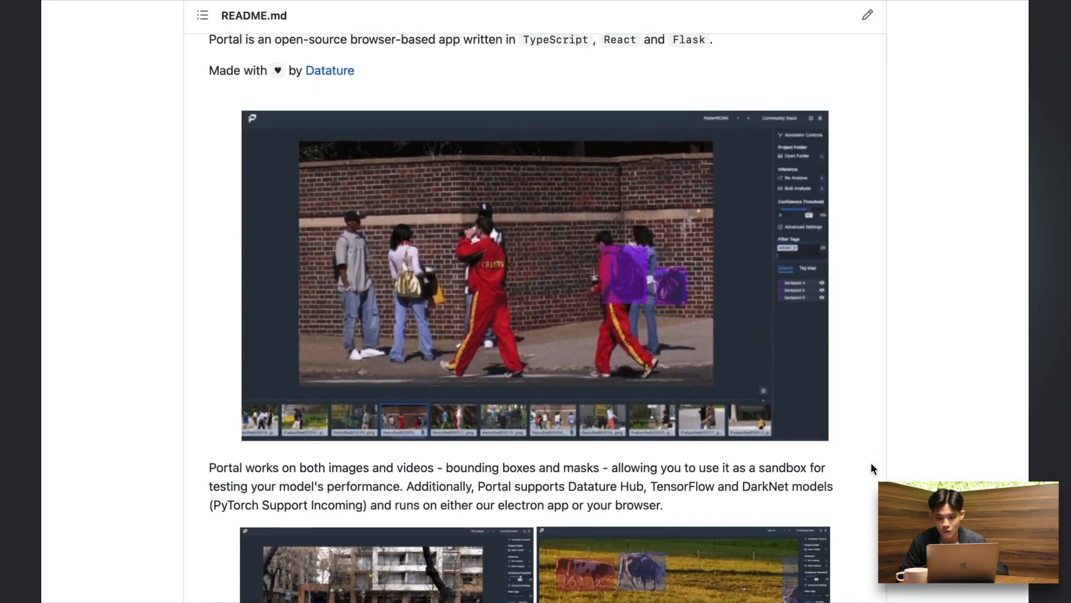
scroll("down", 3)
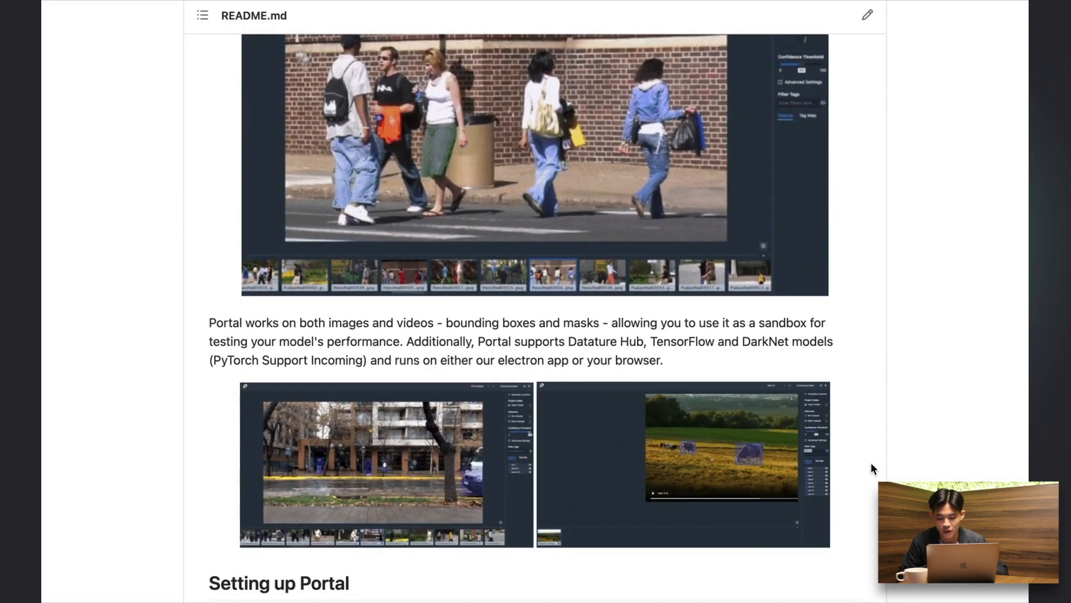
scroll("down", 3)
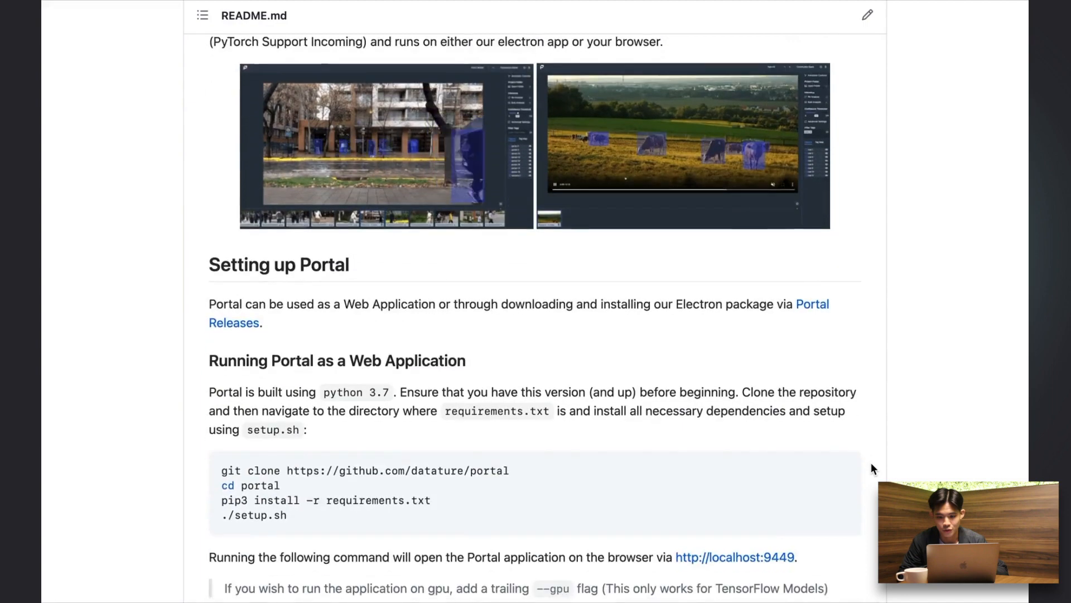
scroll("down", 3)
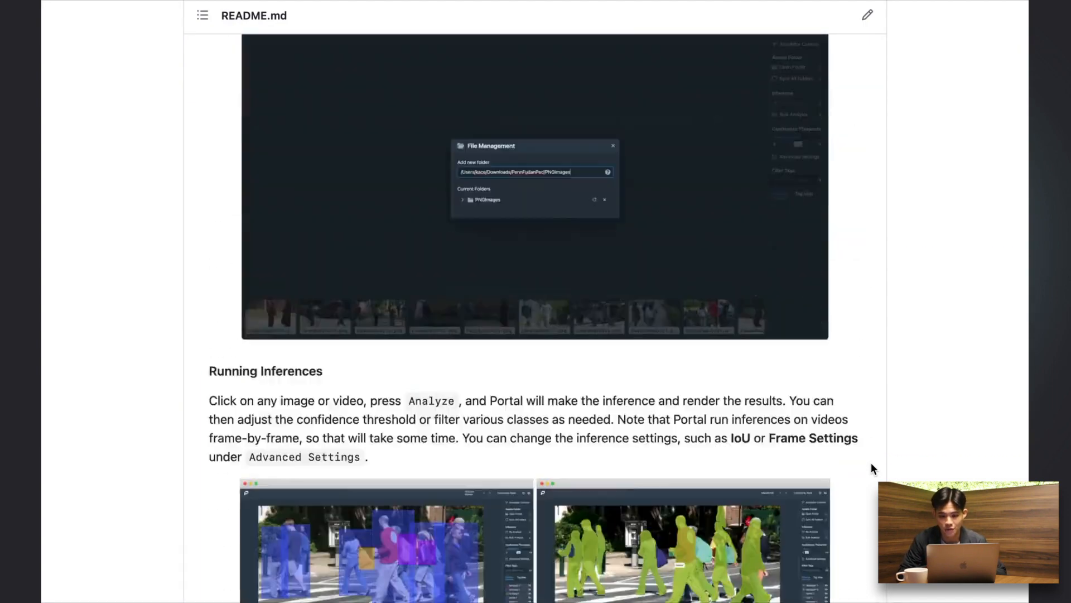
scroll("down", 3)
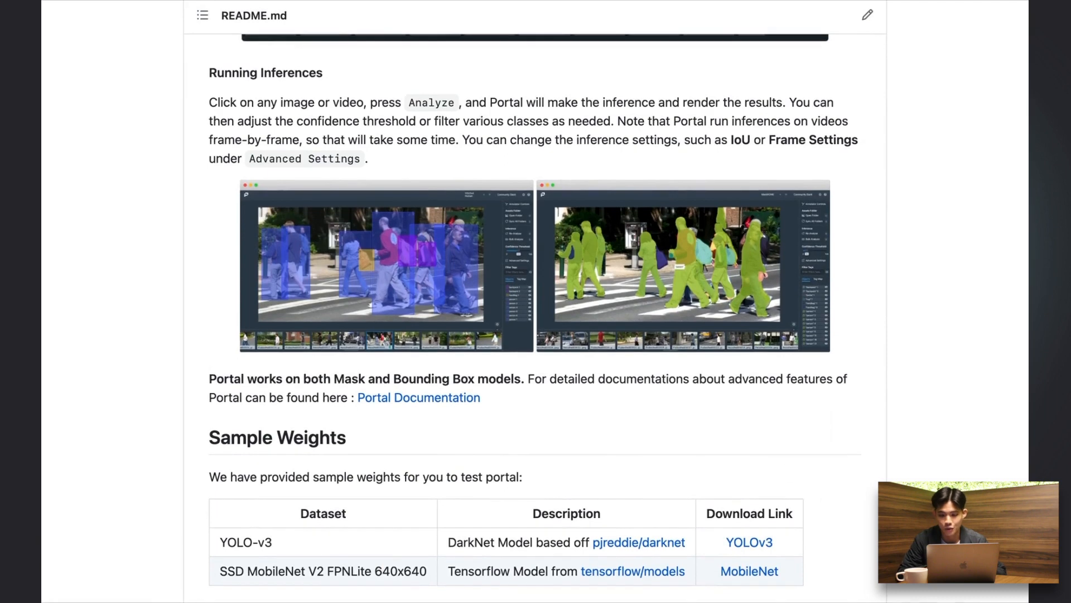
mouse_move(792, 526)
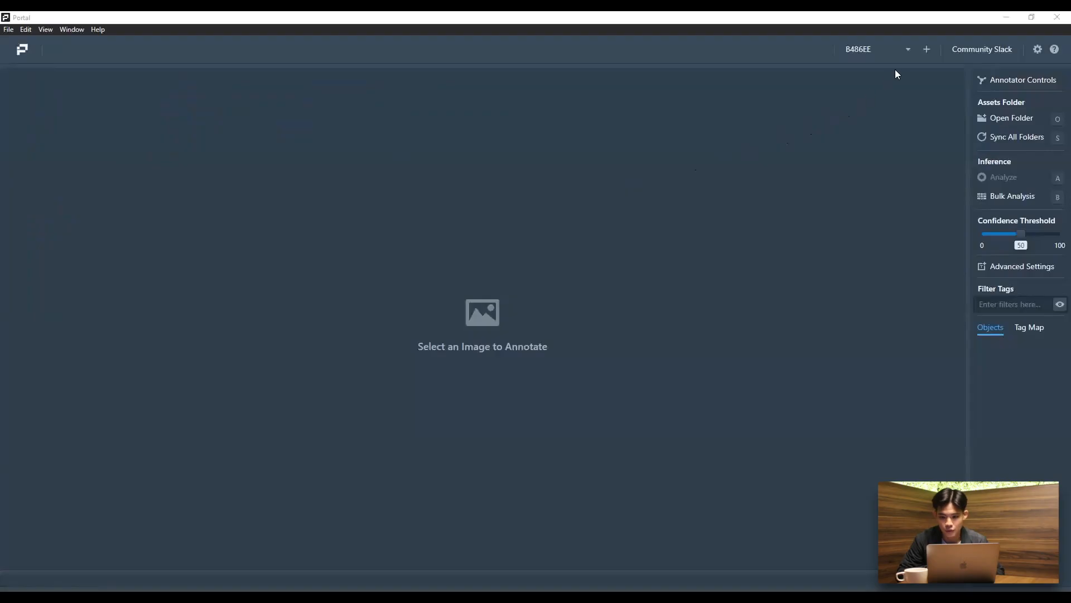
Step: Begin registering a local model named FaceMask Detection Model
left_click(879, 49)
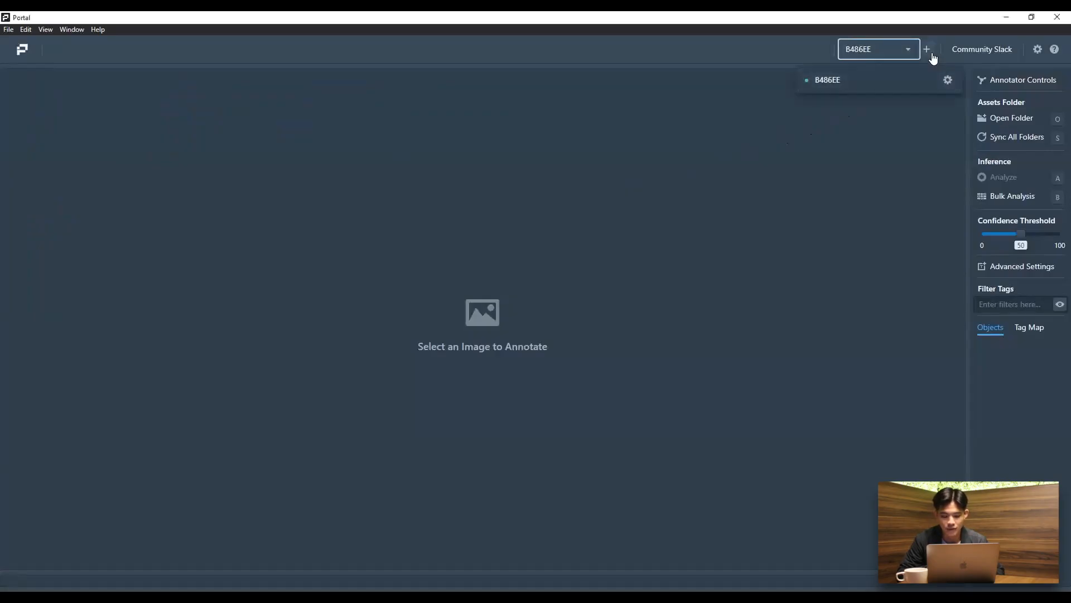
left_click(926, 49)
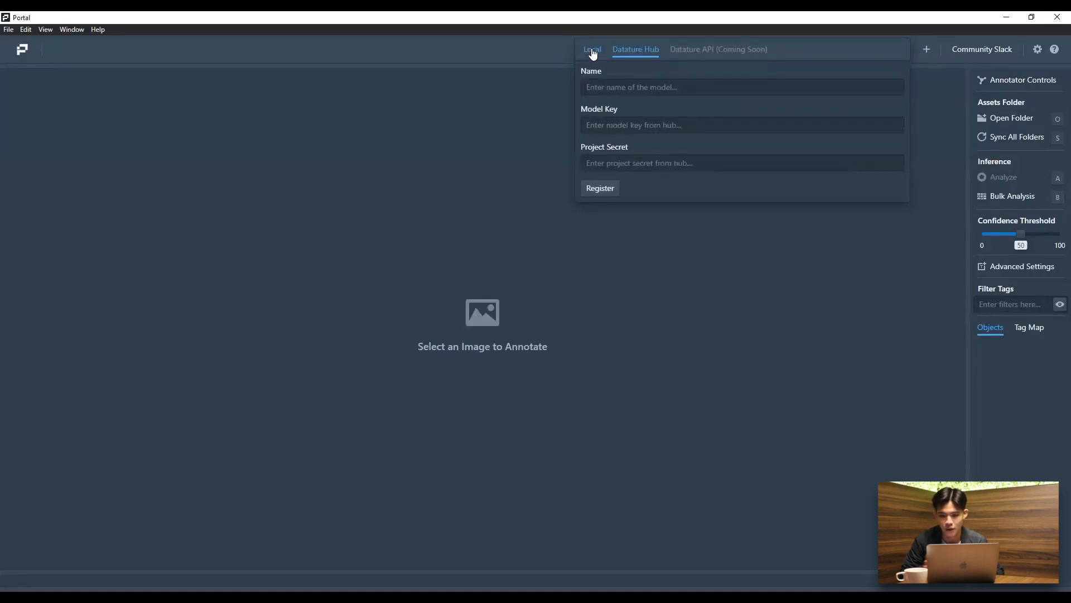
left_click(592, 49)
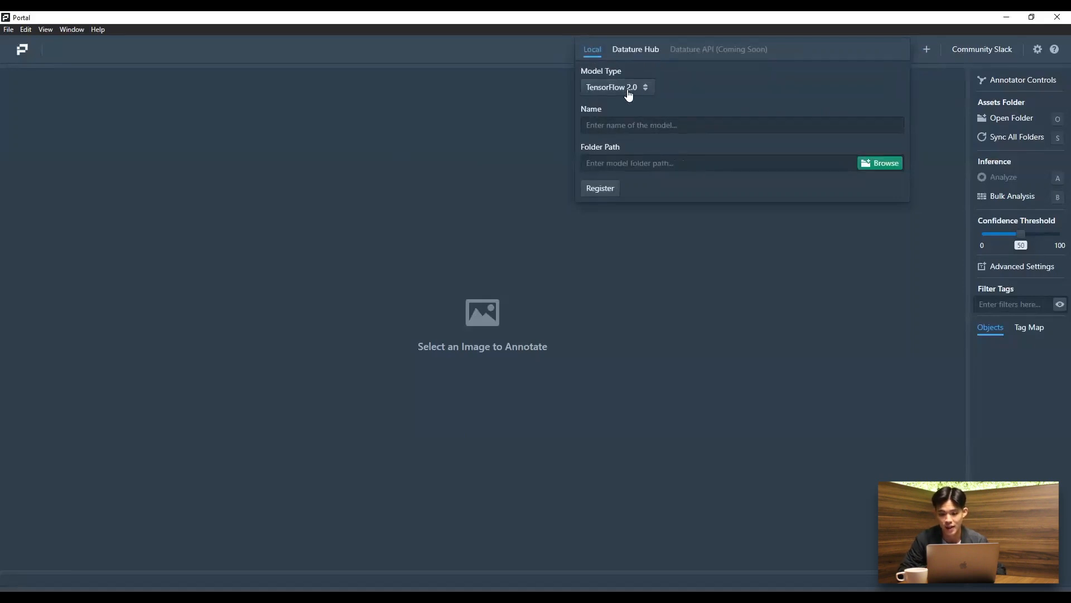
left_click(742, 125)
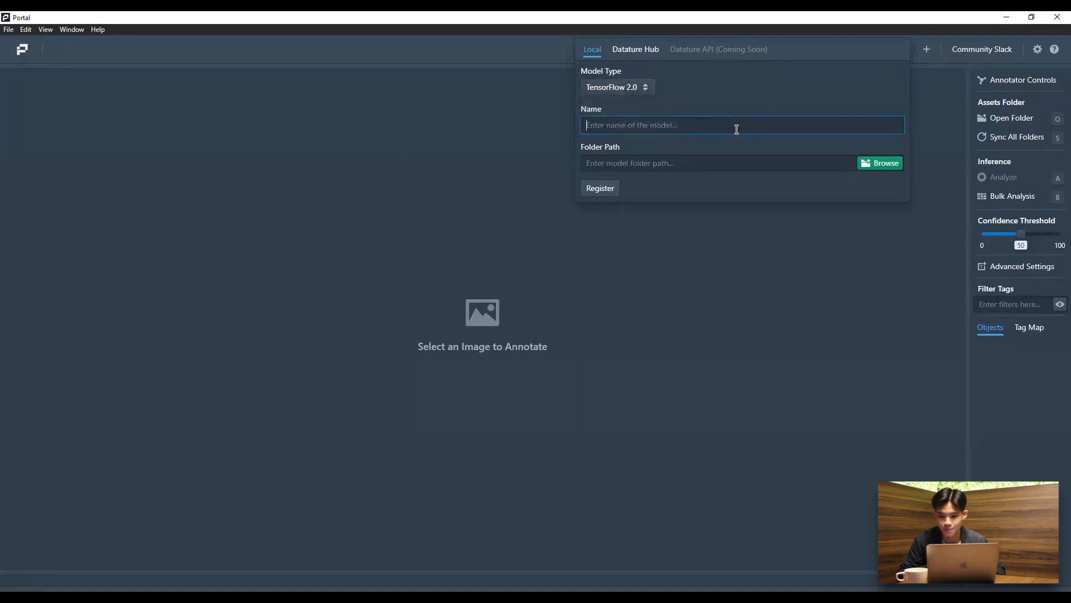
type("FaceMask")
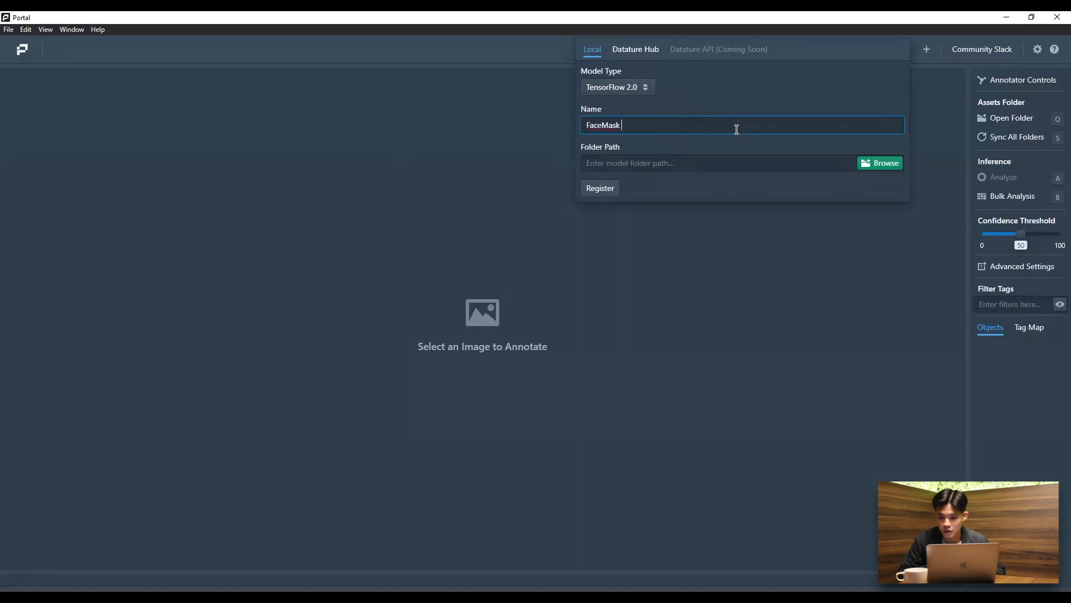
type("Detection")
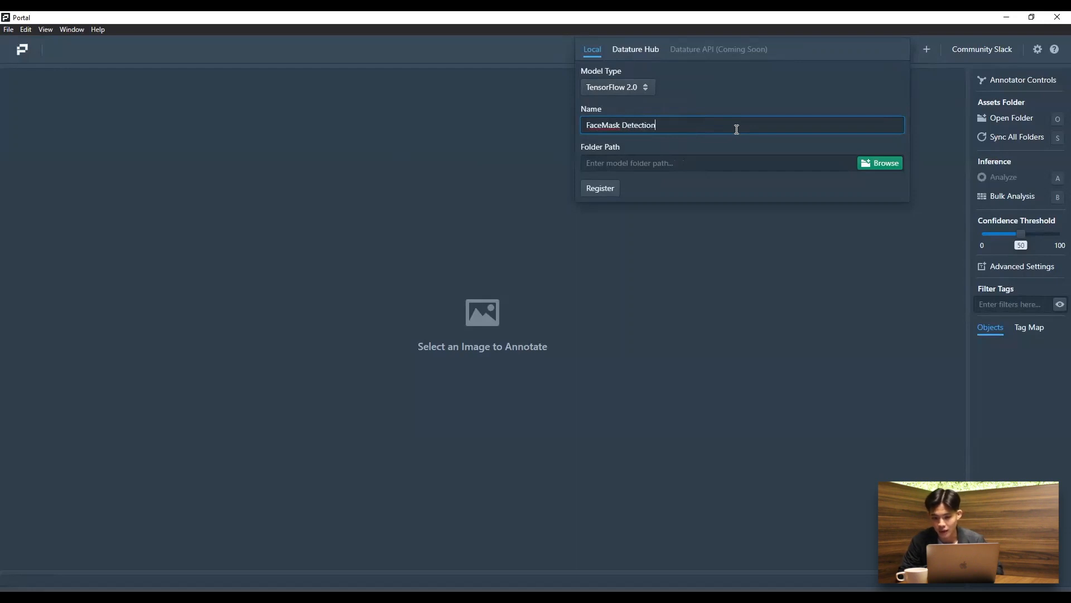
type("Model")
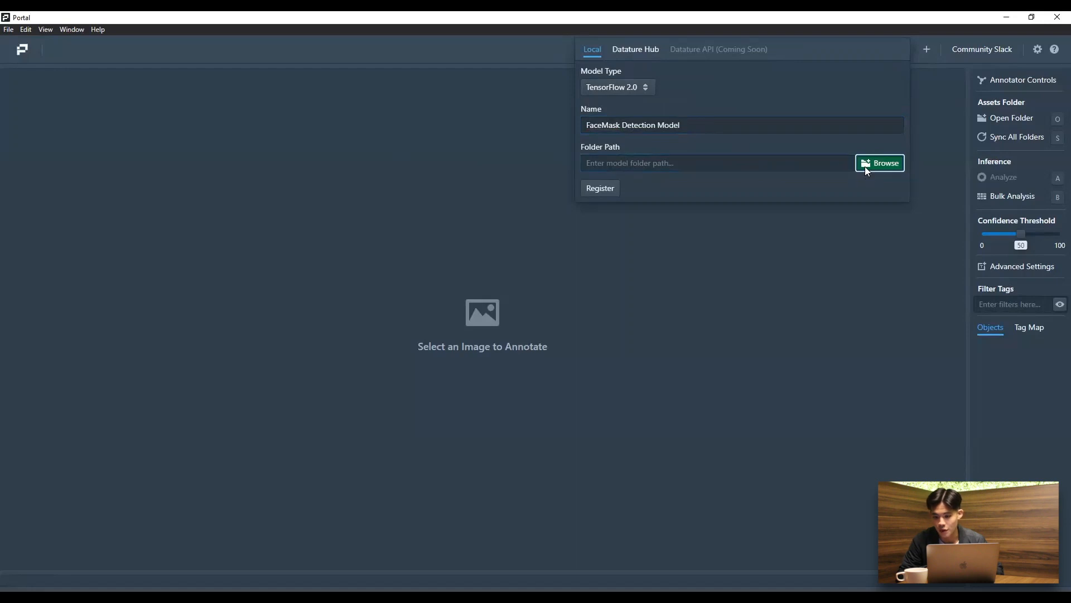
Step: Point the model to the downloaded B486FB folder and register it
left_click(880, 163)
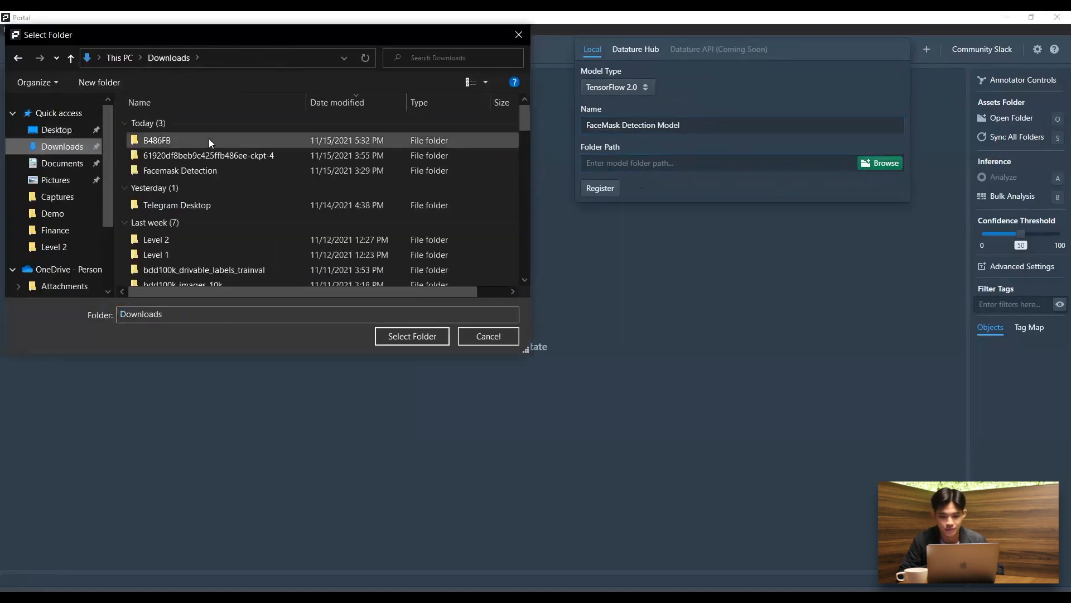
left_click(412, 335)
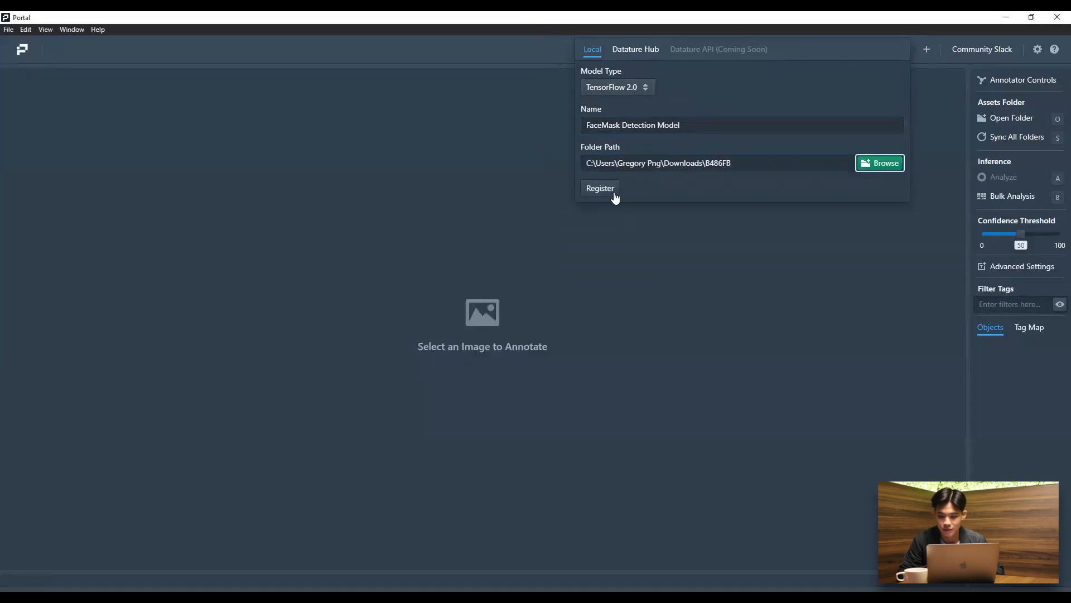
left_click(600, 187)
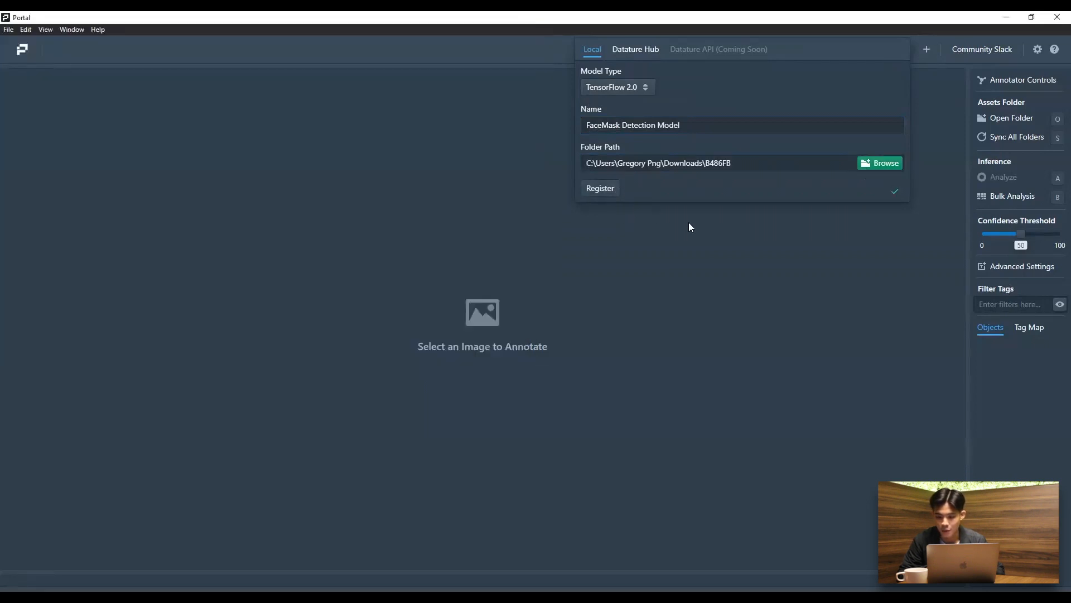
left_click(599, 187)
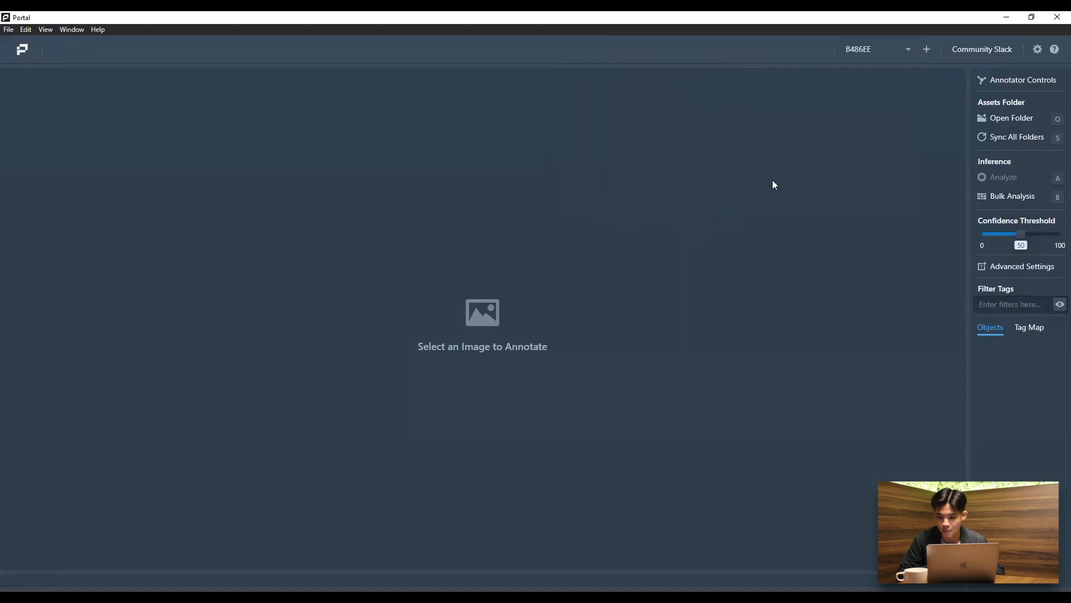
Step: Switch the active model to FaceMask Detection Model, accepting the unload of B486EE
left_click(877, 48)
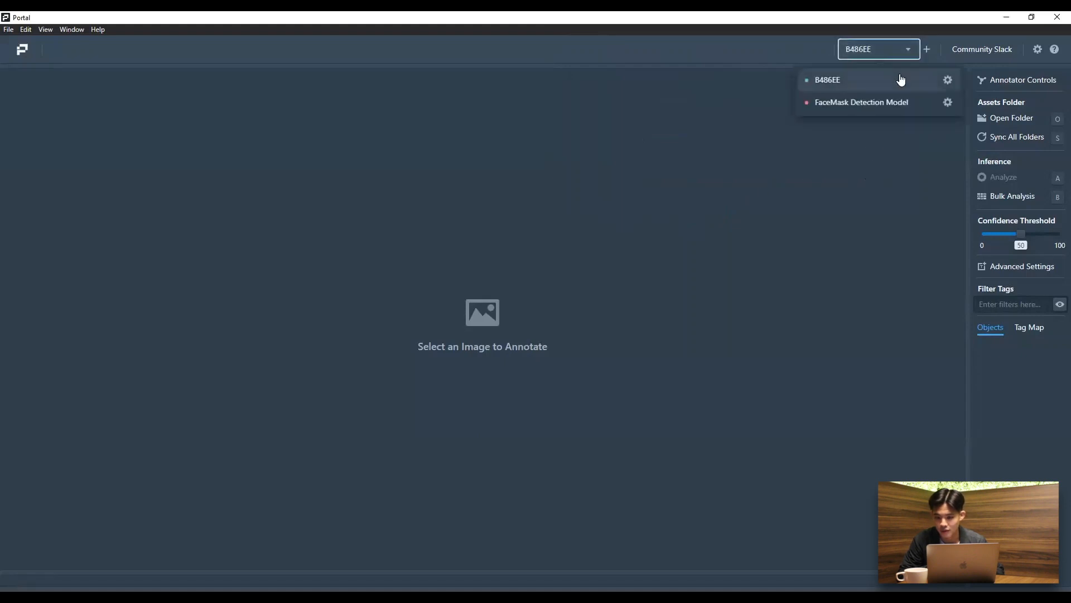
left_click(862, 101)
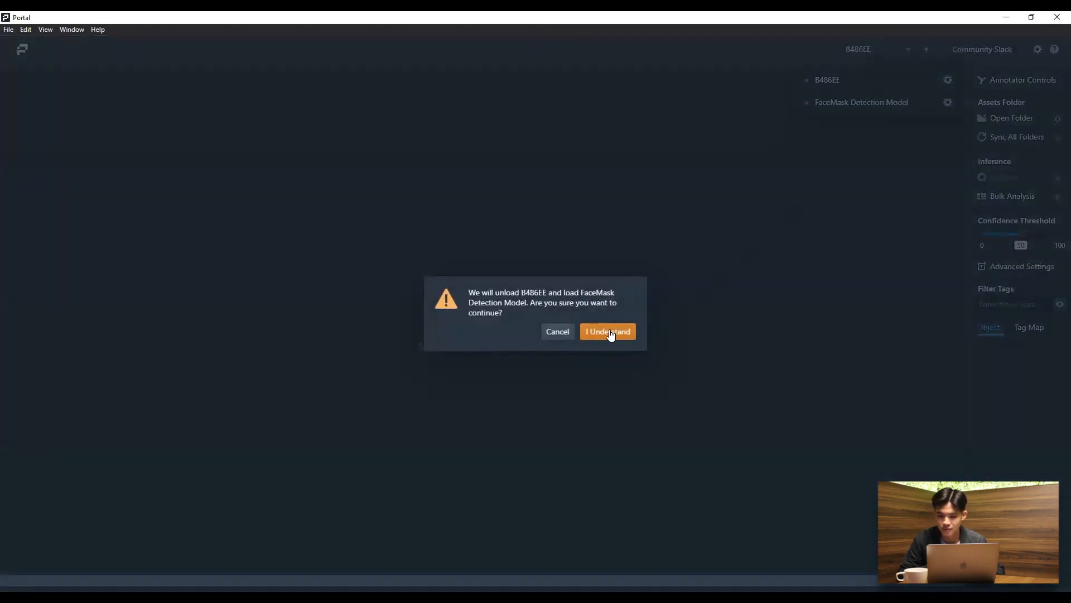
left_click(607, 332)
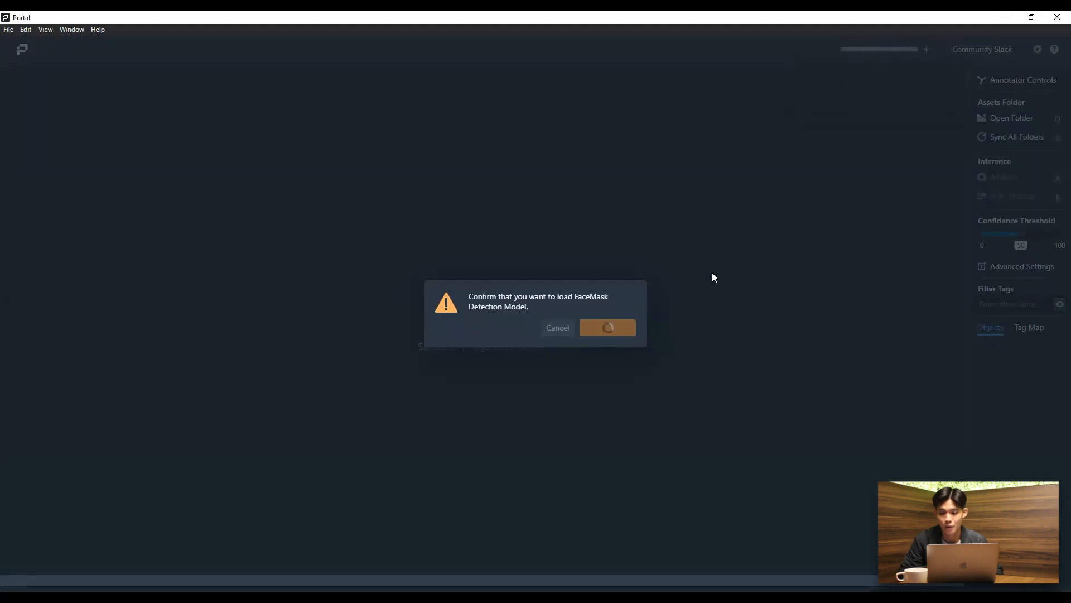
left_click(607, 327)
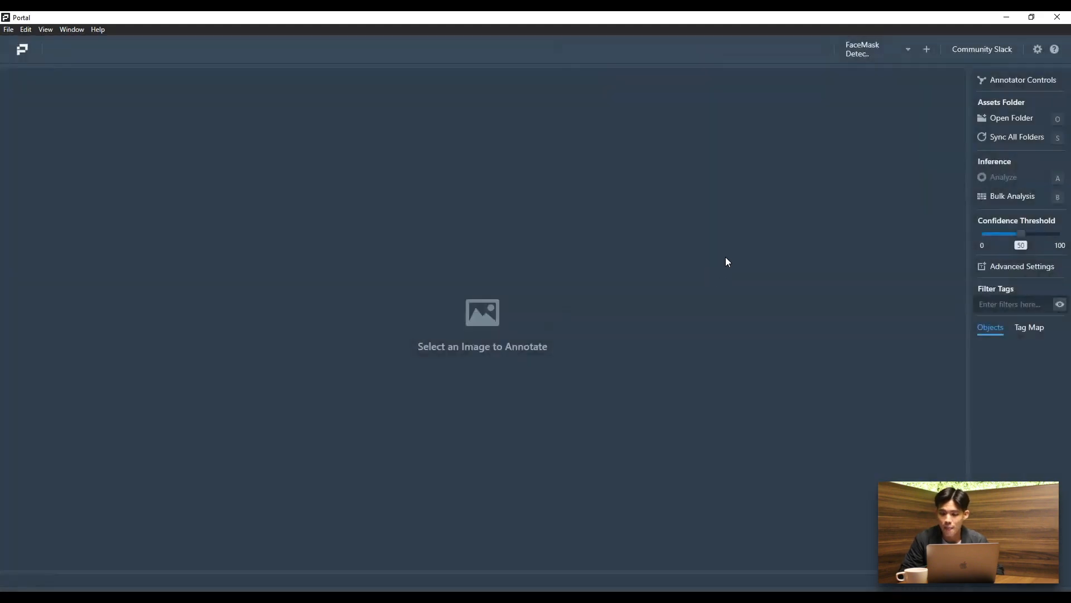
Step: Add the Downloads\Facemask Detection\test folder to the project's image assets
left_click(1012, 117)
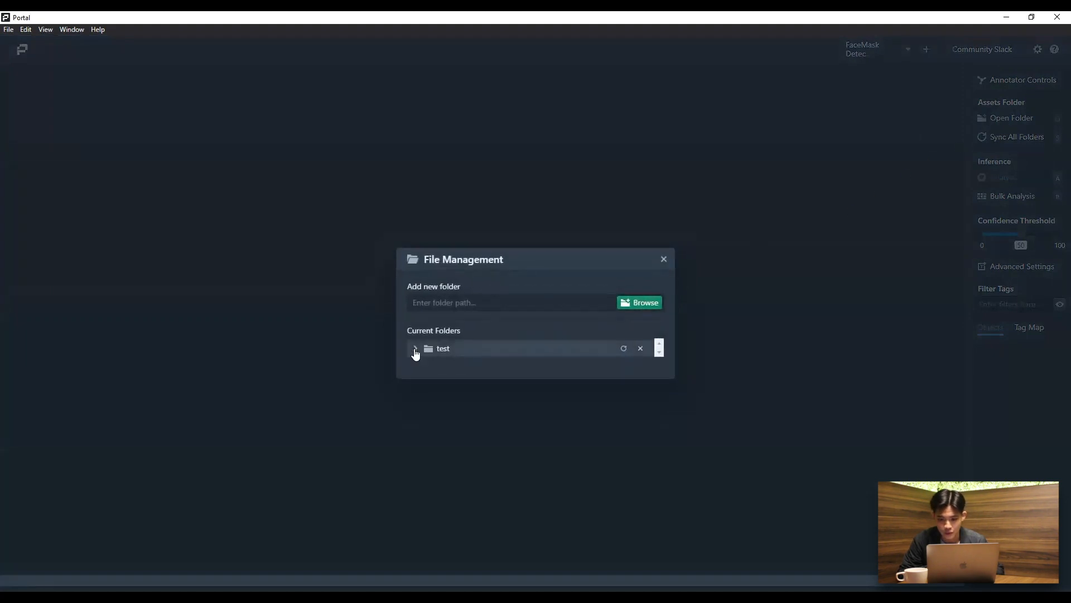
left_click(415, 348)
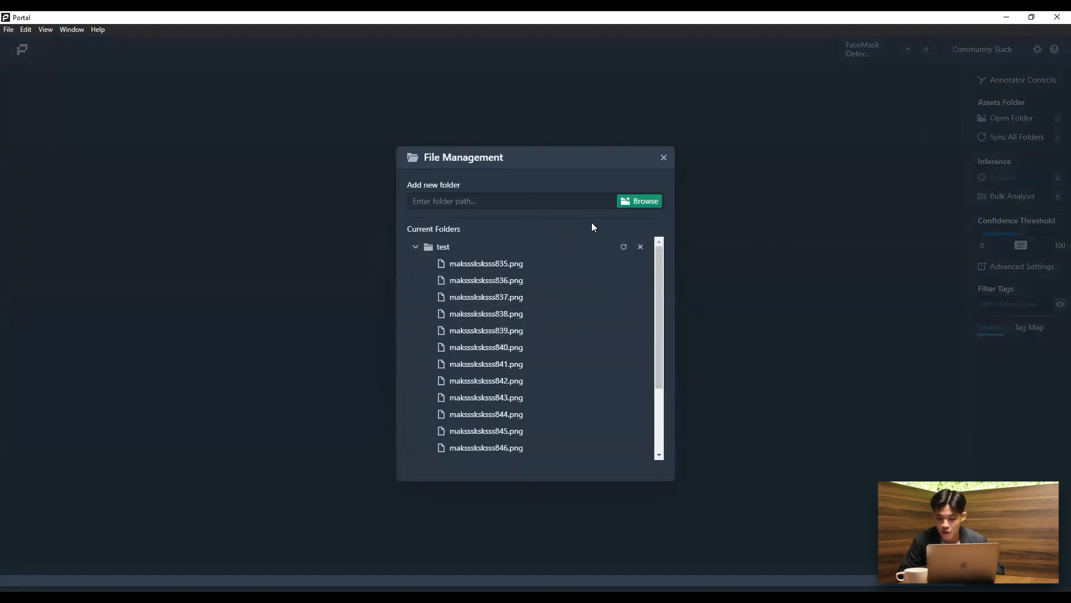
left_click(644, 200)
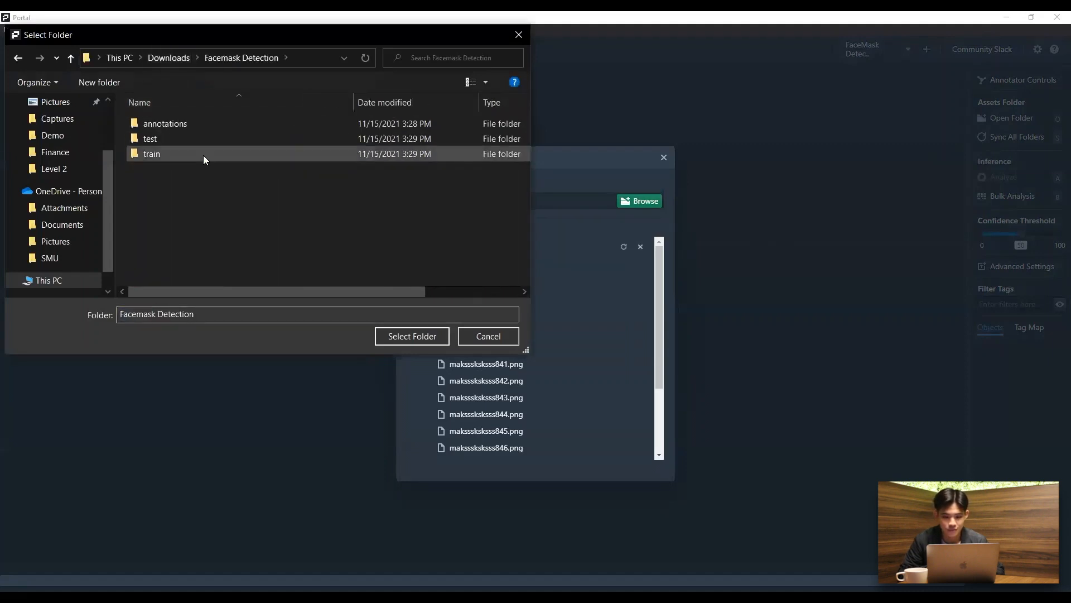
left_click(149, 138)
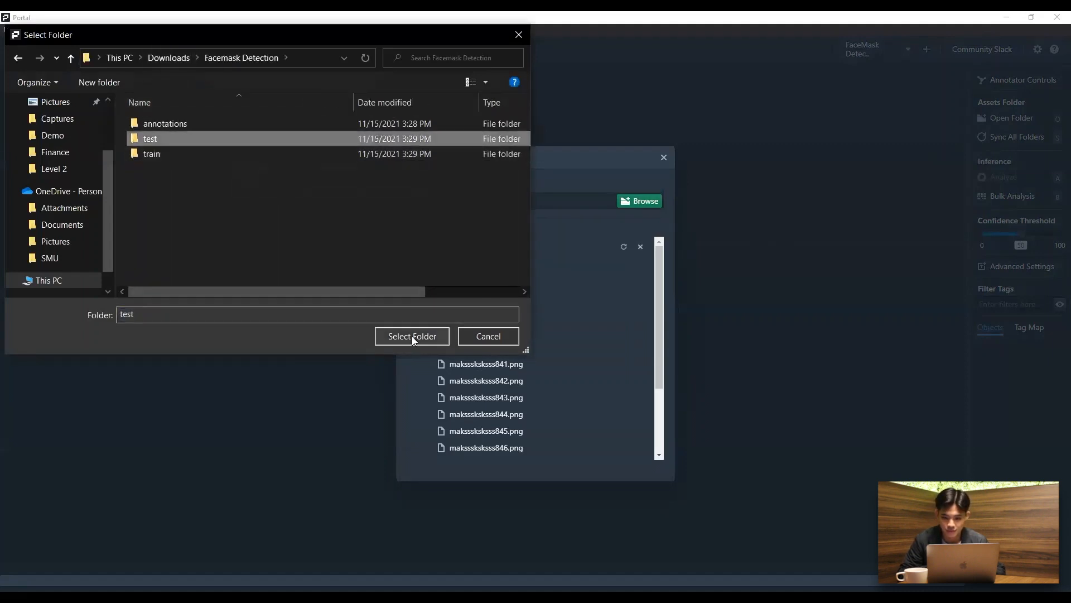
left_click(412, 336)
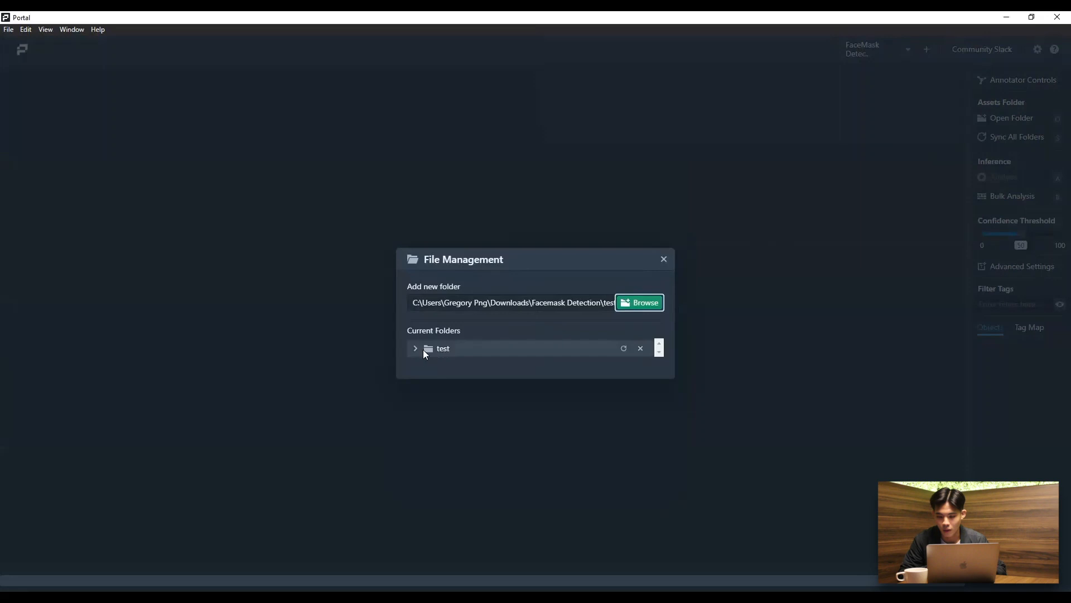
left_click(415, 348)
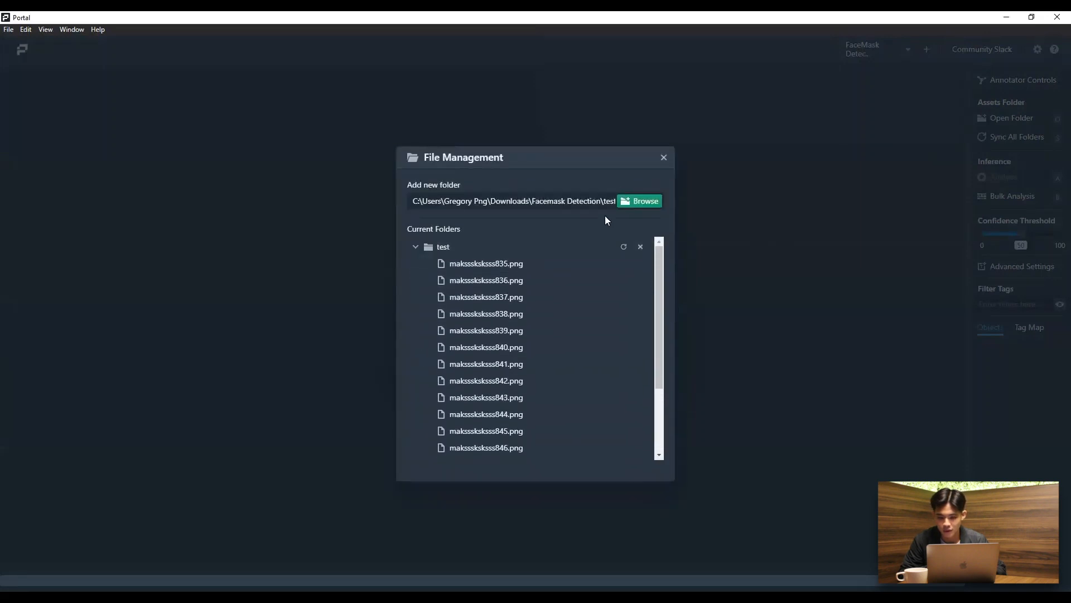
left_click(662, 158)
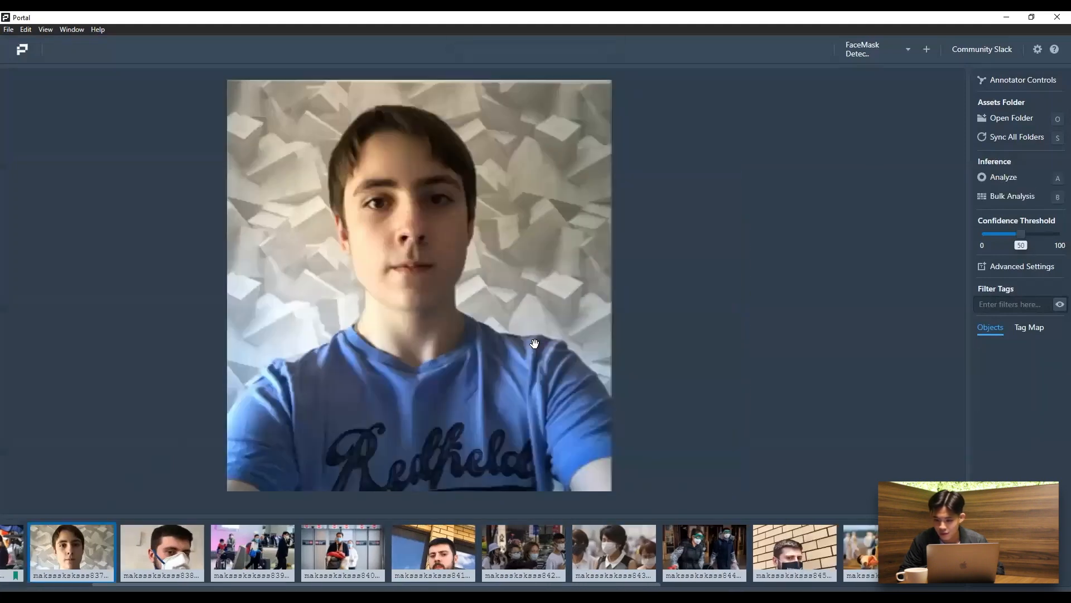
Step: Detect masks in the airport and luggage cart photos, raising the confidence threshold to drop weak boxes
left_click(1003, 177)
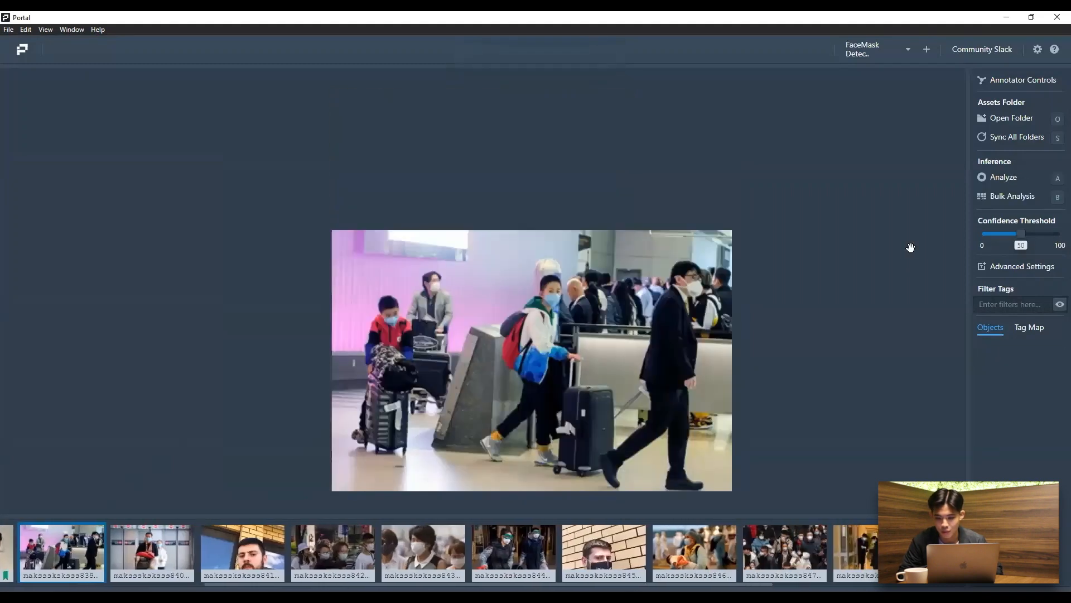
left_click(1003, 178)
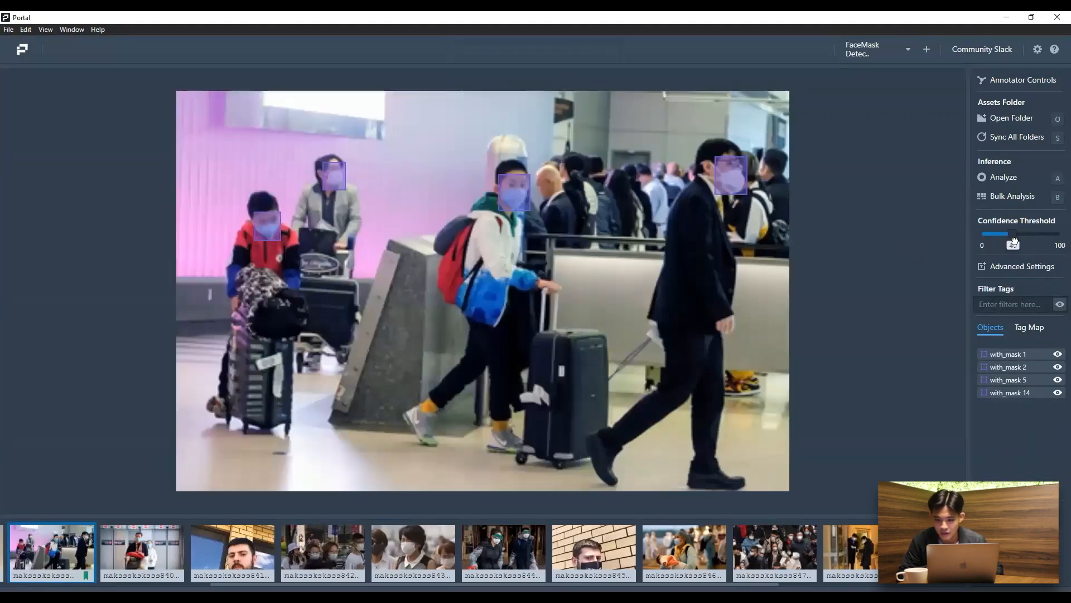
left_click_drag(999, 233, 1039, 233)
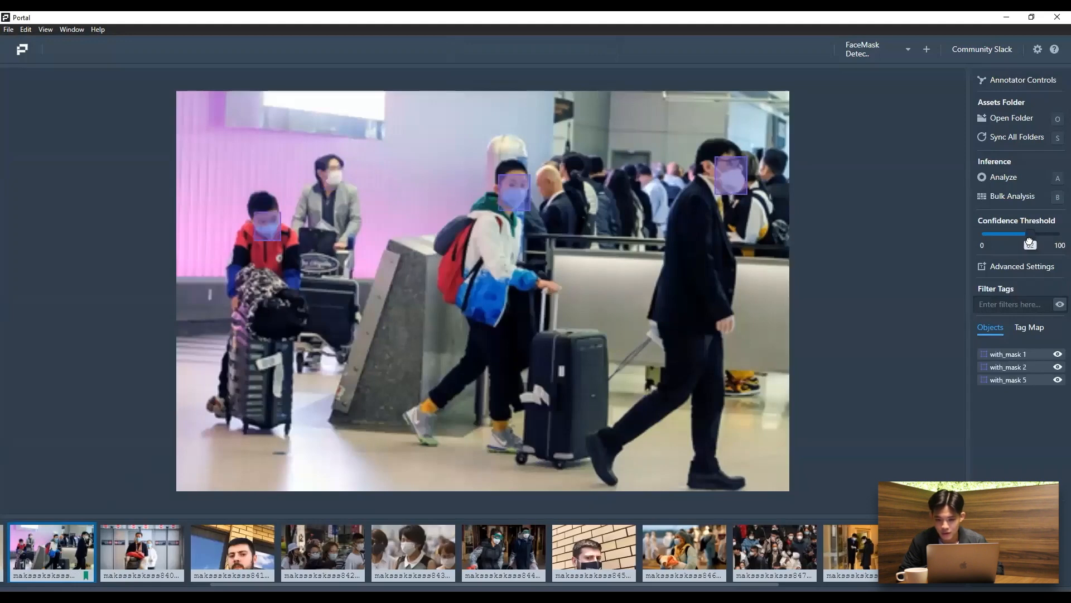
left_click_drag(1039, 233, 995, 233)
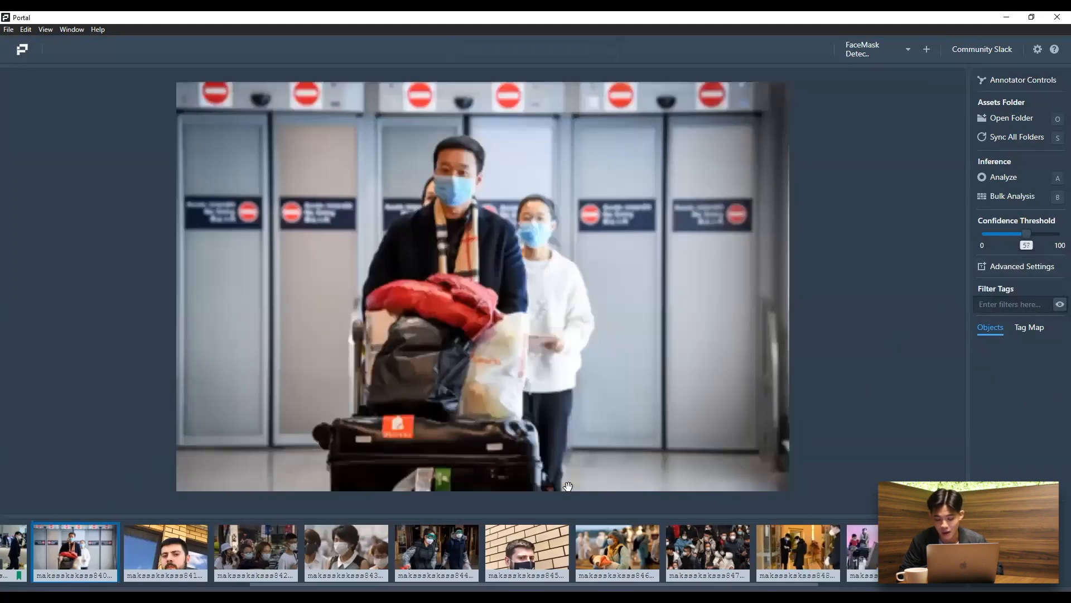
left_click(1004, 178)
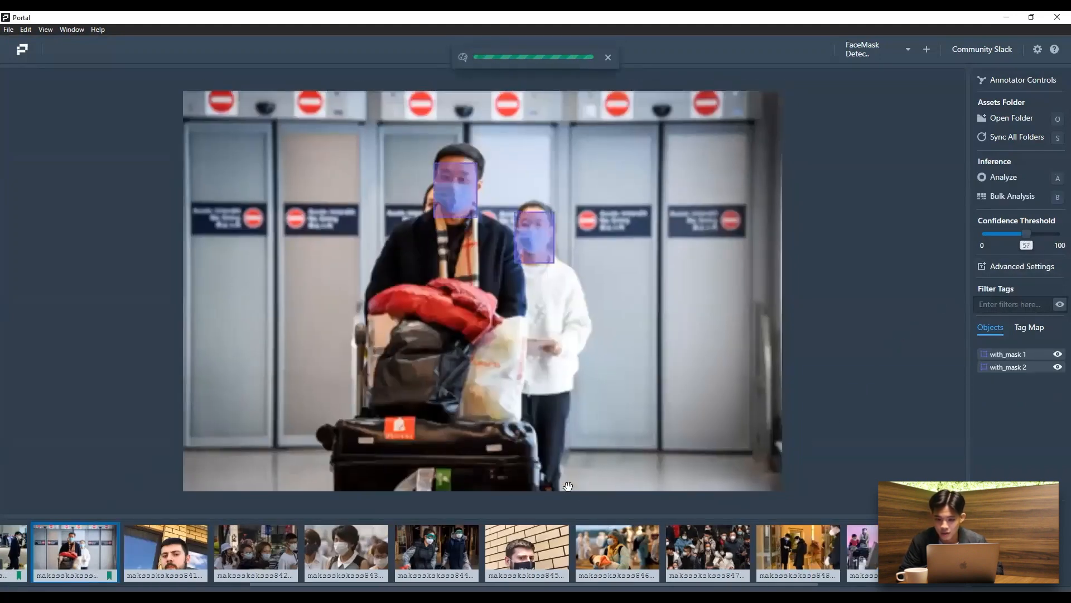
Step: Analyse the bearded man's selfie, lowering then raising the threshold to show and hide detections
left_click(164, 552)
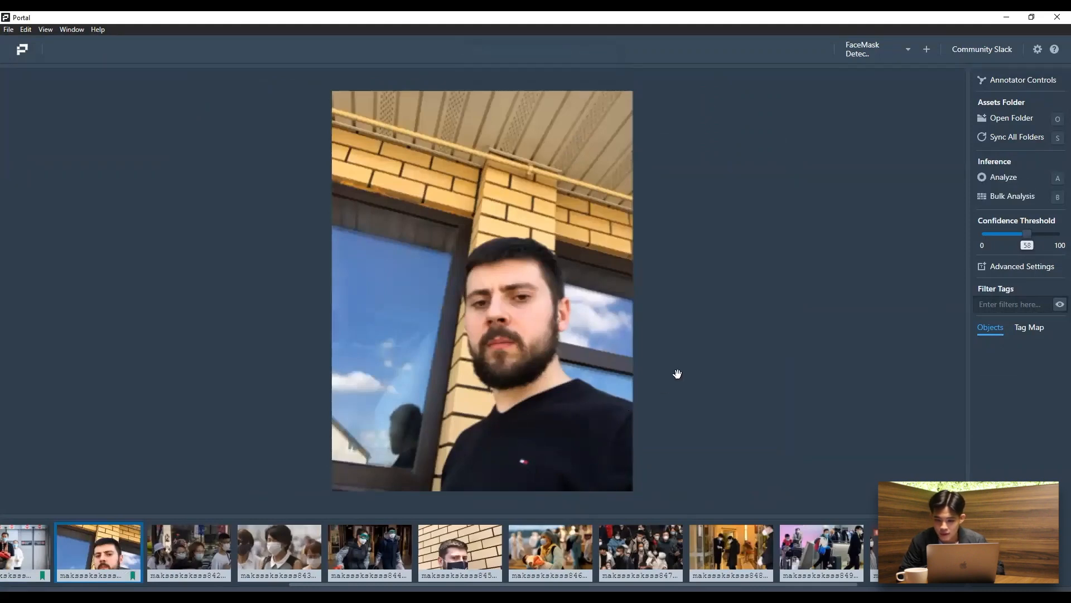
left_click_drag(1027, 233, 1005, 234)
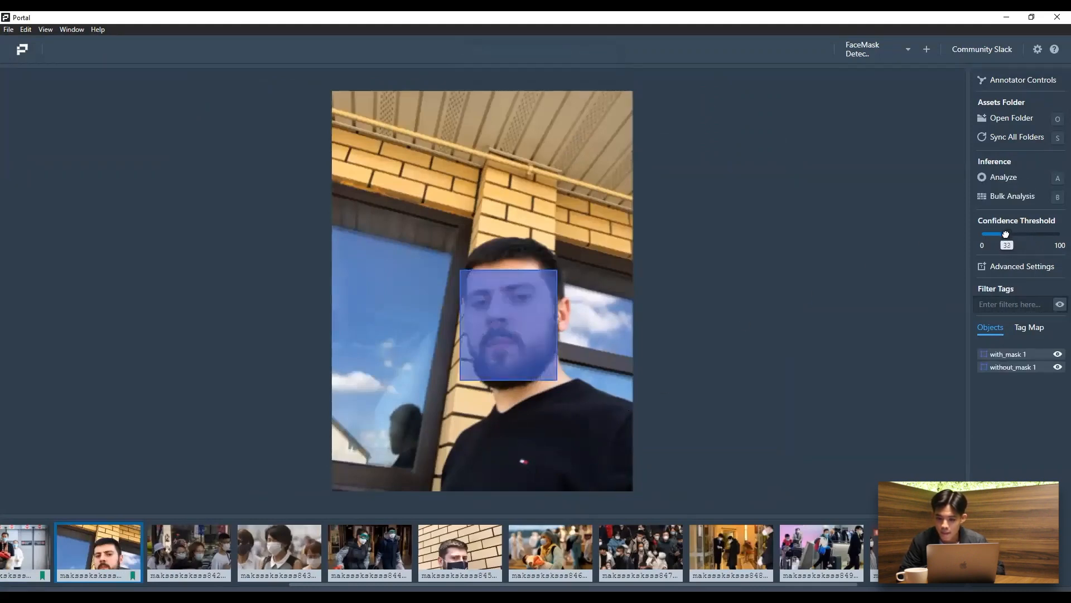
left_click_drag(1005, 233, 996, 233)
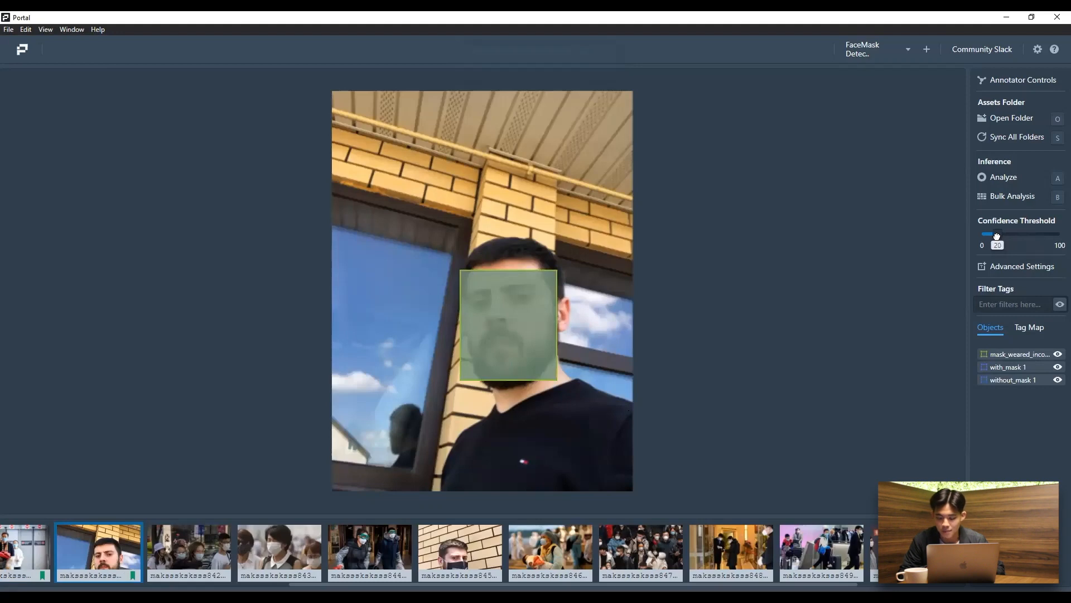
left_click_drag(996, 233, 1023, 233)
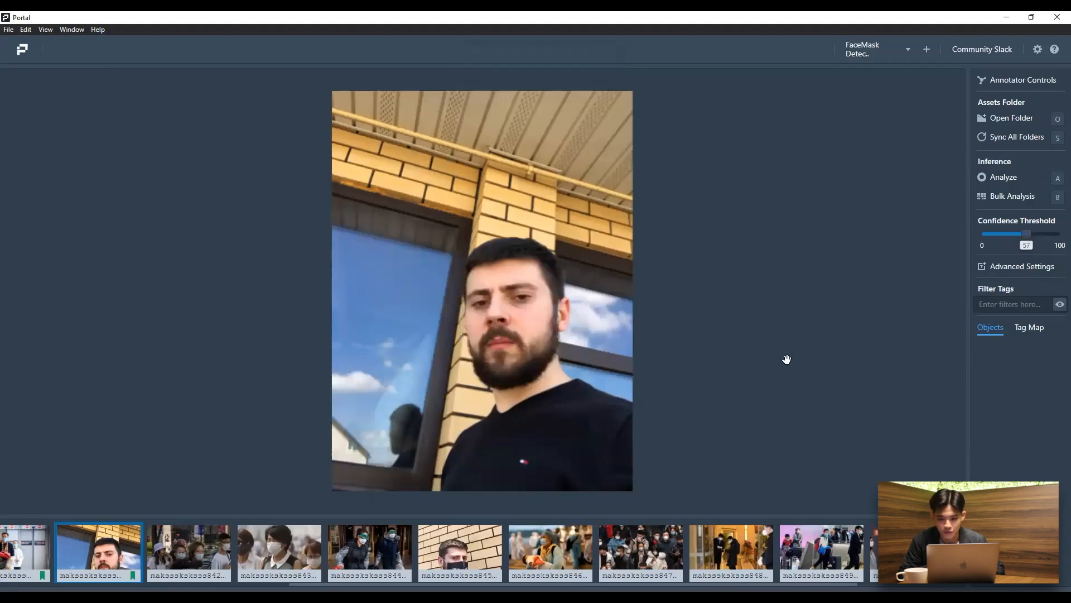
left_click(121, 553)
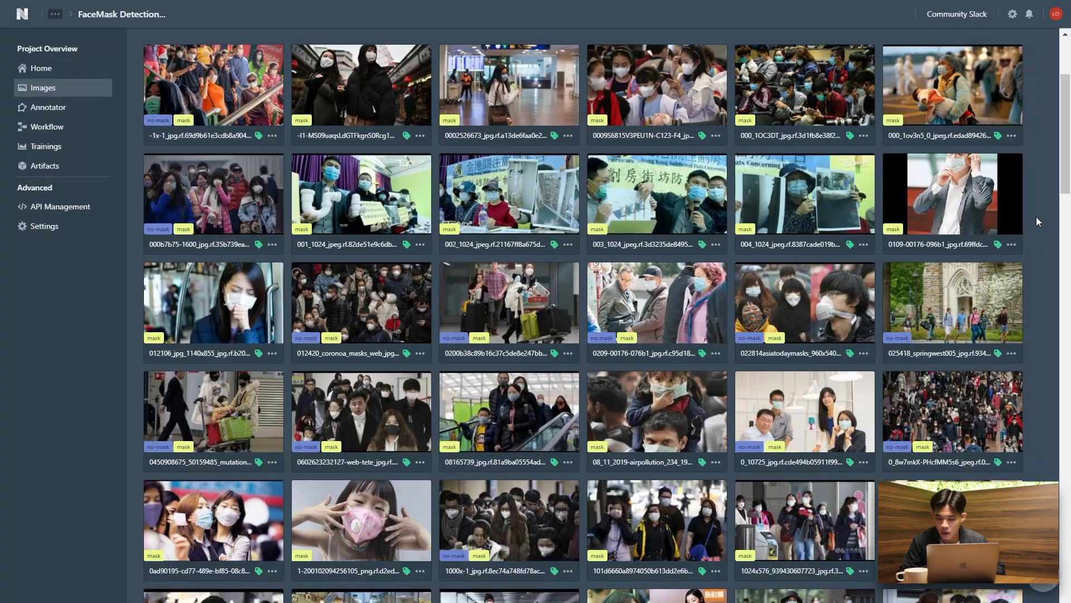
scroll("down", 3)
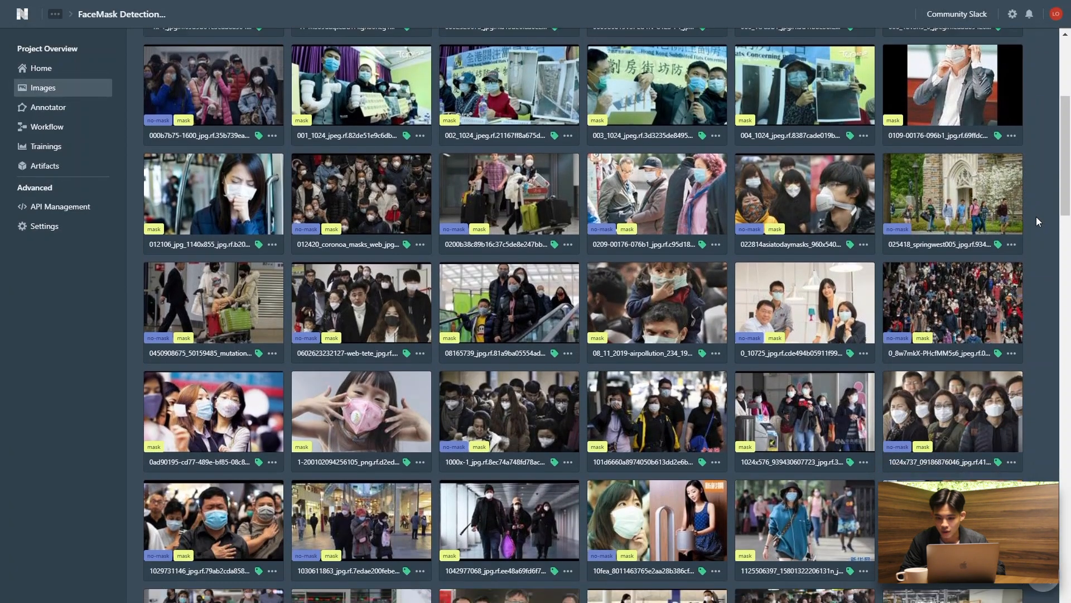
scroll("down", 3)
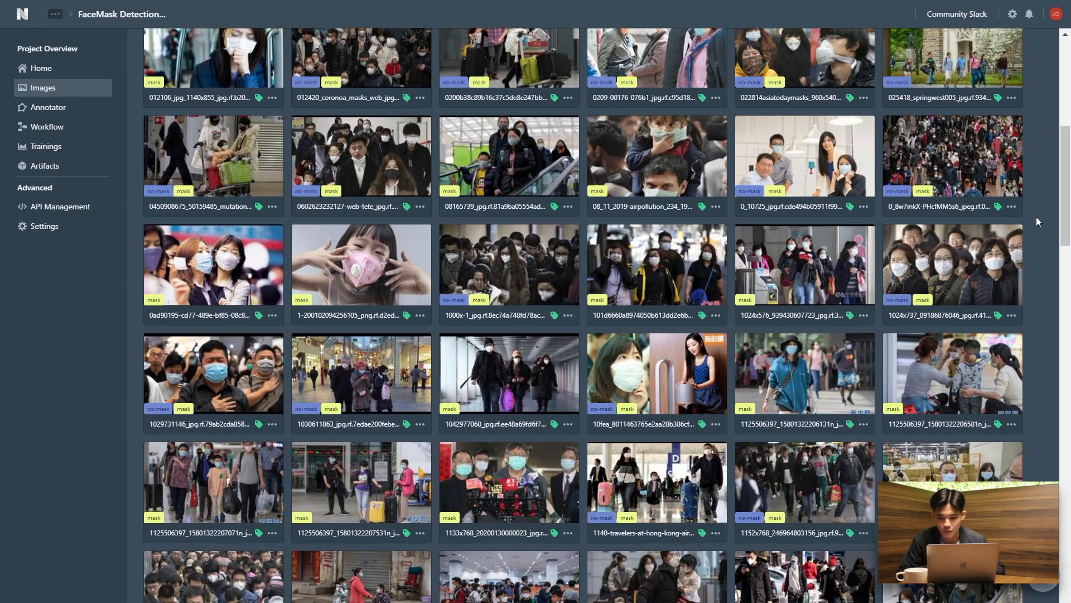
scroll("down", 3)
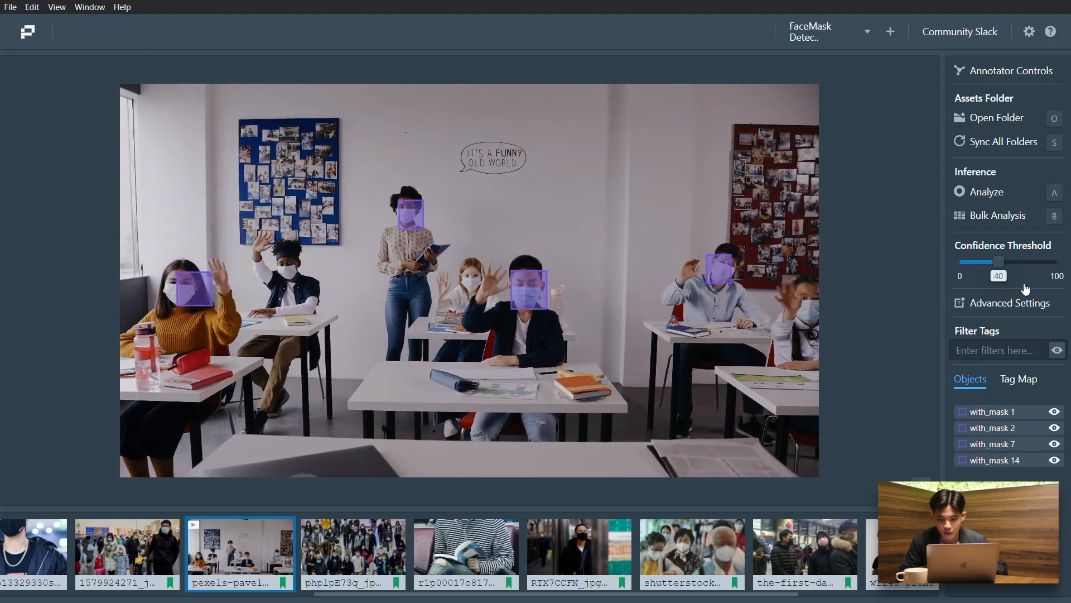
Step: Check Bulk Analysis is set to Image and Video, then move on to the crowd photo
left_click(1011, 303)
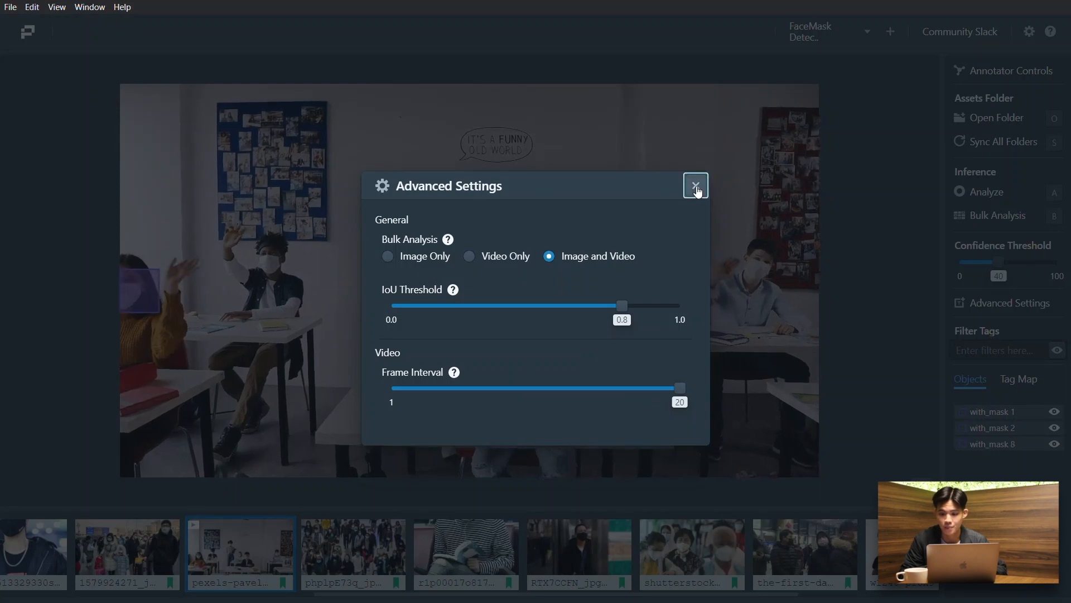
left_click(696, 185)
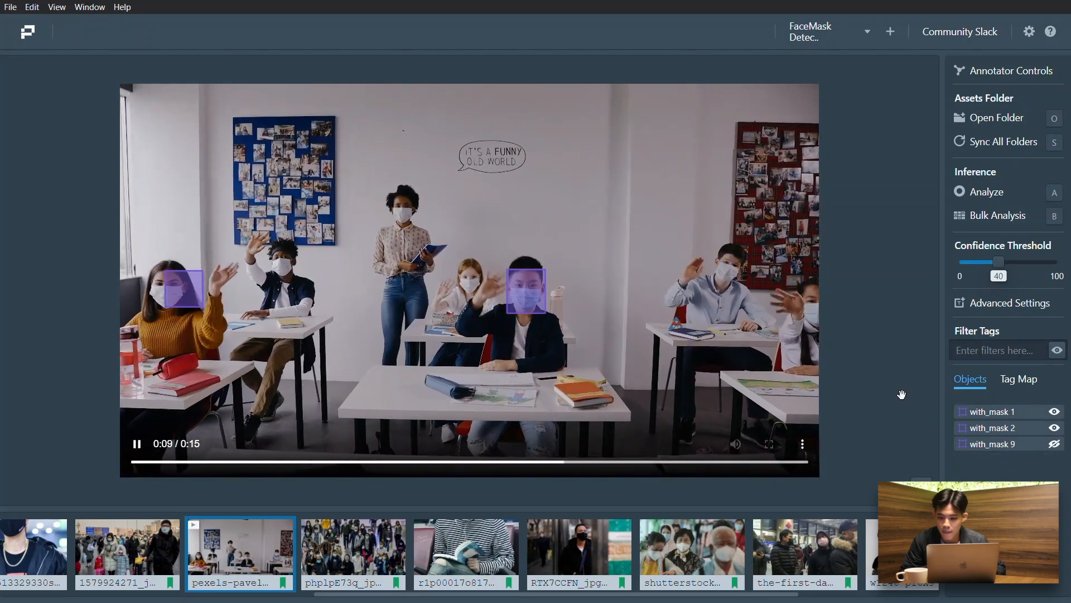
left_click(269, 547)
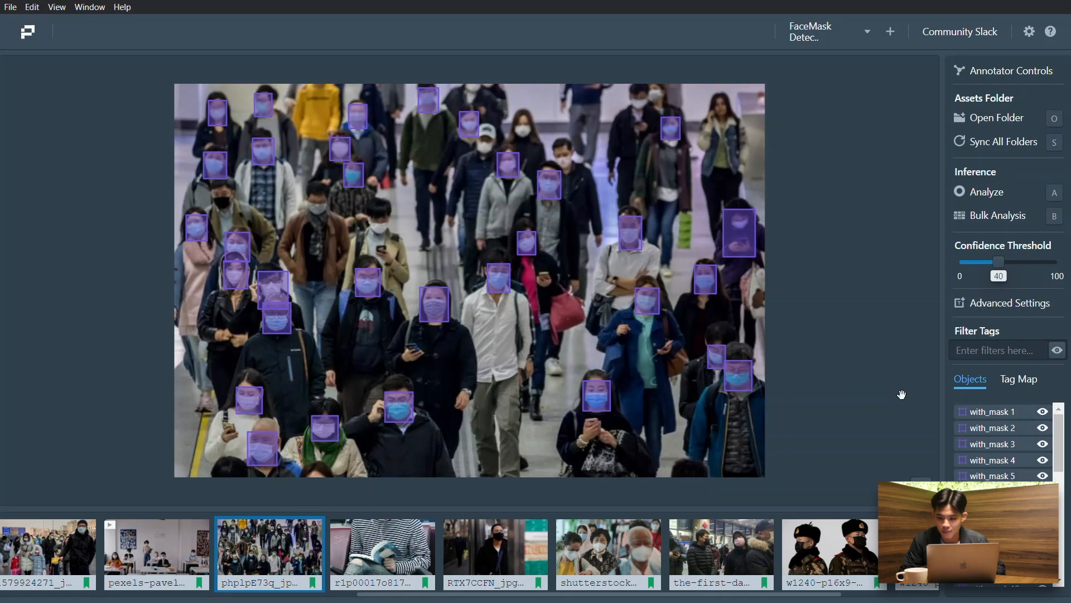
Step: Review the striped-shirt man's photo, raising the confidence threshold to 32 to drop false boxes
left_click(382, 552)
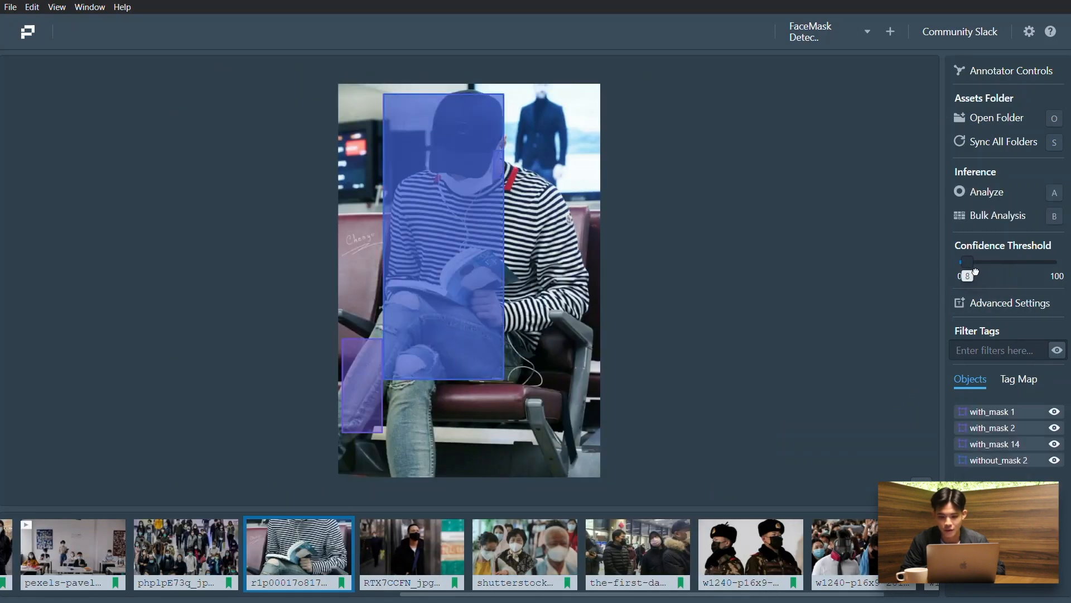
left_click_drag(965, 261, 979, 262)
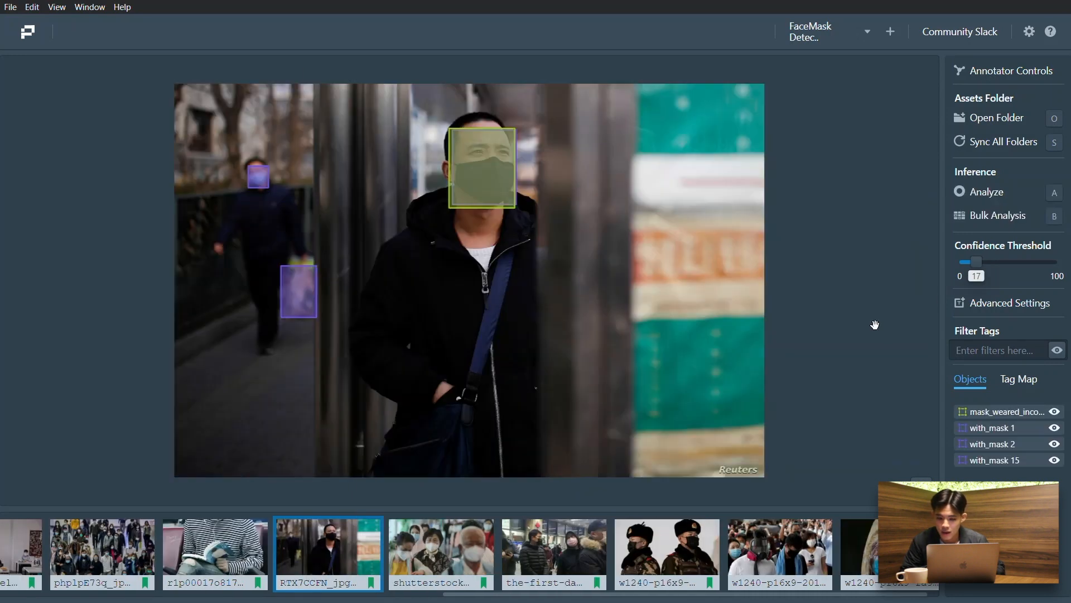
left_click_drag(972, 261, 990, 261)
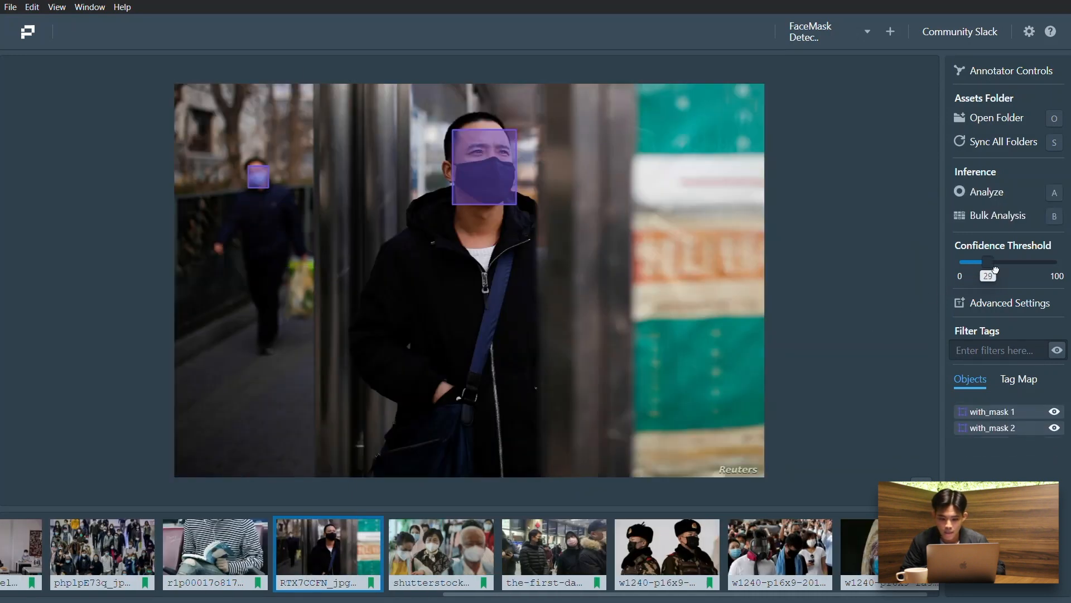
Step: Step through the travellers, station, soldiers, gas-mask crowd and hooded-woman photos to check detections
left_click(440, 553)
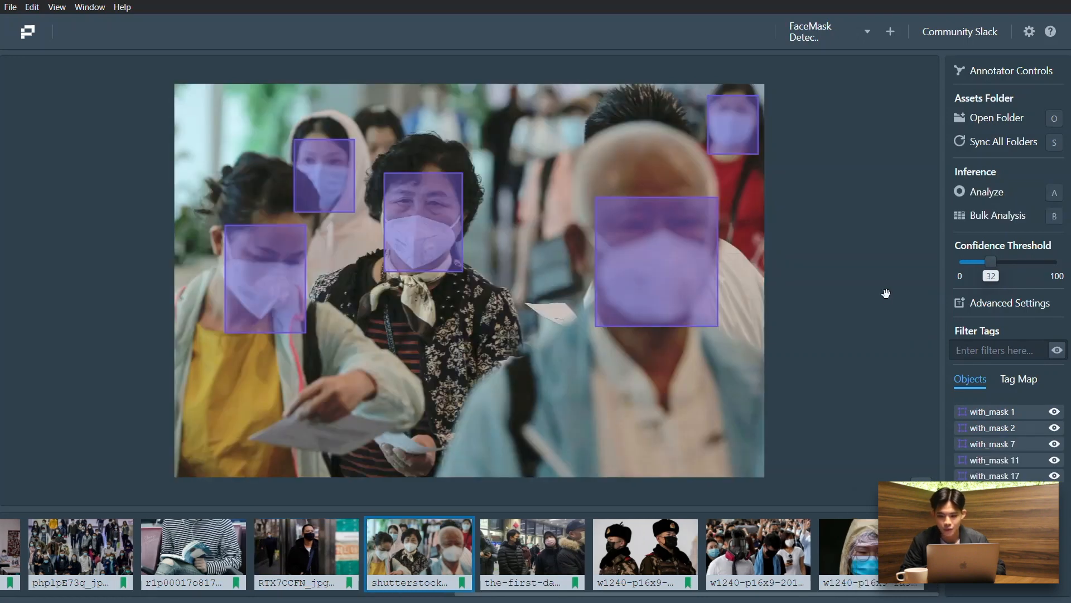
left_click(532, 553)
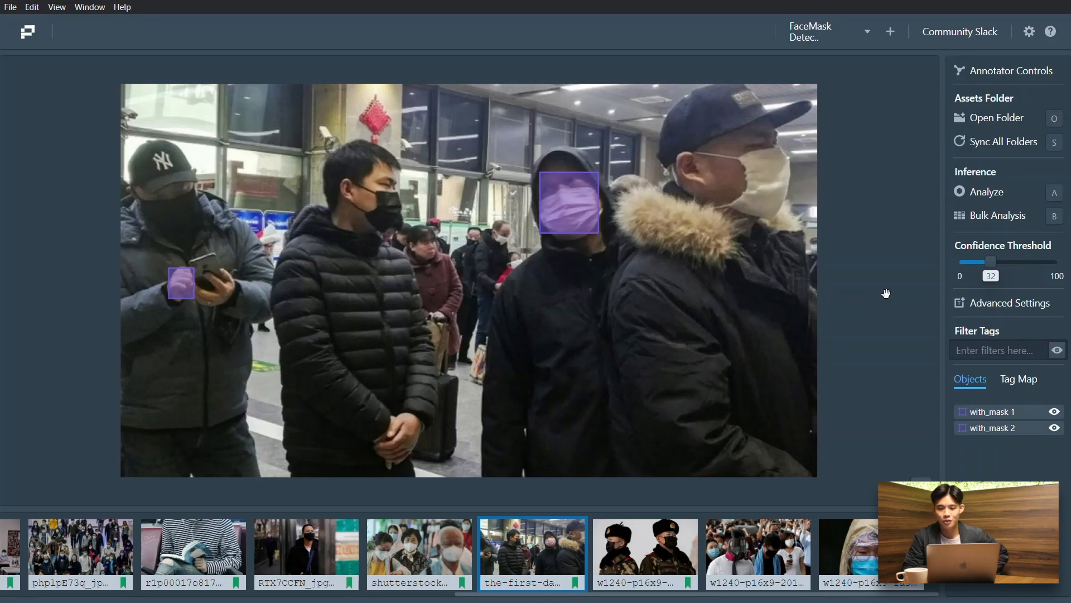
left_click(643, 554)
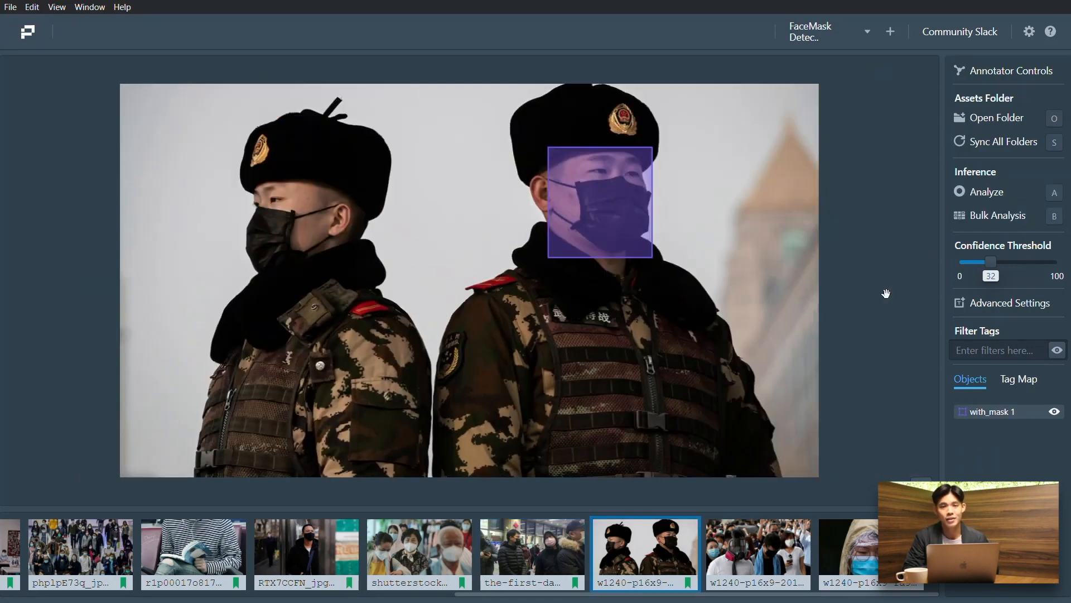
left_click(756, 552)
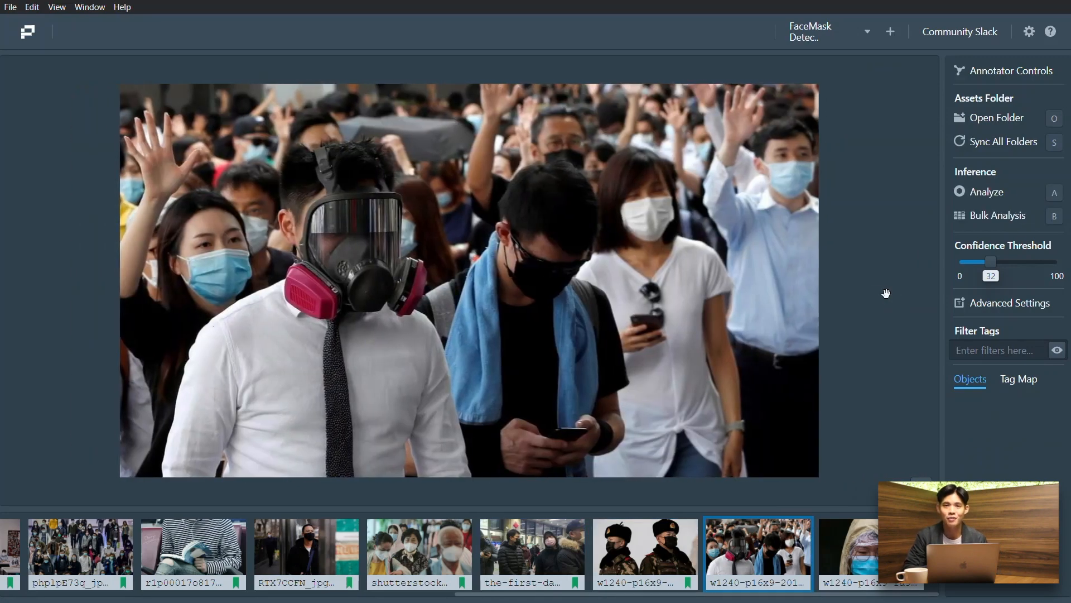
left_click(870, 553)
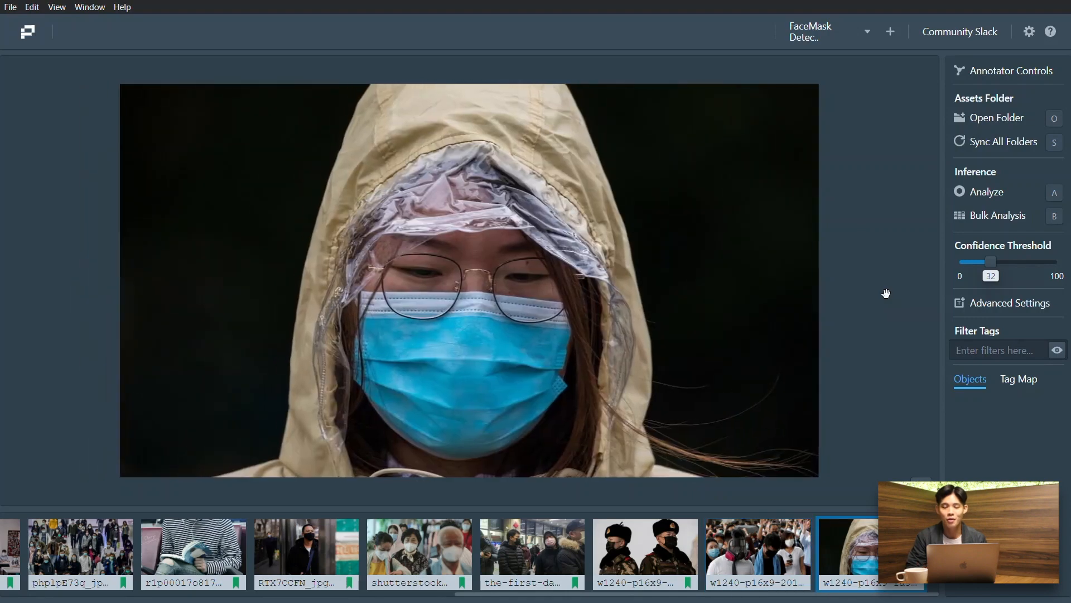